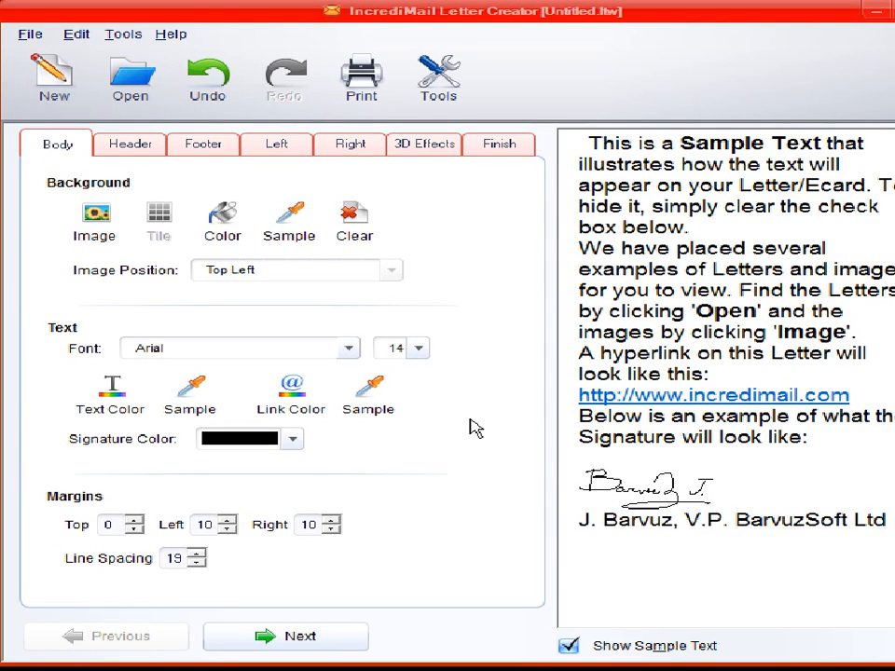
mouse_move(471, 252)
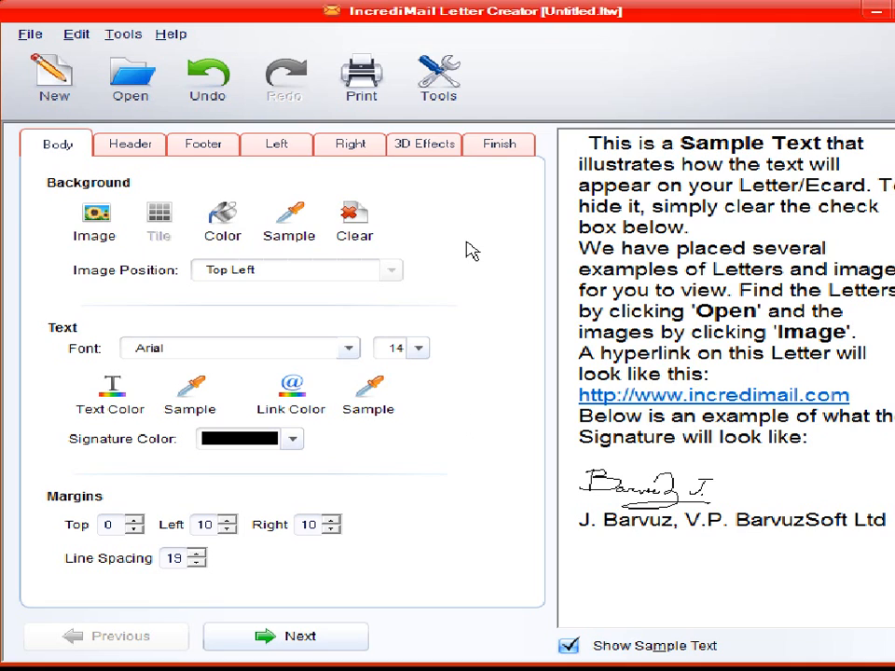
mouse_move(245, 22)
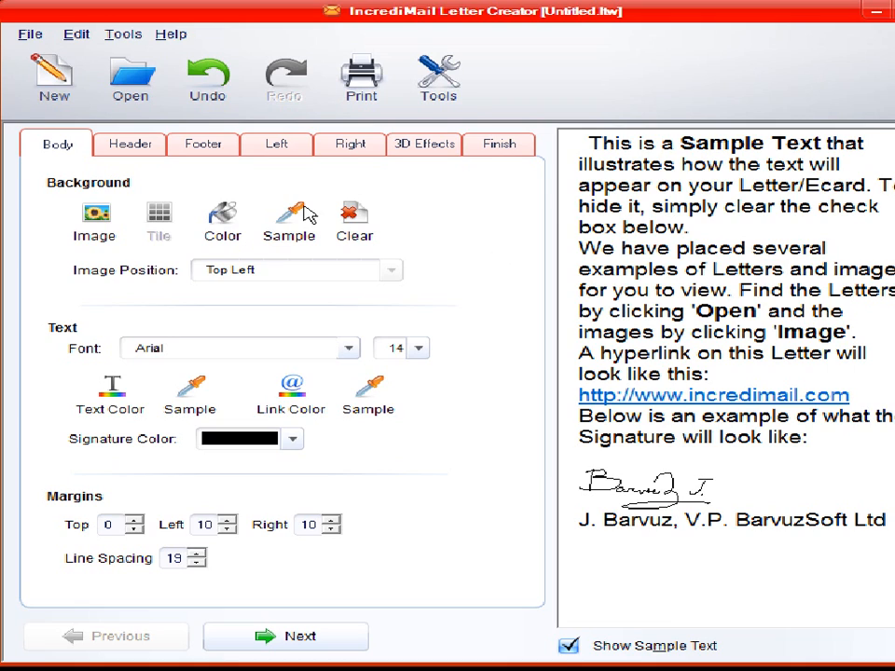
mouse_move(131, 80)
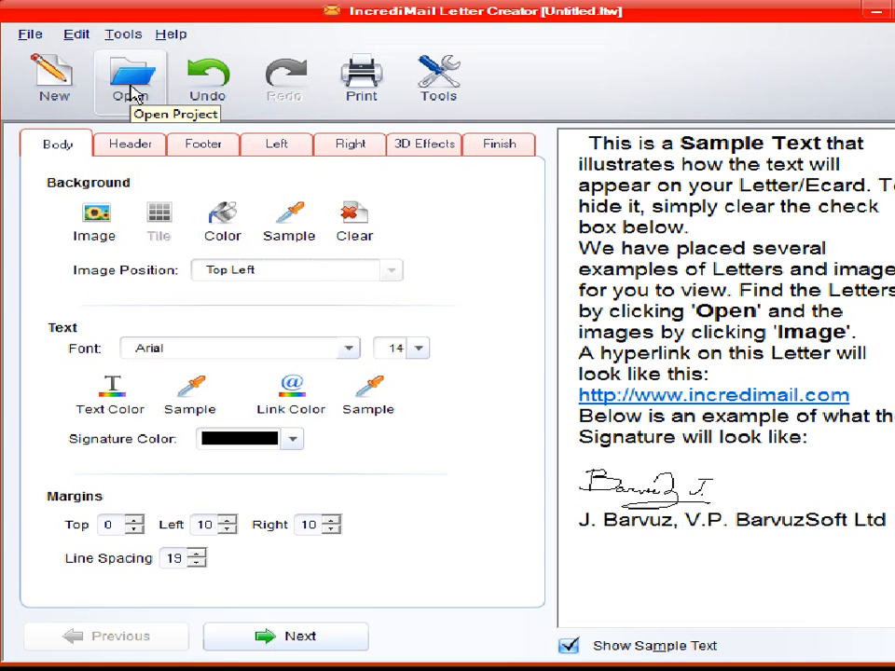
Step: Discard unsaved changes and browse up to the LetterCreator projects folder
click(130, 75)
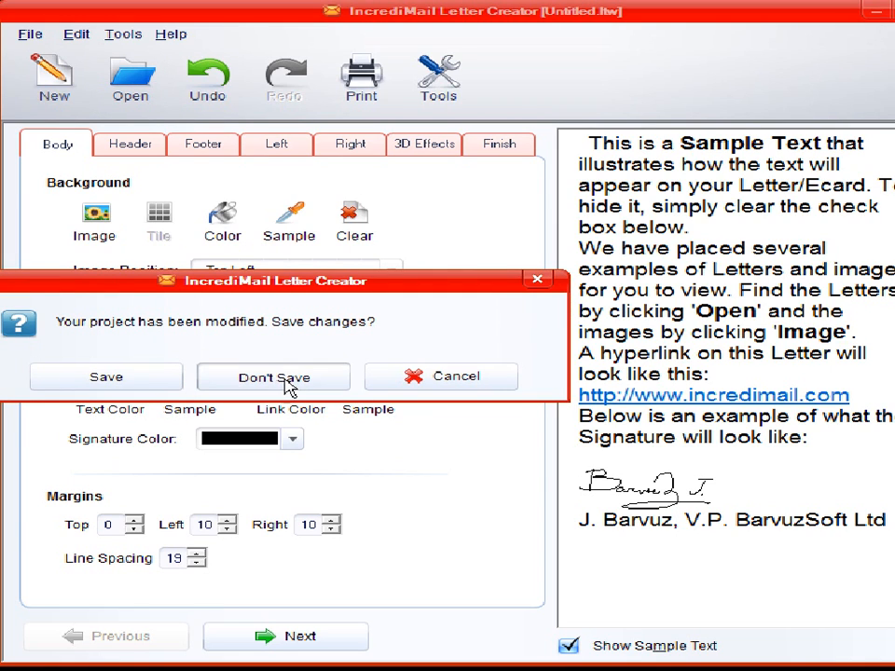
click(273, 377)
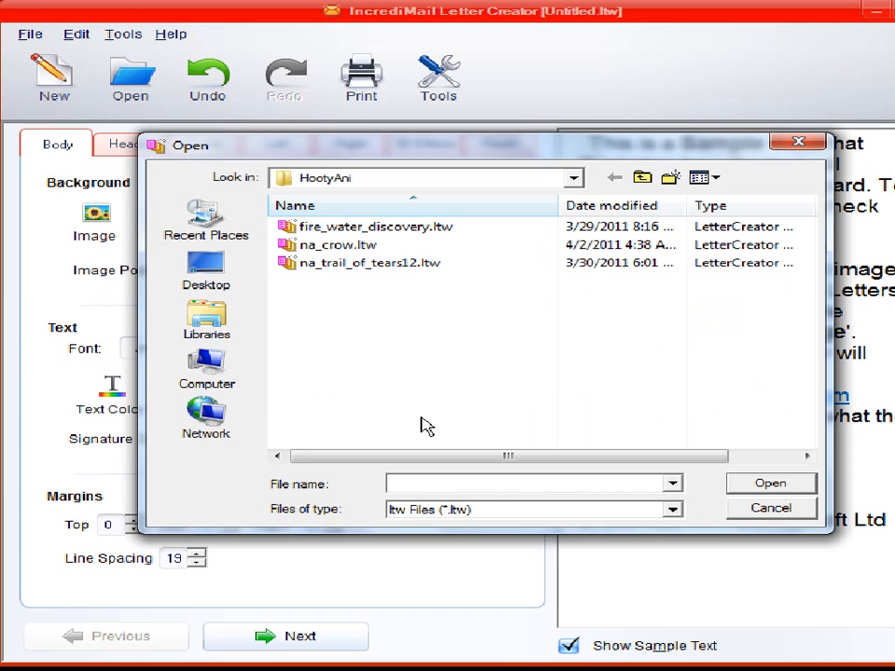
click(642, 177)
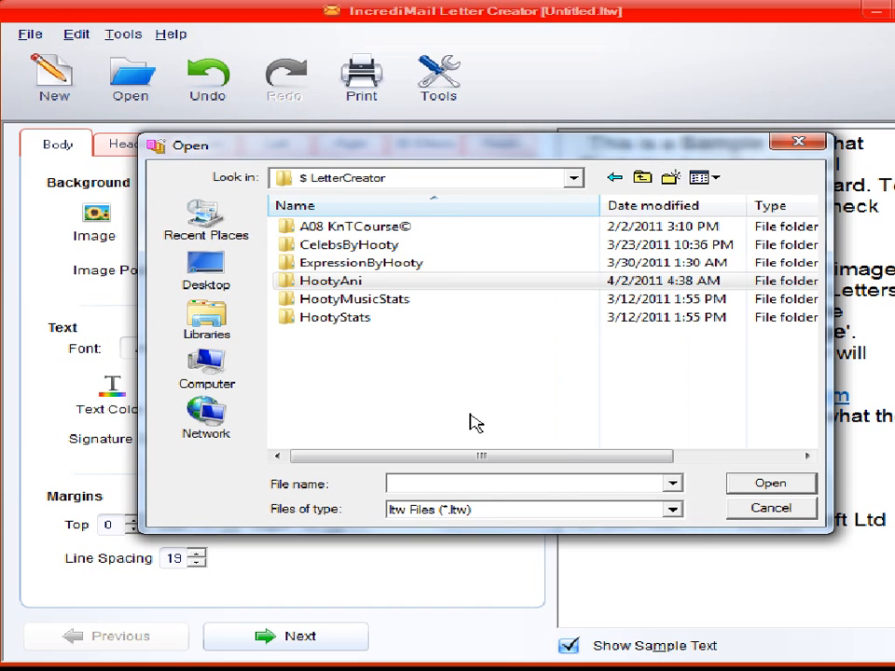
Step: Create a new folder named -Test in the LetterCreator directory
right_click(466, 406)
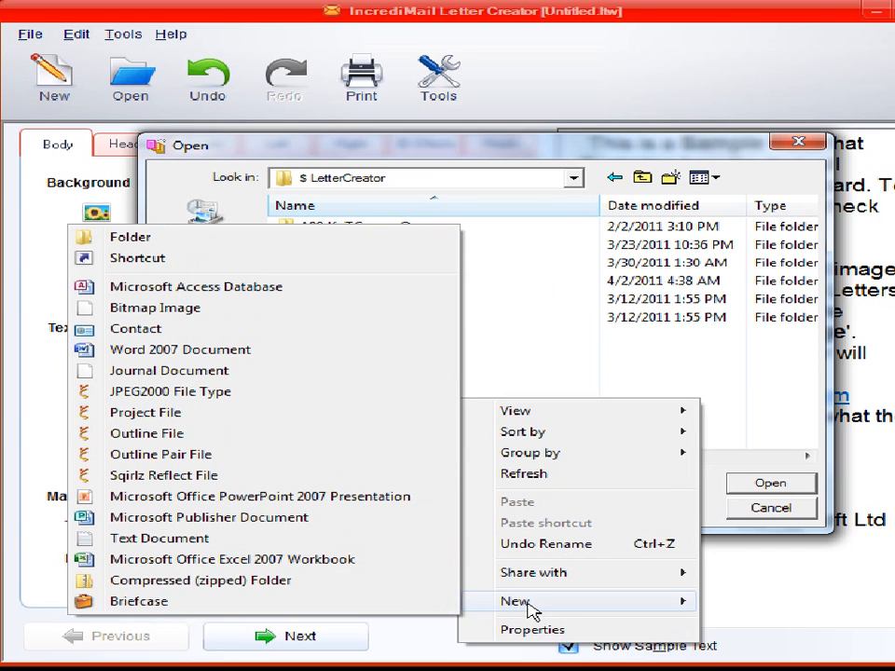
mouse_move(270, 271)
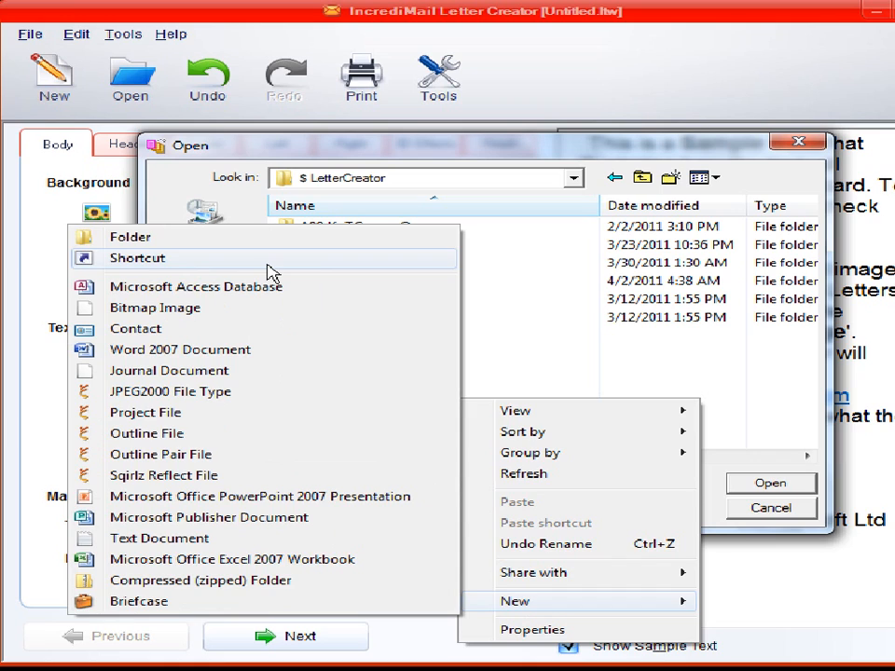
click(129, 236)
text(-)
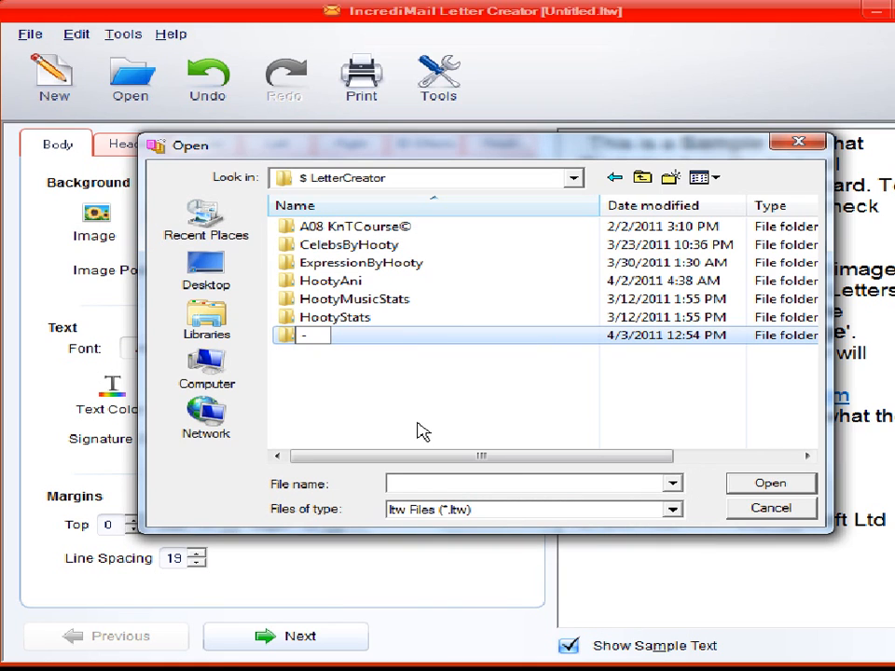
text(T)
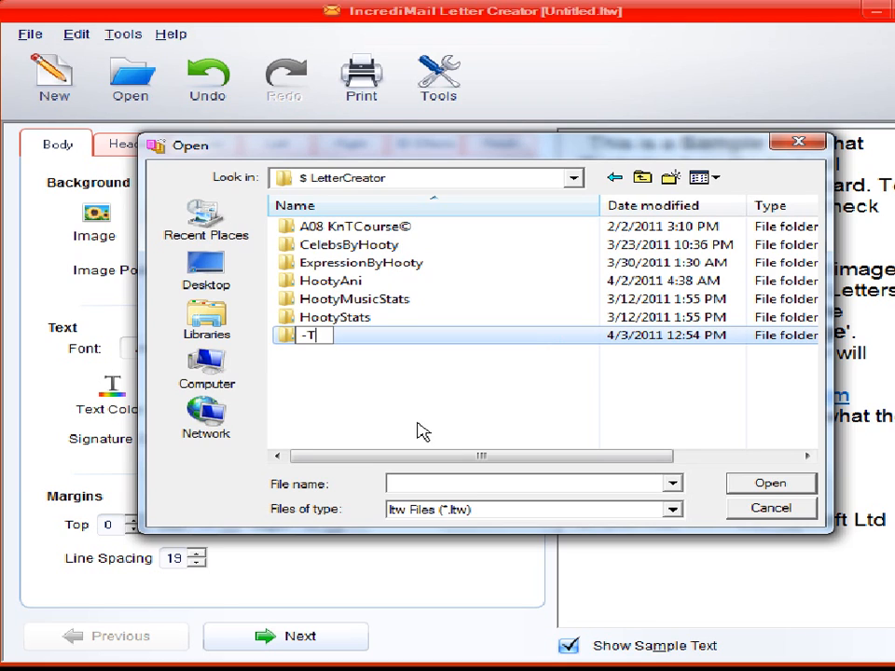
text(est)
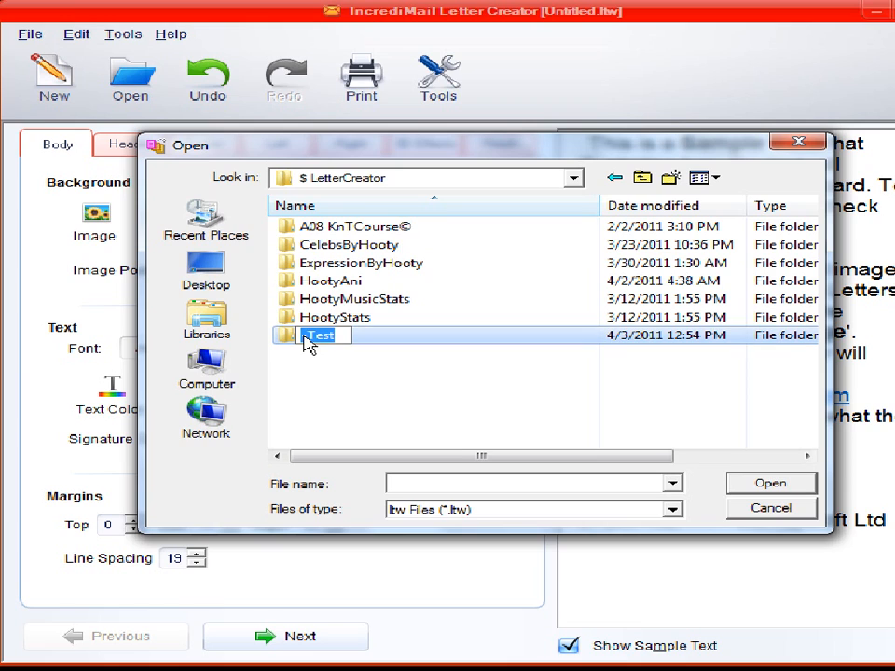
right_click(322, 334)
text(-)
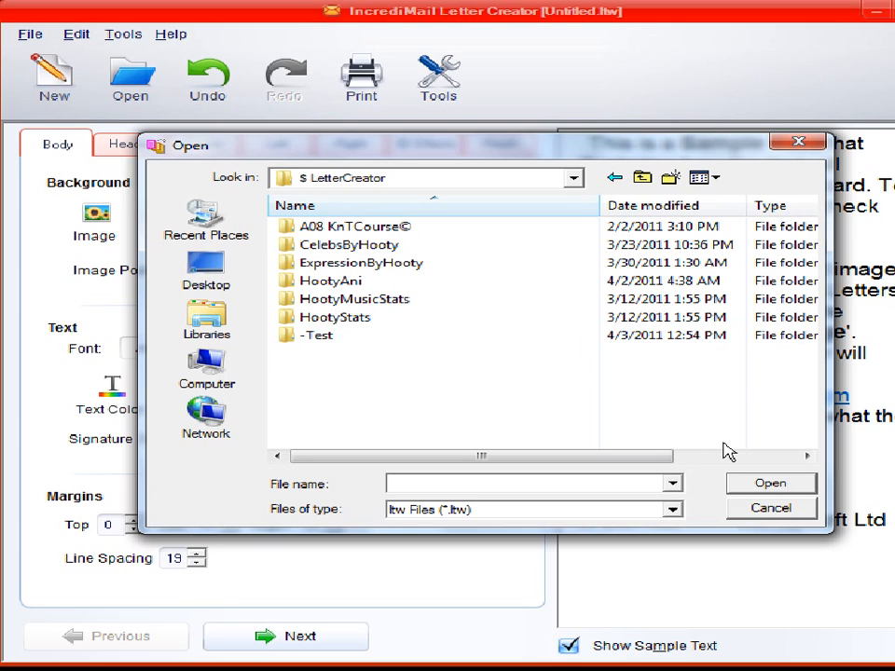
mouse_move(772, 482)
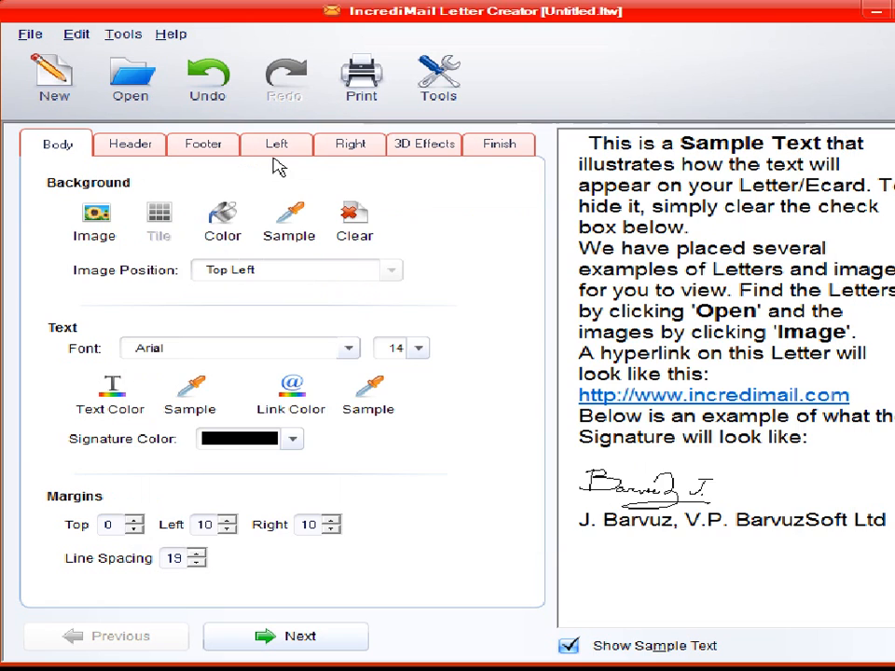
click(500, 144)
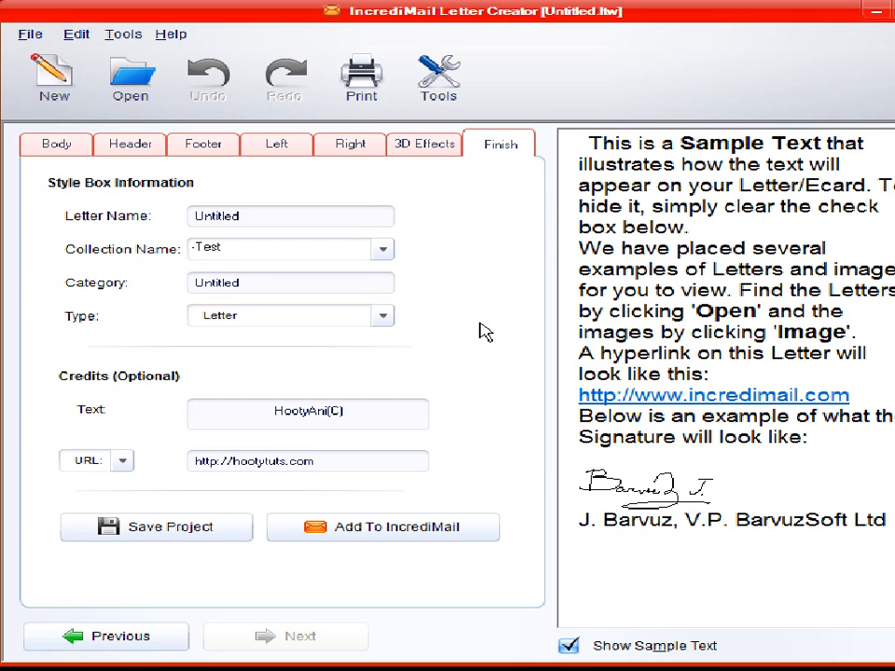
mouse_move(471, 324)
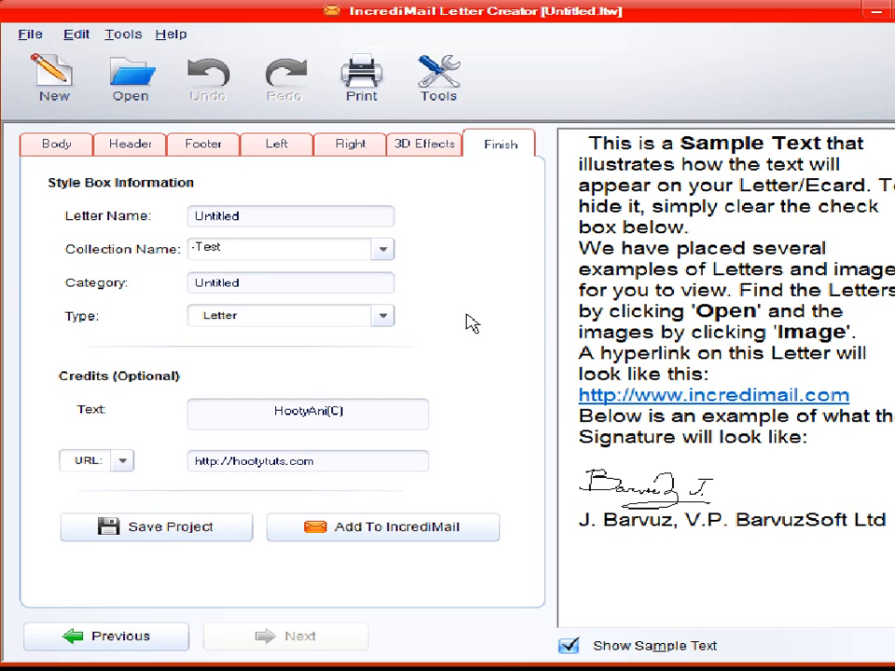
mouse_move(61, 149)
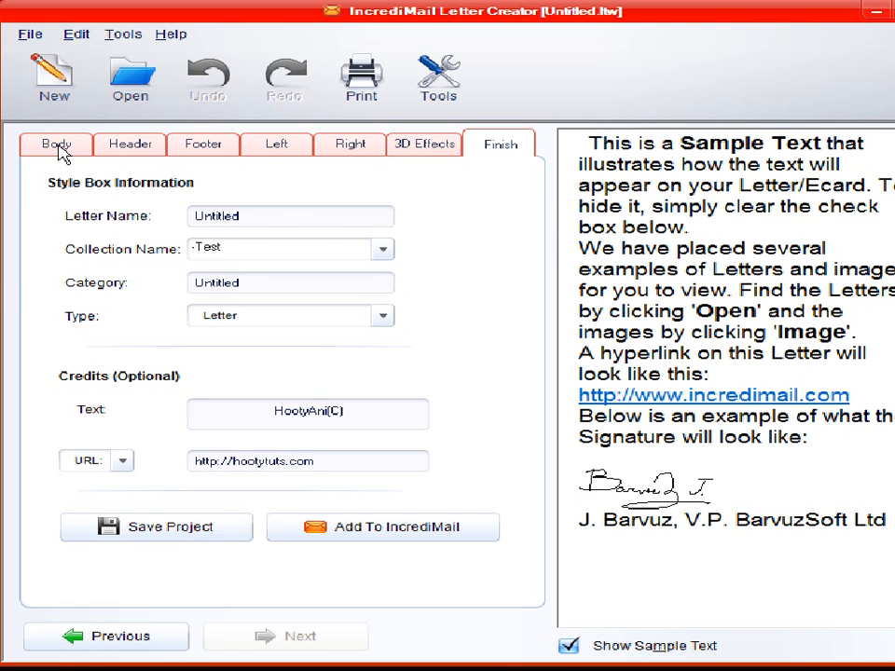
click(56, 144)
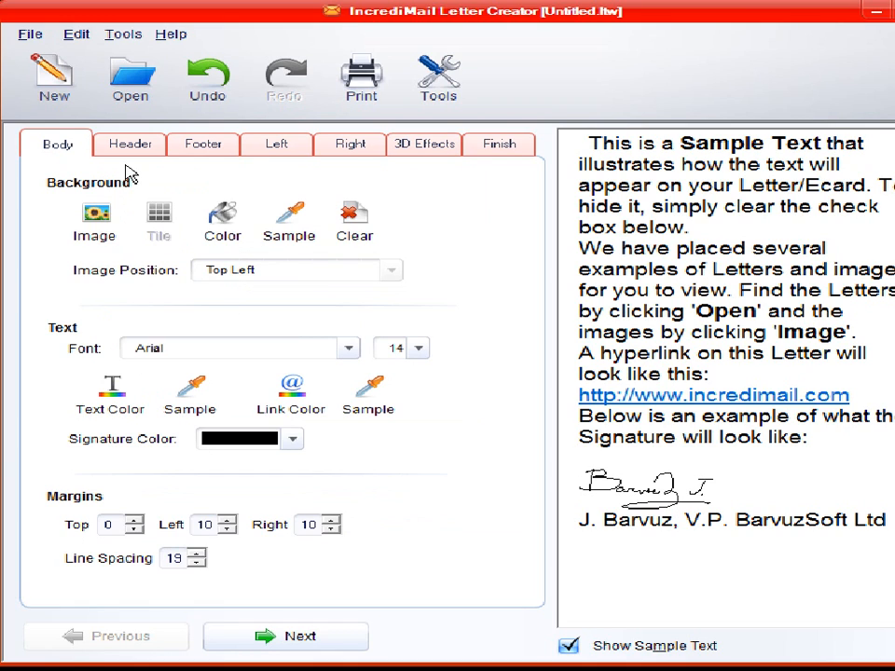
Step: Choose HootyTutsLC_Demo1.jpg from My Documents in the header image picker
click(130, 144)
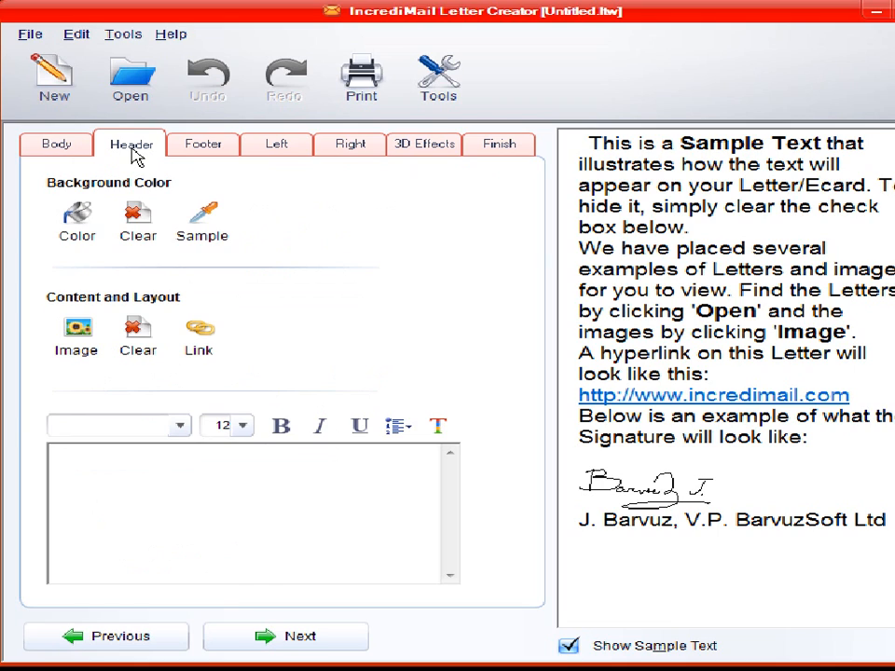
mouse_move(243, 384)
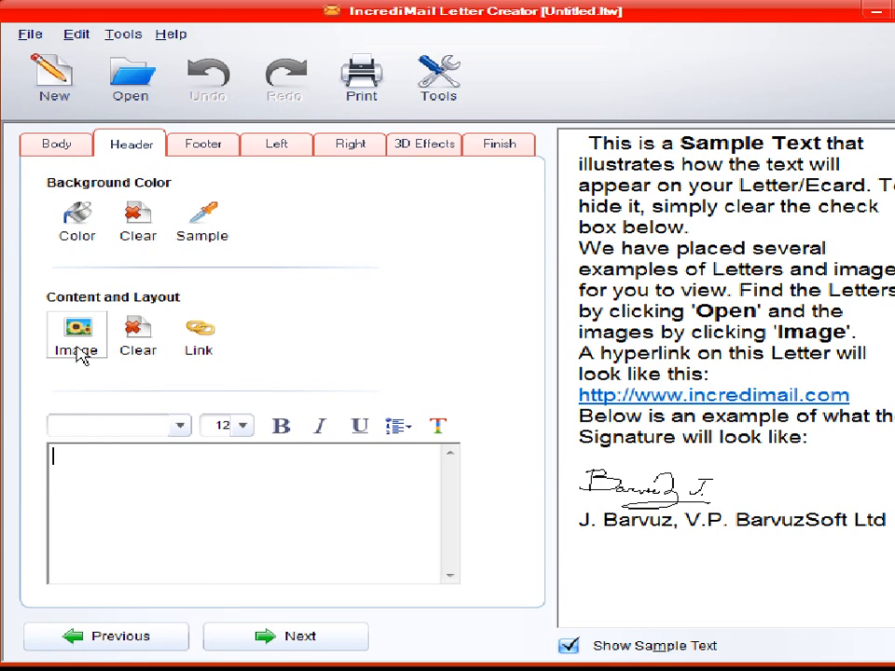
click(77, 334)
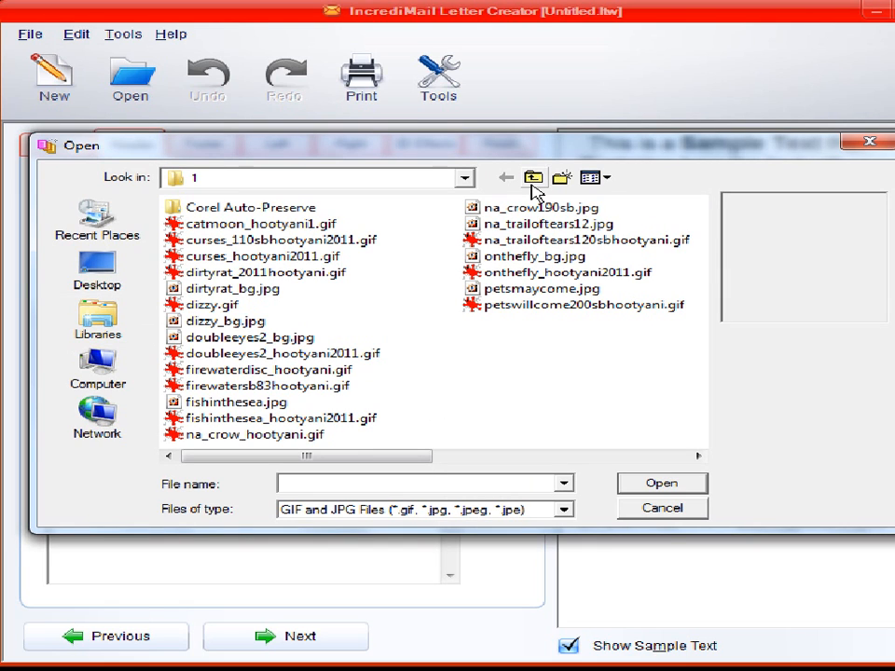
click(532, 177)
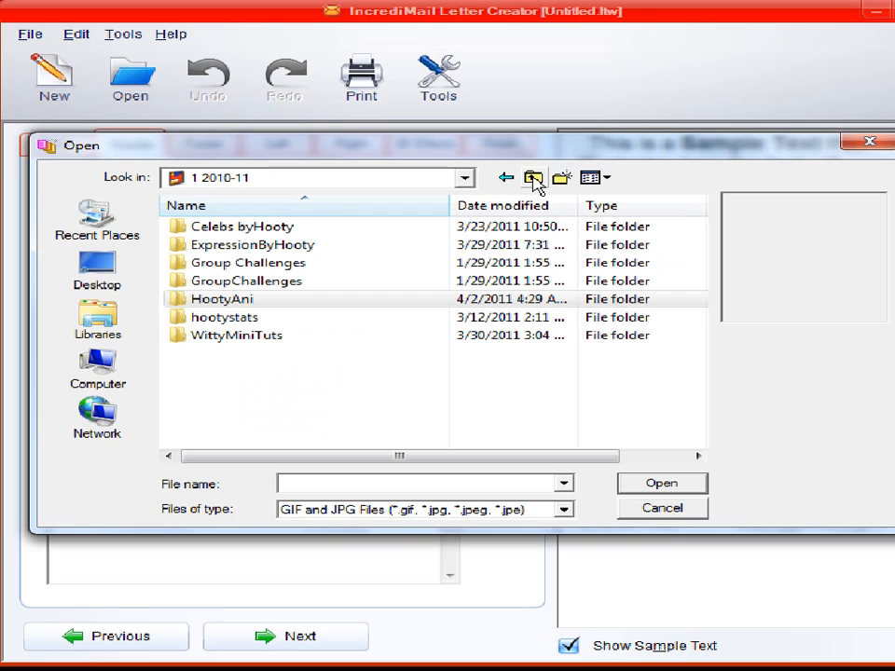
click(532, 177)
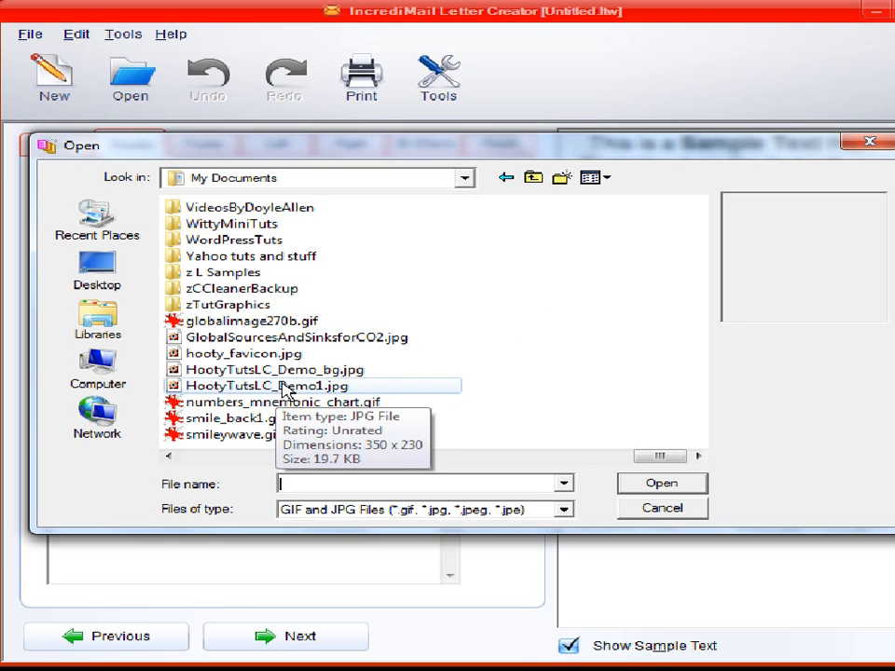
mouse_move(253, 394)
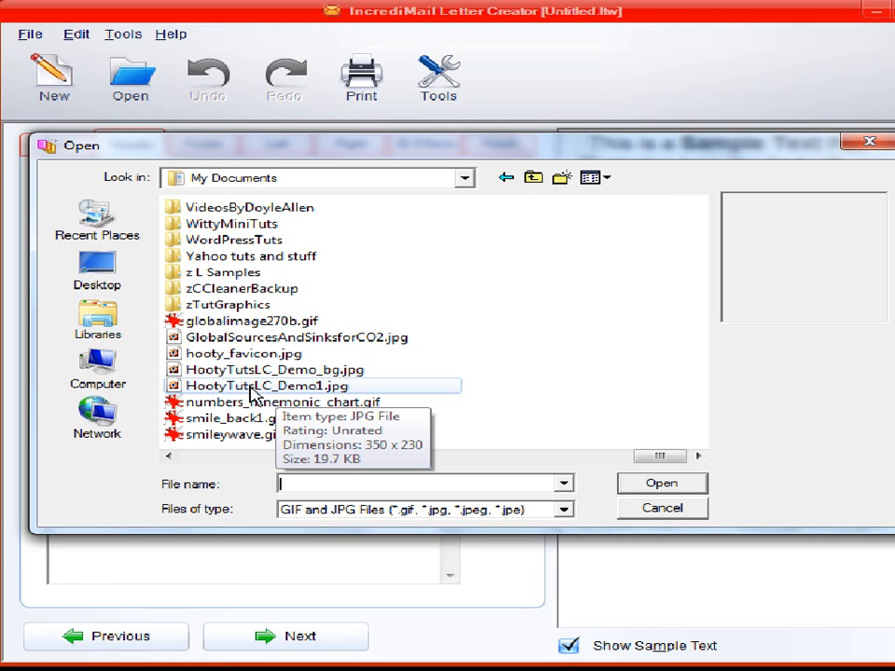
click(266, 385)
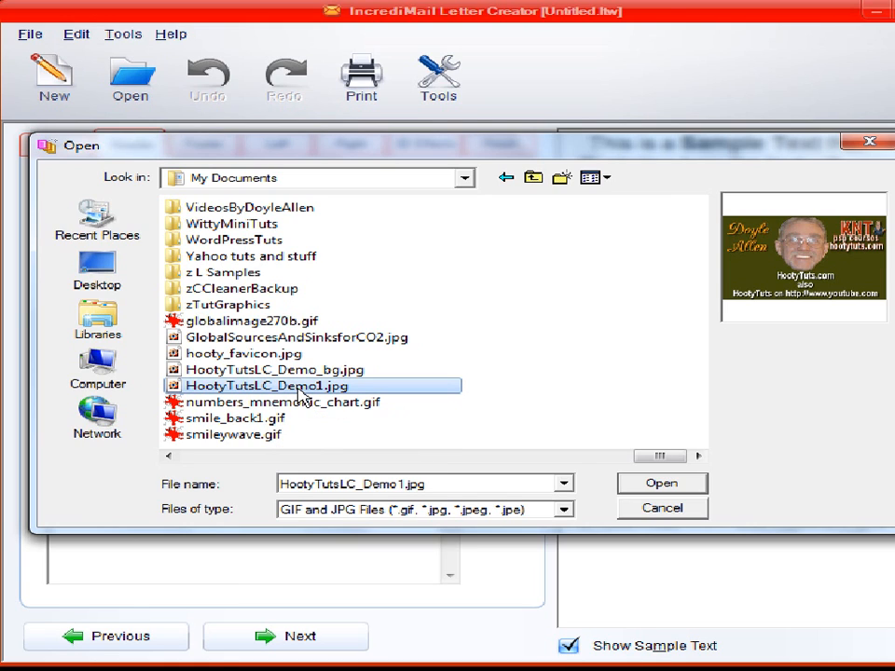
Step: Insert the HootyTutsLC_Demo1.jpg banner into the header and adjust it in the editor
click(660, 483)
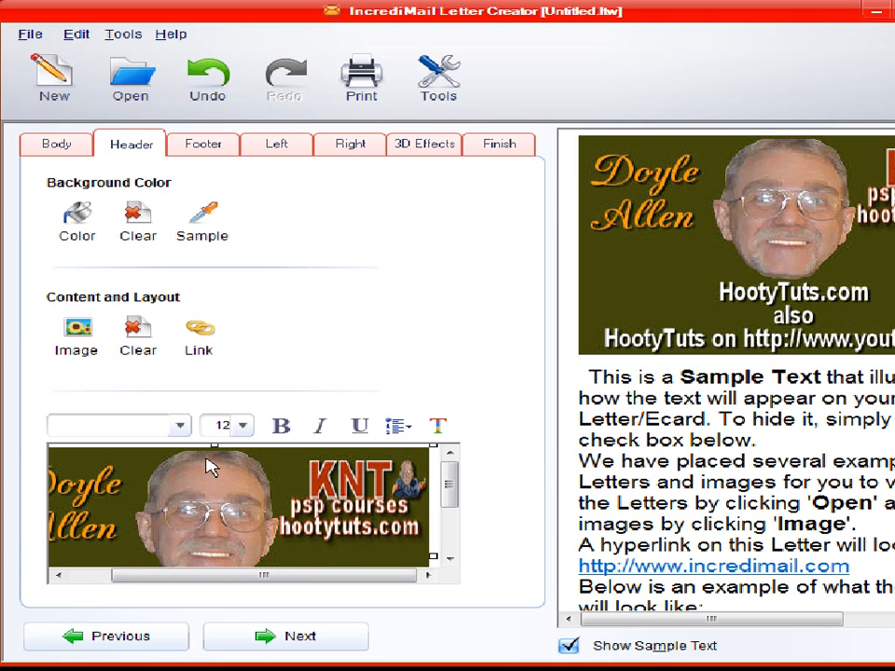
mouse_move(441, 573)
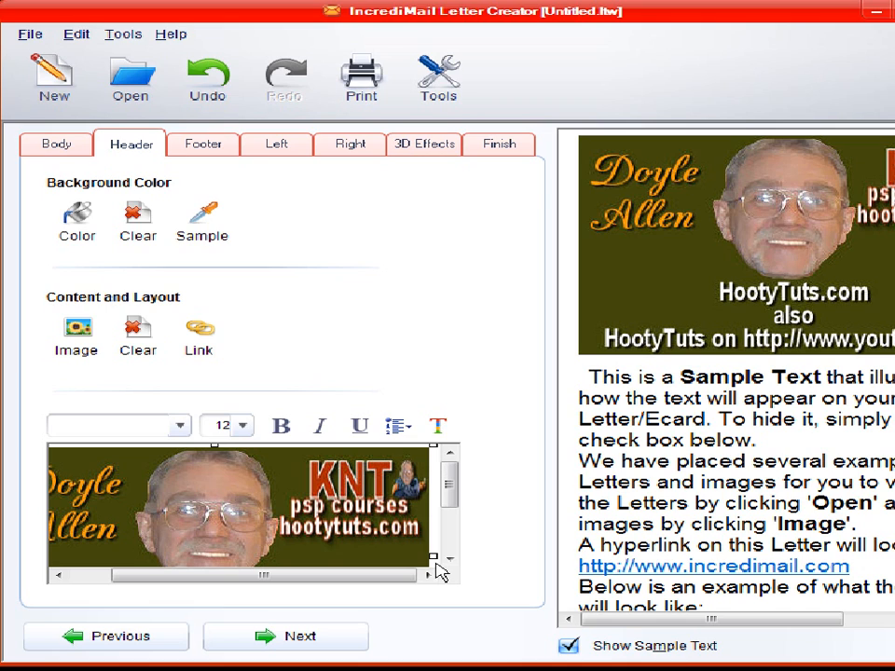
mouse_move(401, 456)
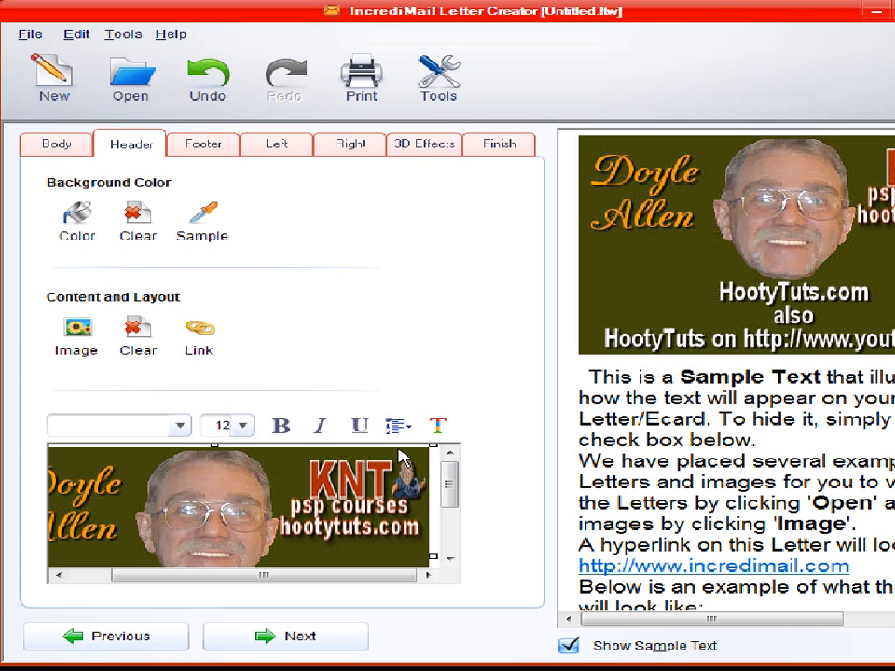
click(394, 426)
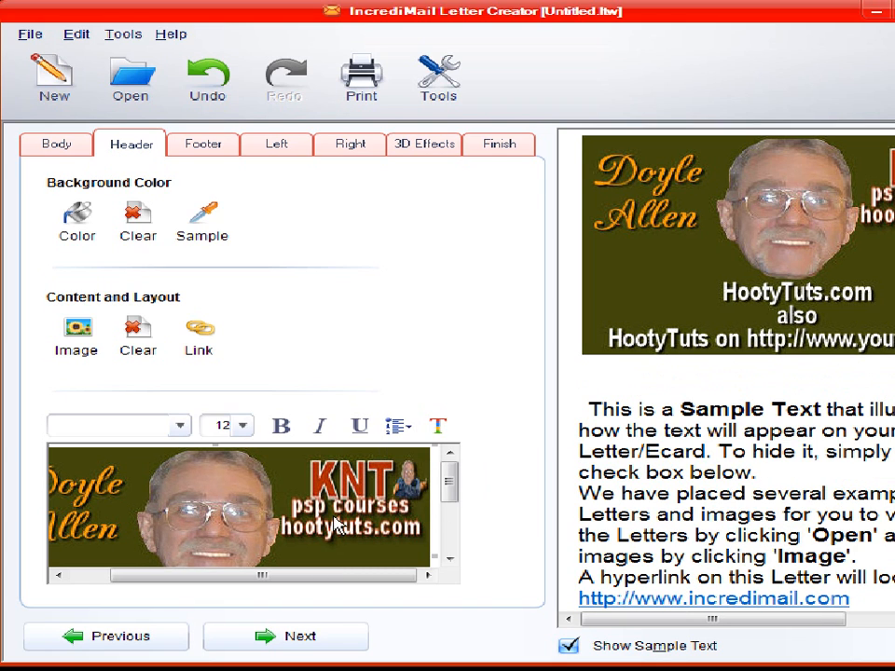
mouse_move(659, 287)
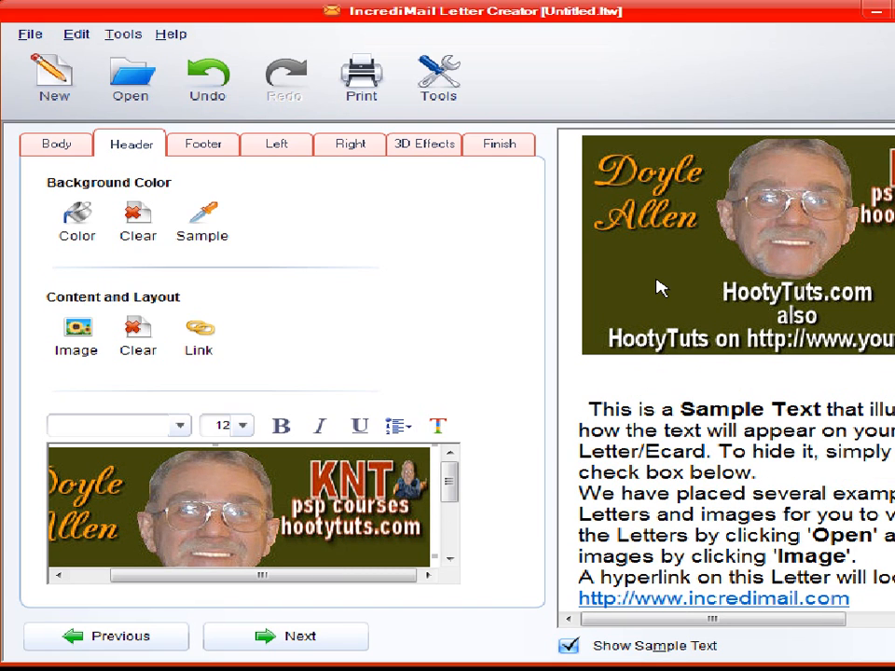
mouse_move(778, 281)
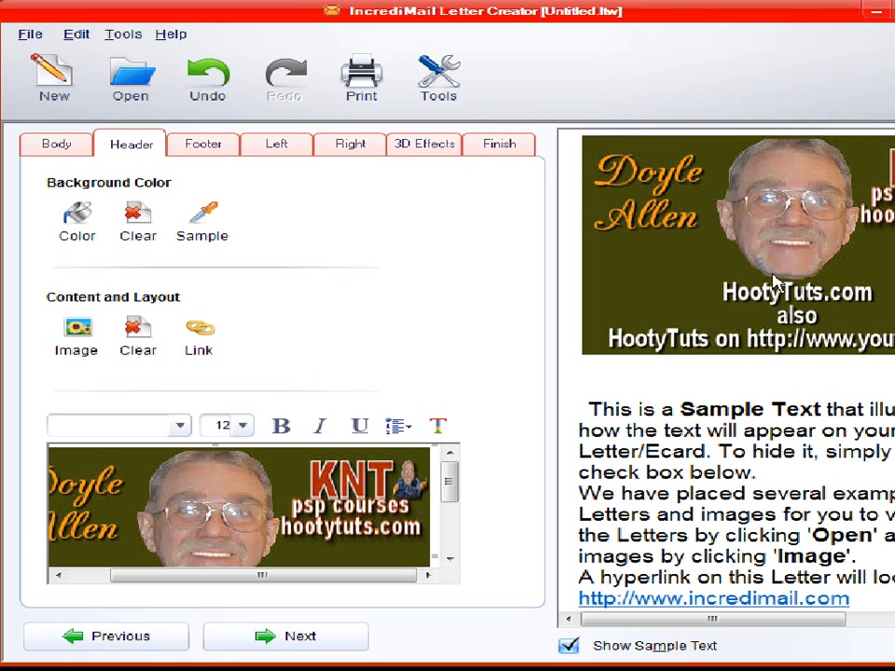
mouse_move(246, 375)
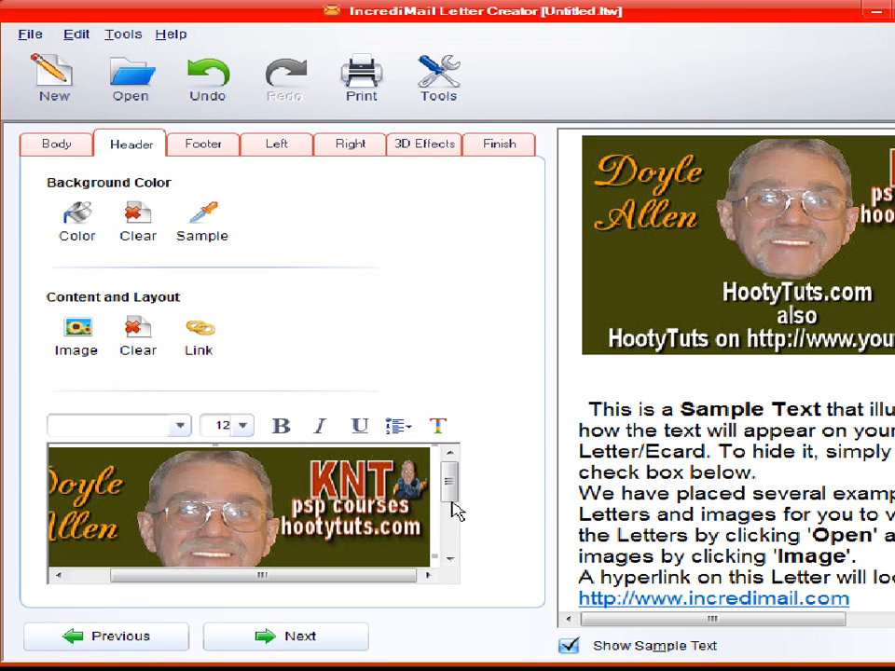
click(392, 426)
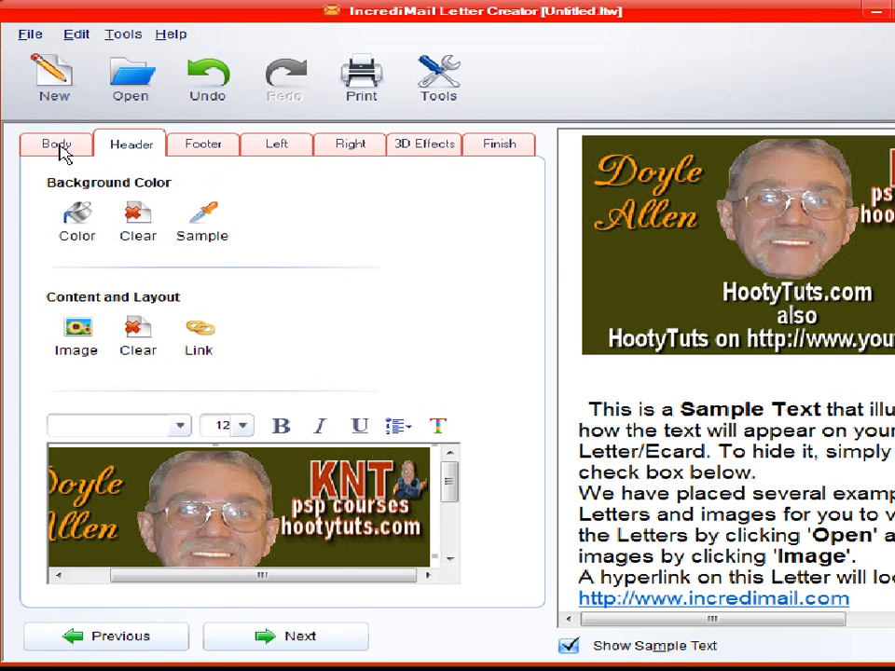
Step: Switch back to the letter body settings
click(56, 144)
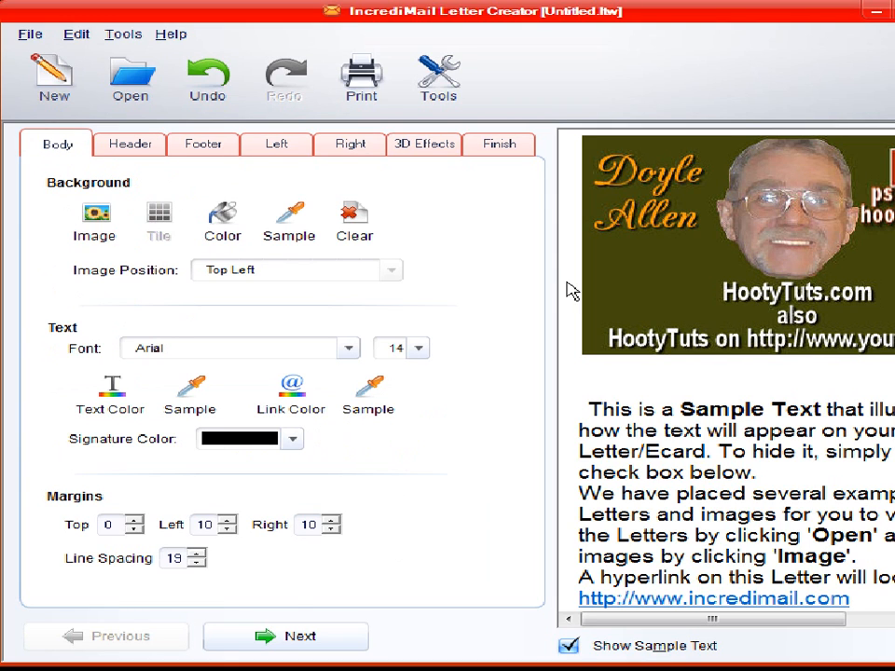
mouse_move(465, 235)
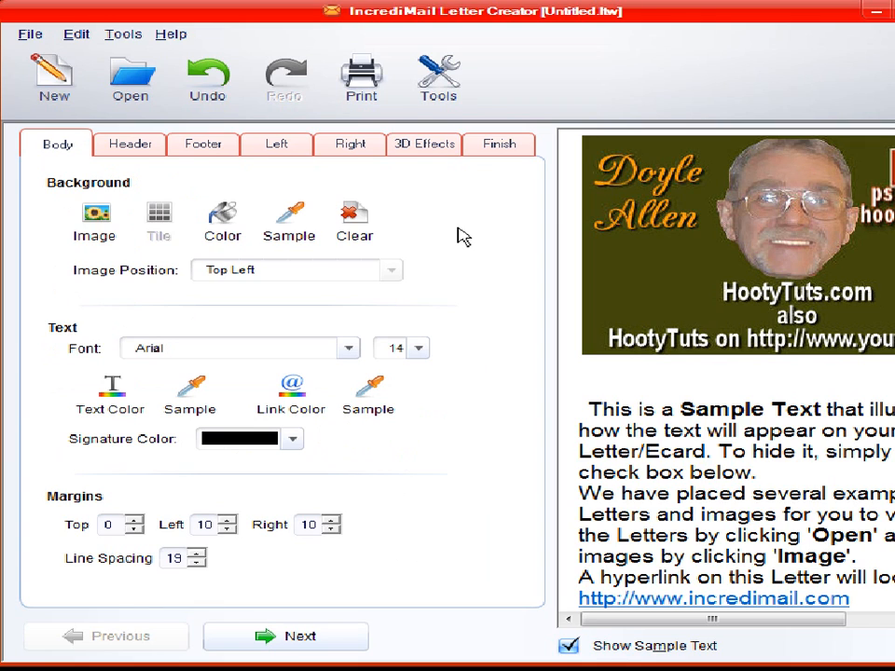
mouse_move(470, 284)
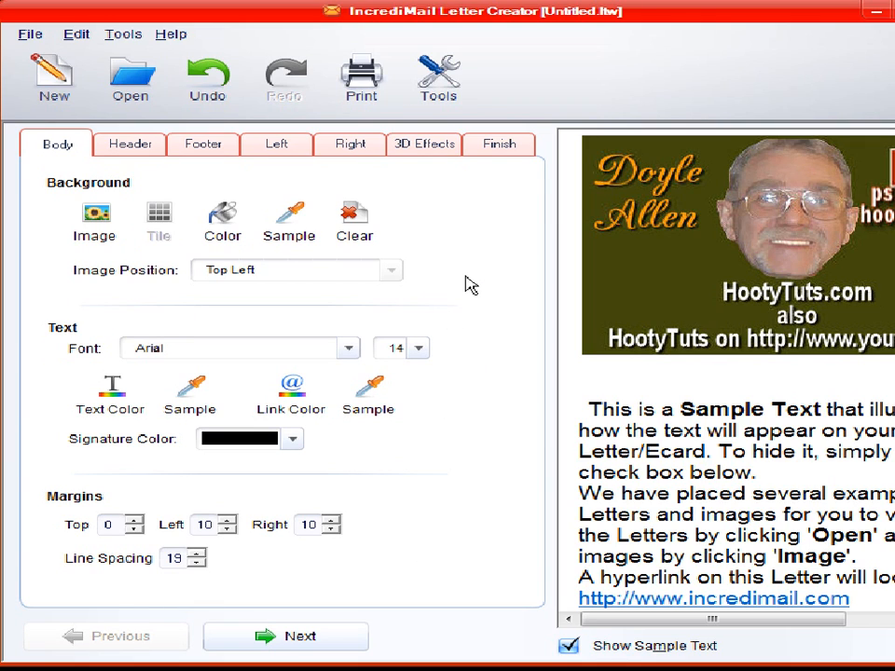
mouse_move(426, 189)
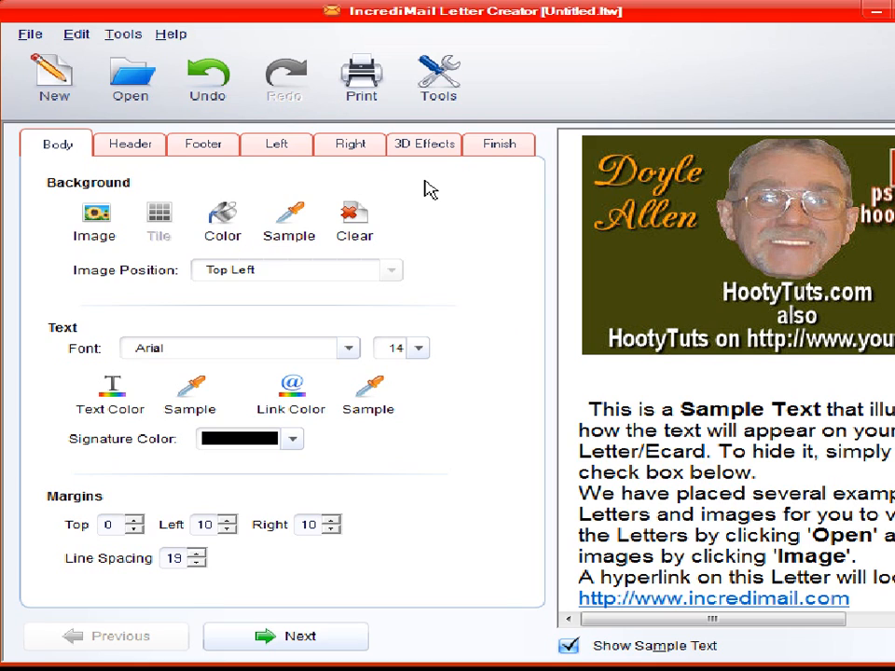
mouse_move(271, 270)
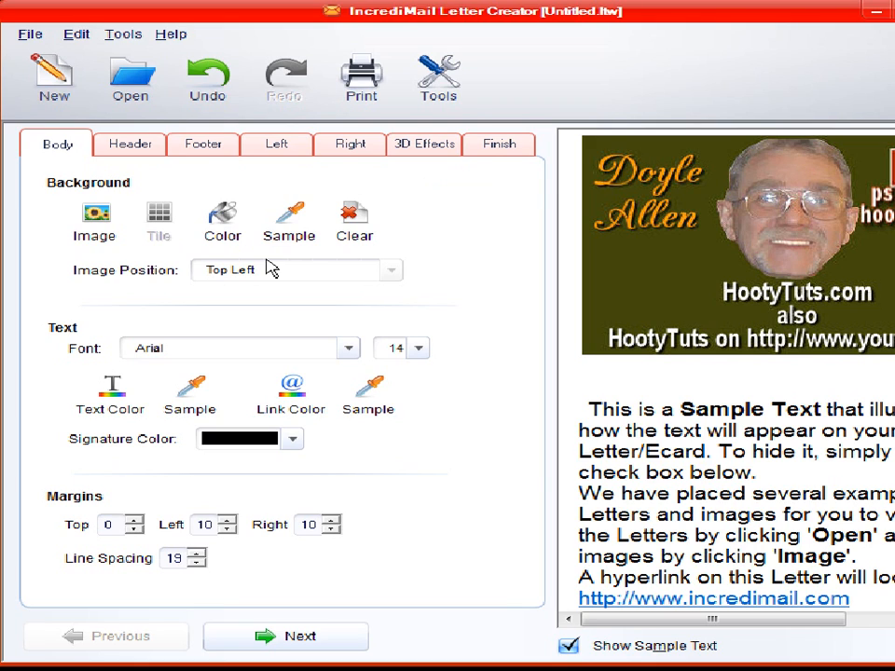
mouse_move(390, 345)
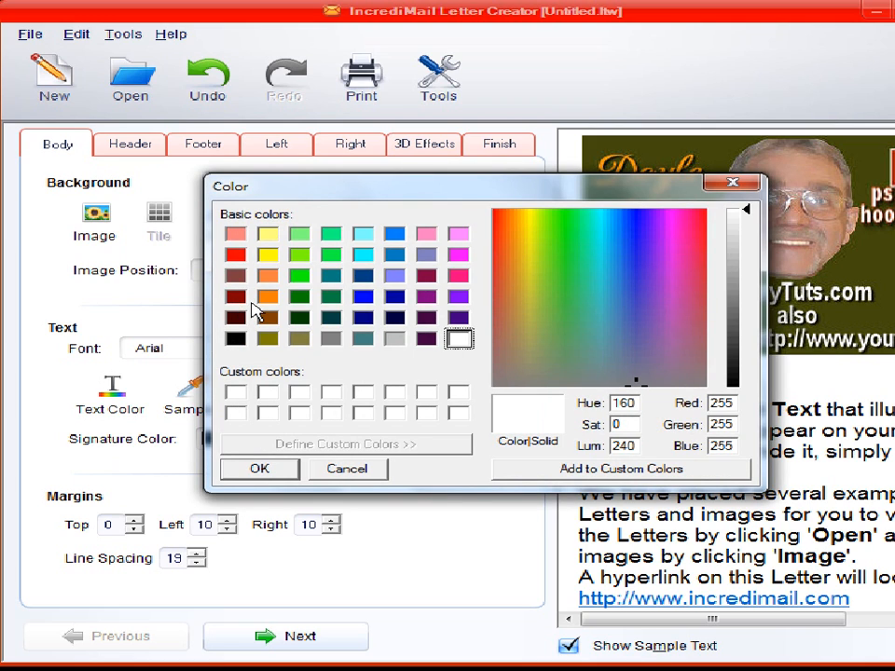
Step: Make the letter body background dark red
click(259, 467)
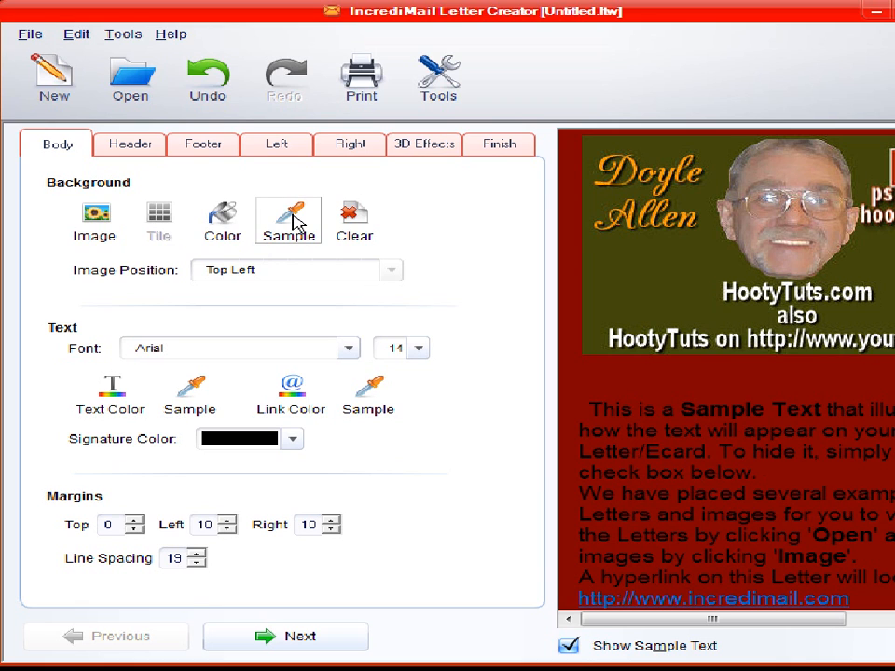
Step: Try sampling a background colour, then clear the body background to plain white
click(289, 219)
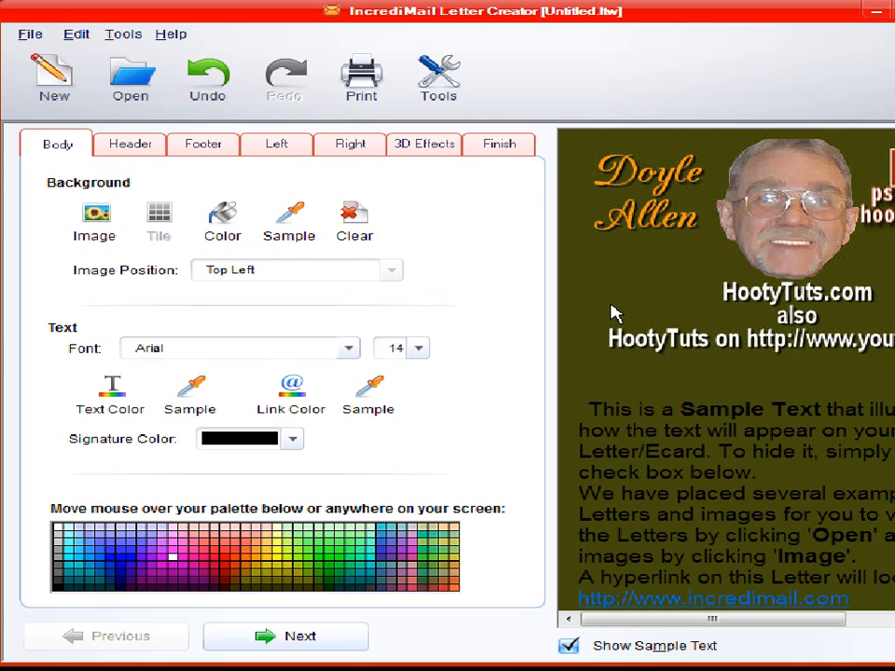
mouse_move(764, 231)
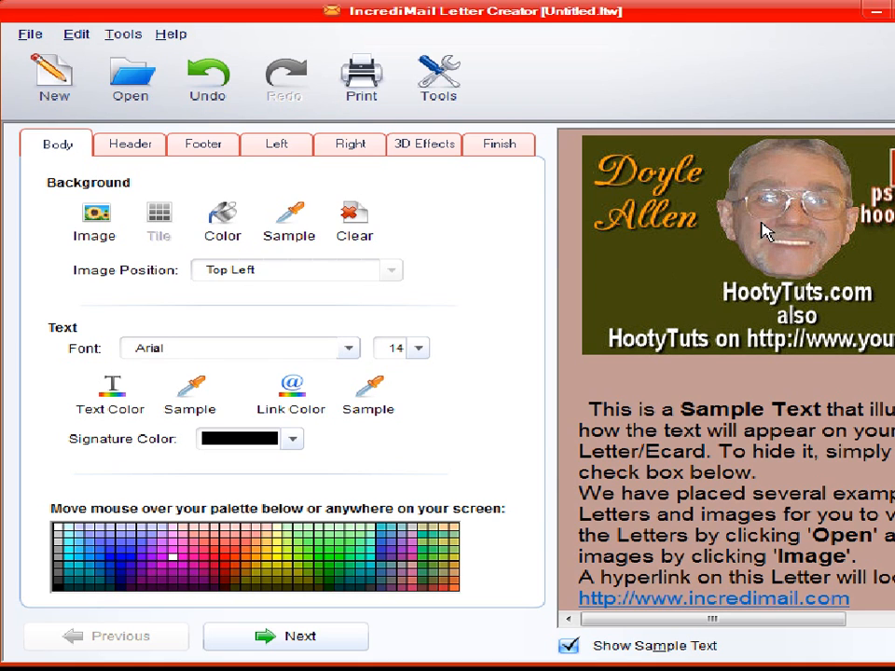
mouse_move(280, 586)
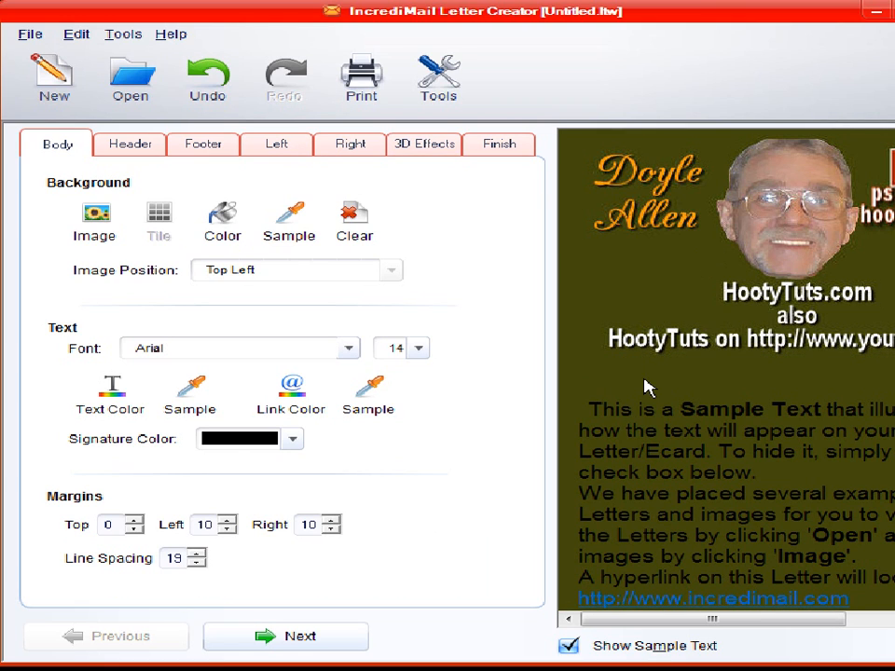
mouse_move(466, 210)
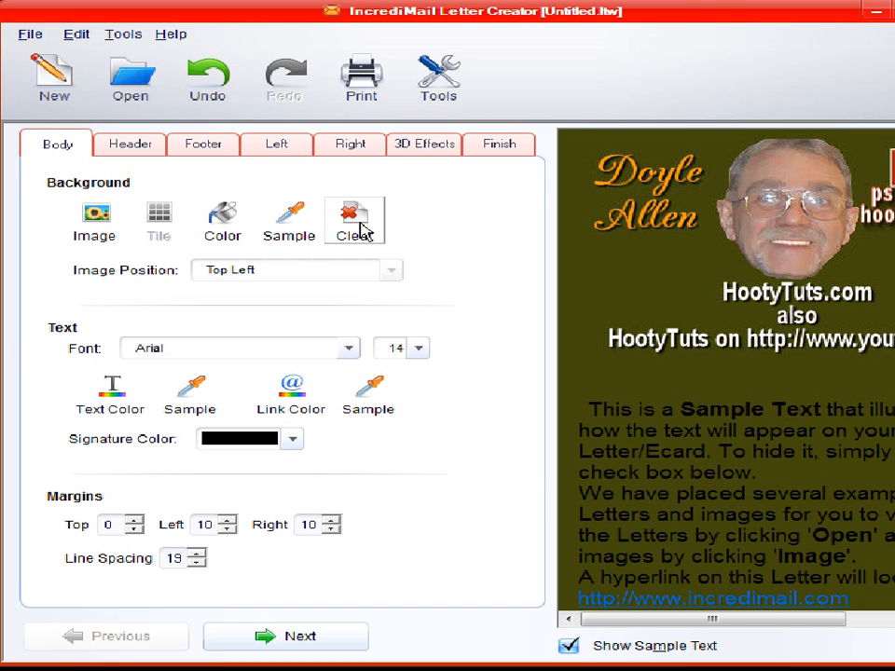
click(354, 221)
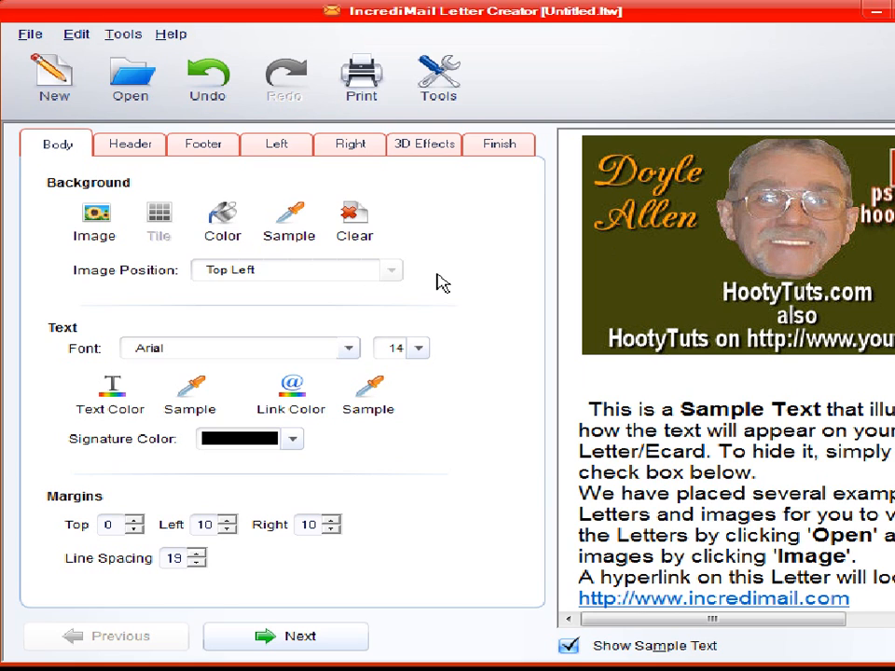
mouse_move(172, 263)
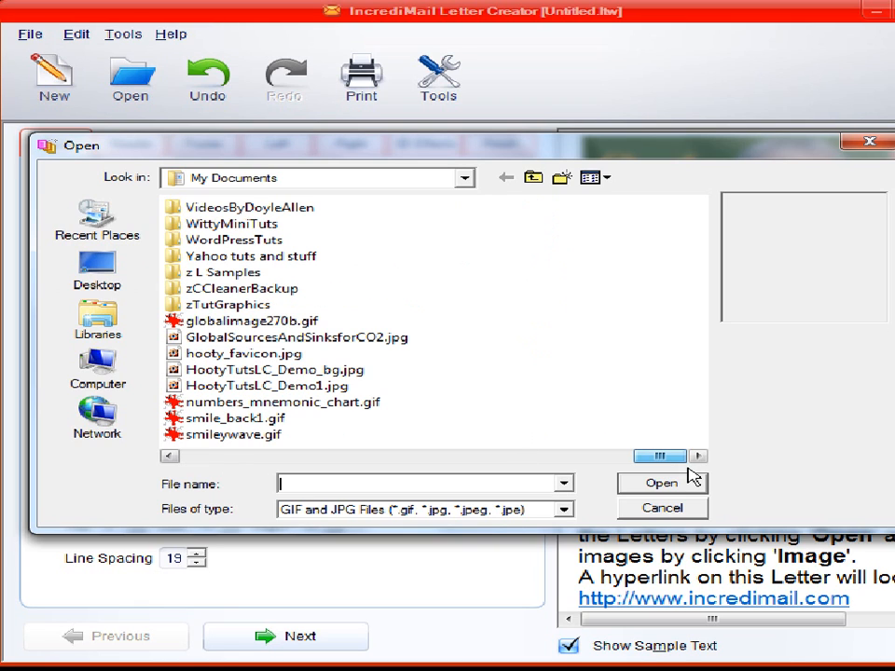
mouse_move(237, 492)
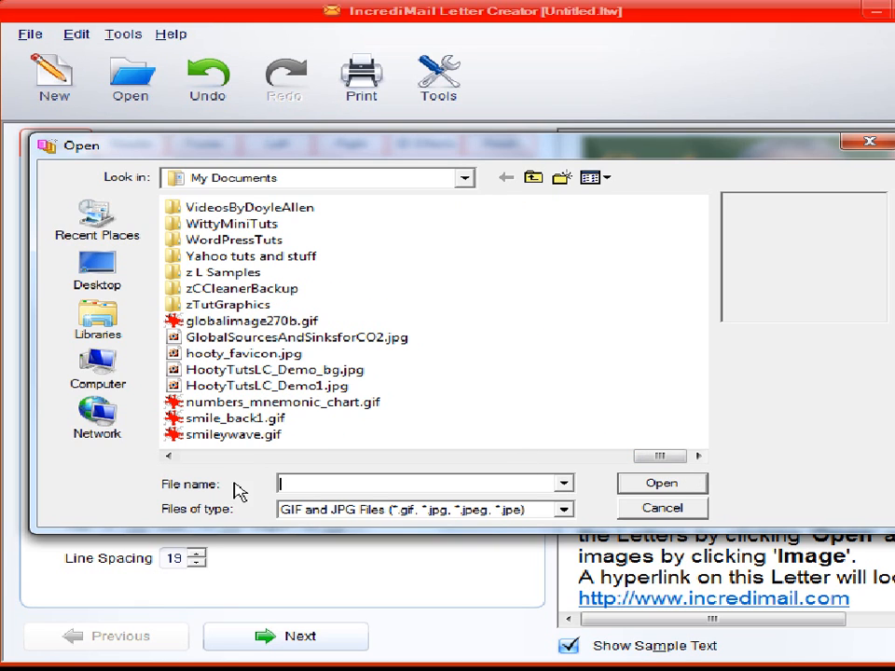
mouse_move(270, 370)
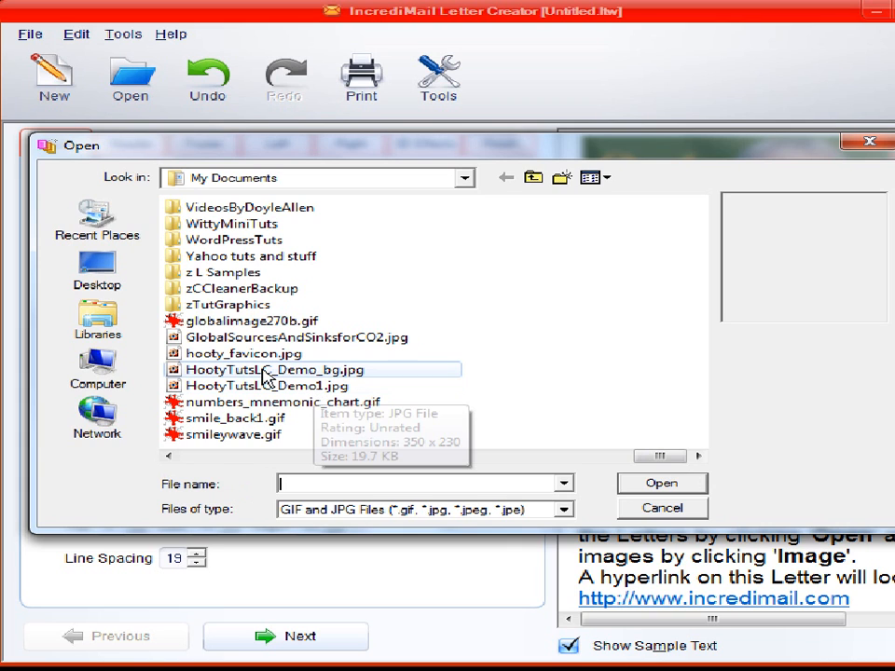
Step: Load HootyTutsLC_Demo_bg.jpg as the letter body's background image
click(285, 370)
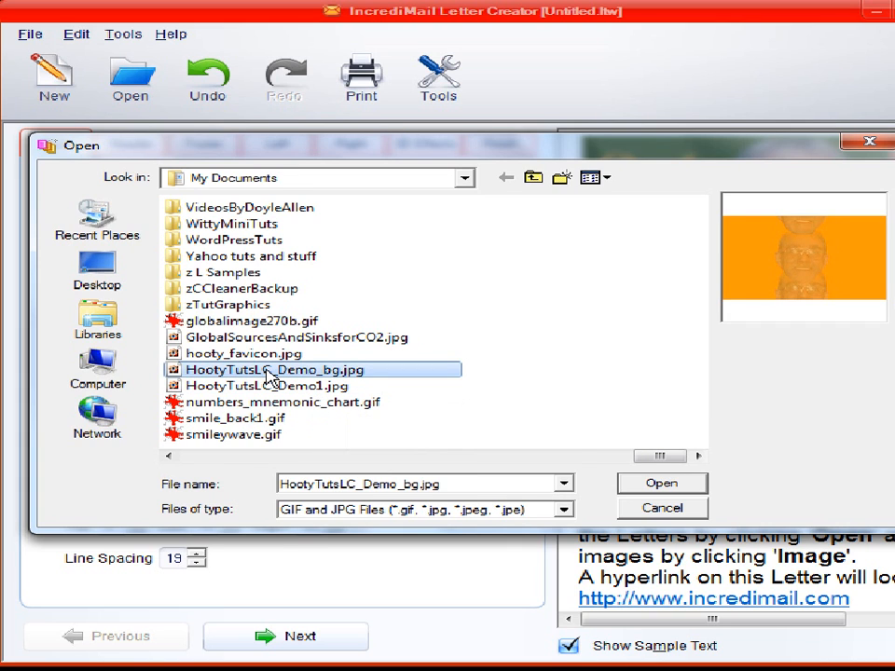
click(662, 482)
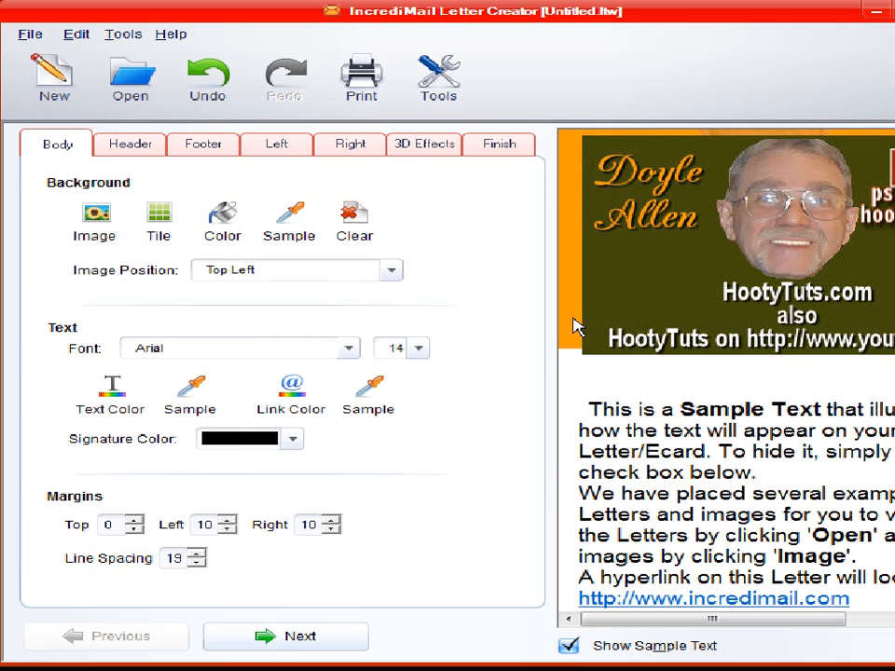
mouse_move(568, 223)
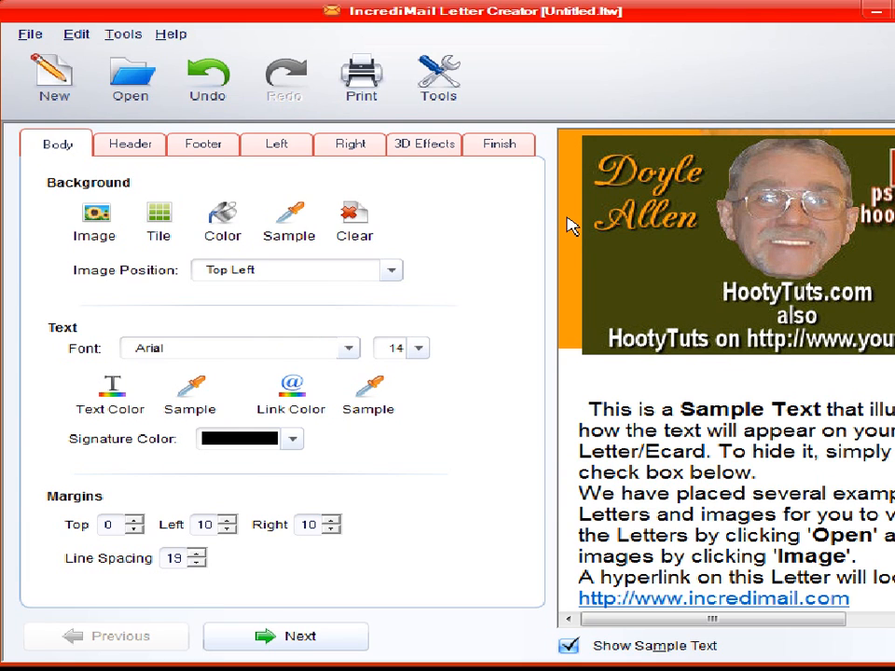
mouse_move(175, 262)
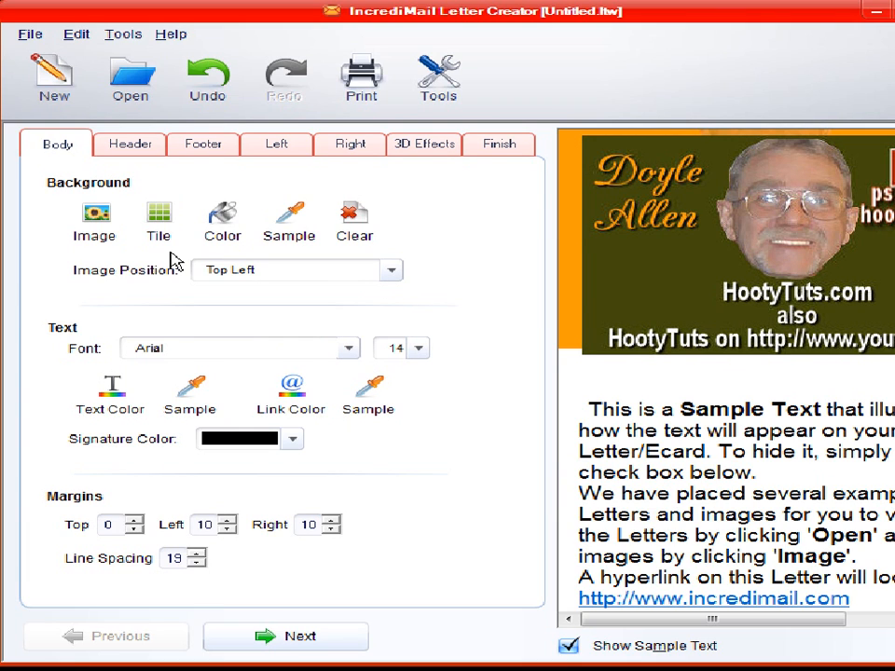
mouse_move(159, 214)
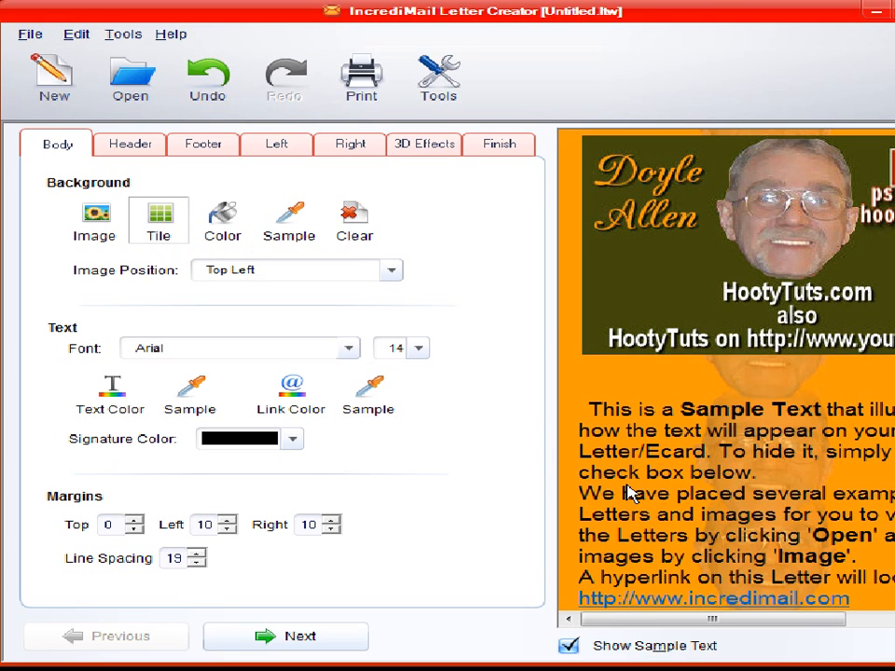
mouse_move(682, 30)
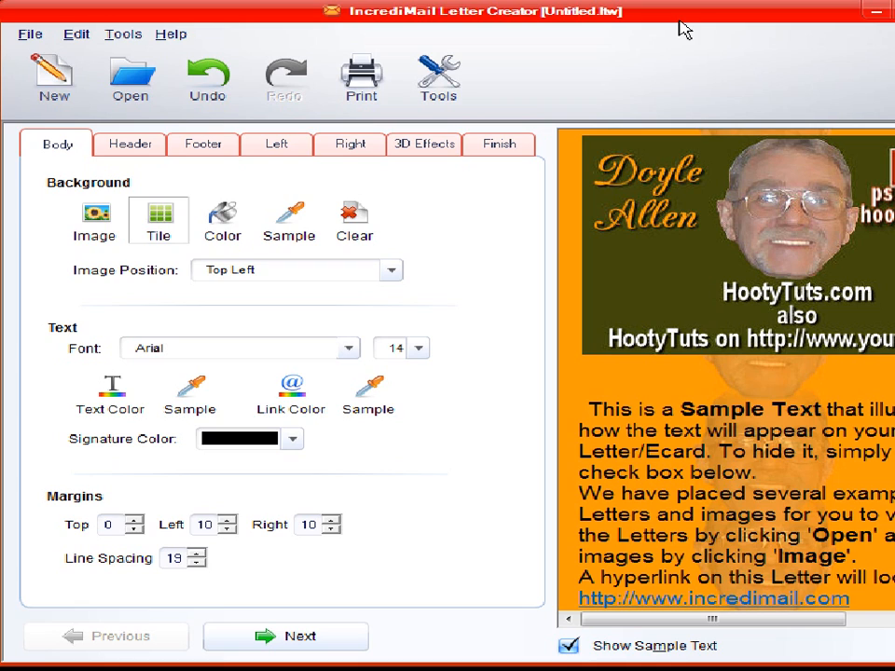
mouse_move(796, 396)
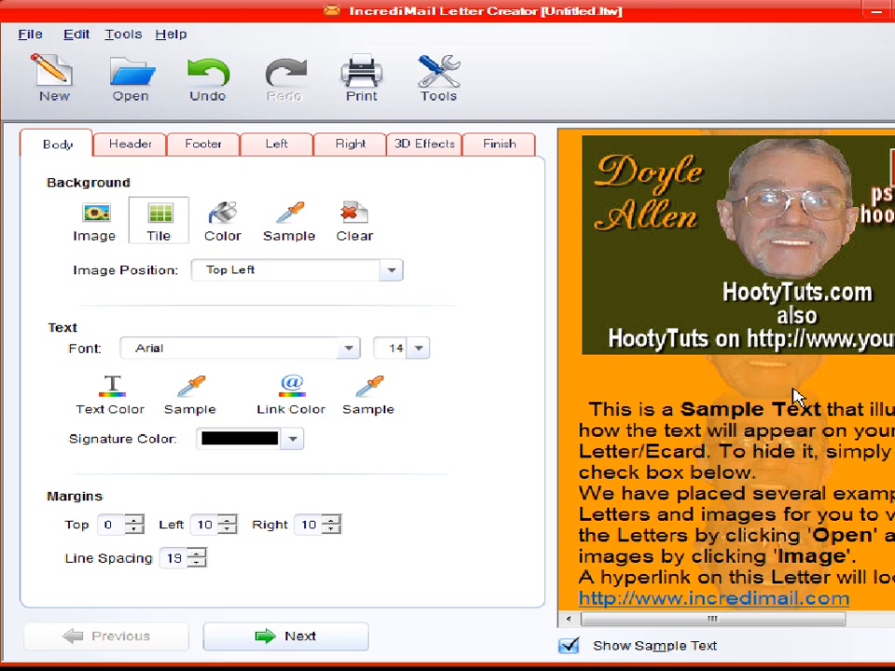
mouse_move(792, 538)
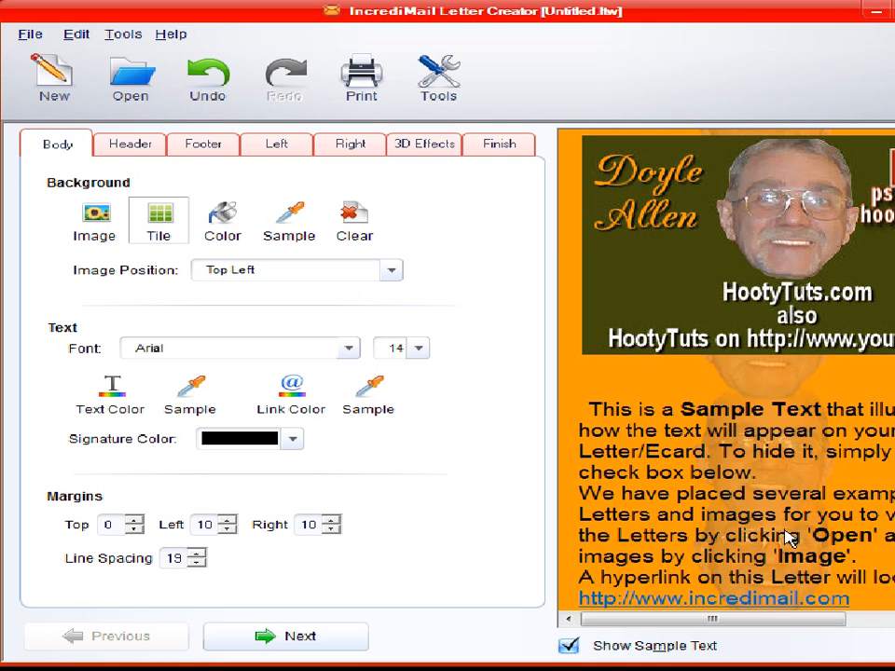
mouse_move(522, 315)
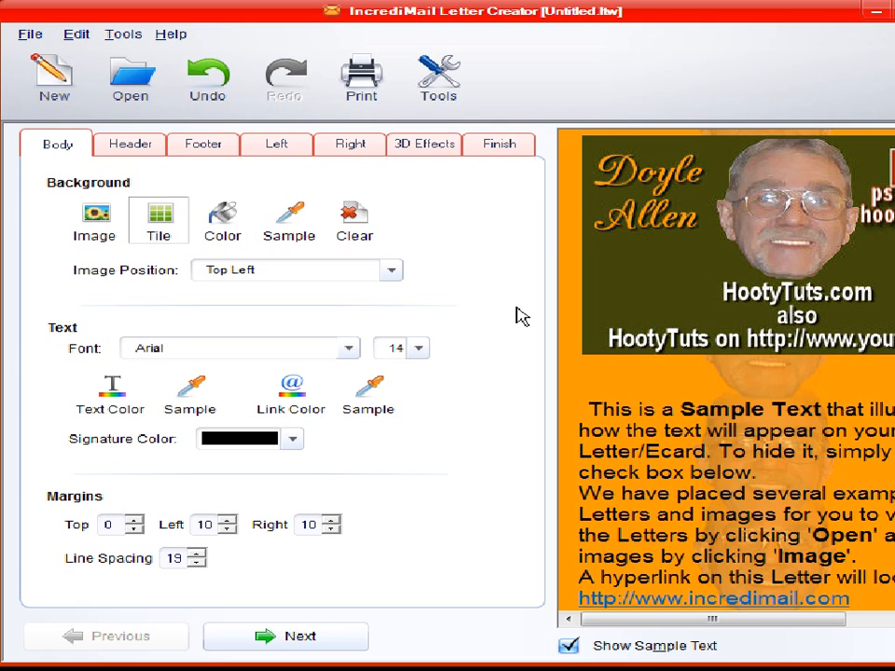
mouse_move(504, 312)
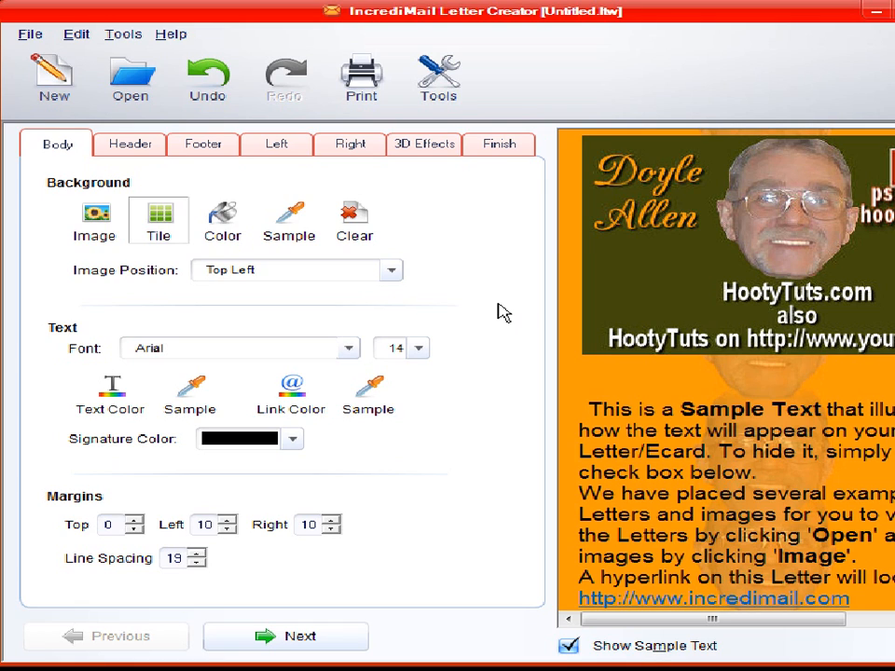
mouse_move(208, 147)
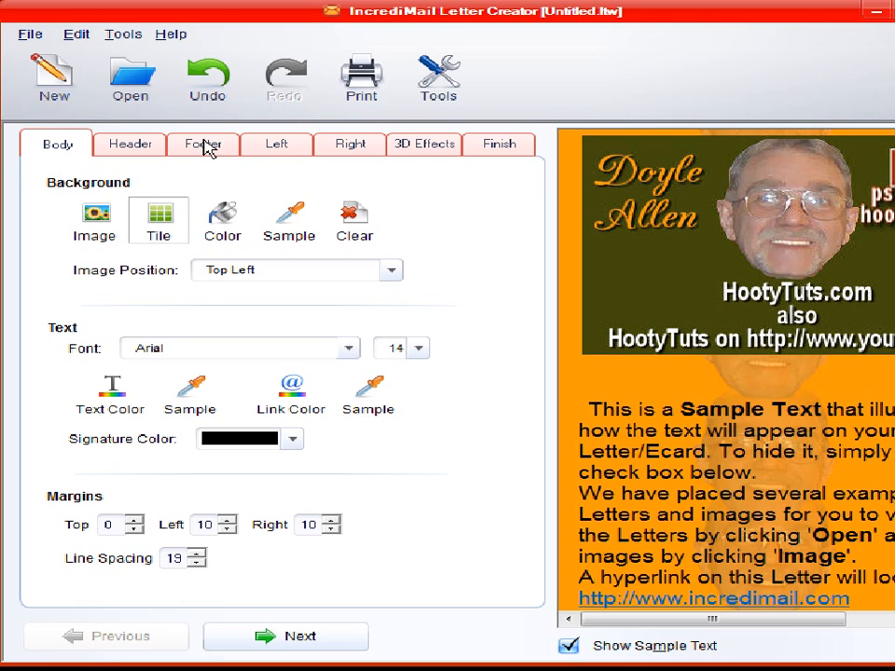
Step: Enter HOOTYTUTS as the footer text and centre it
click(203, 144)
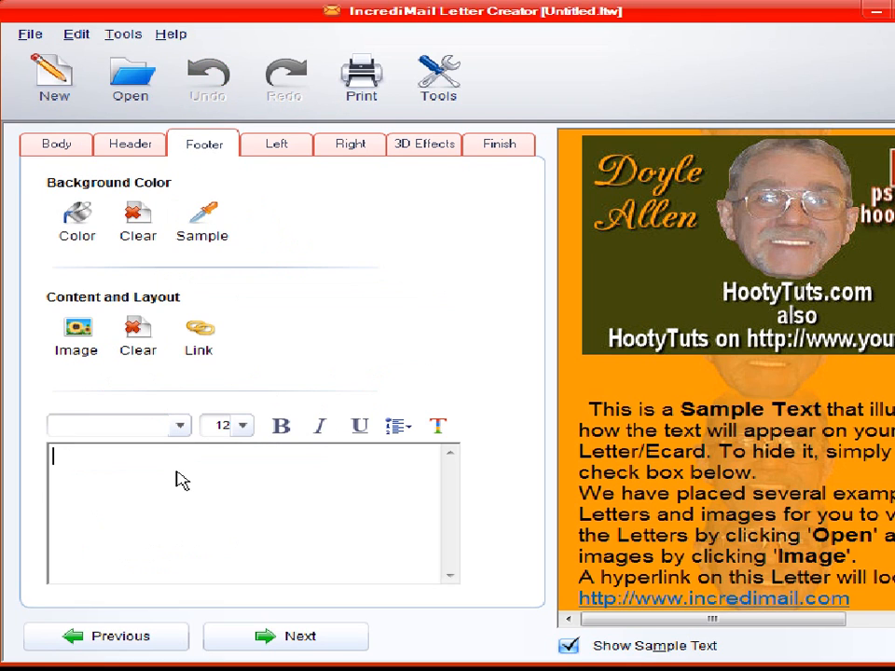
mouse_move(171, 470)
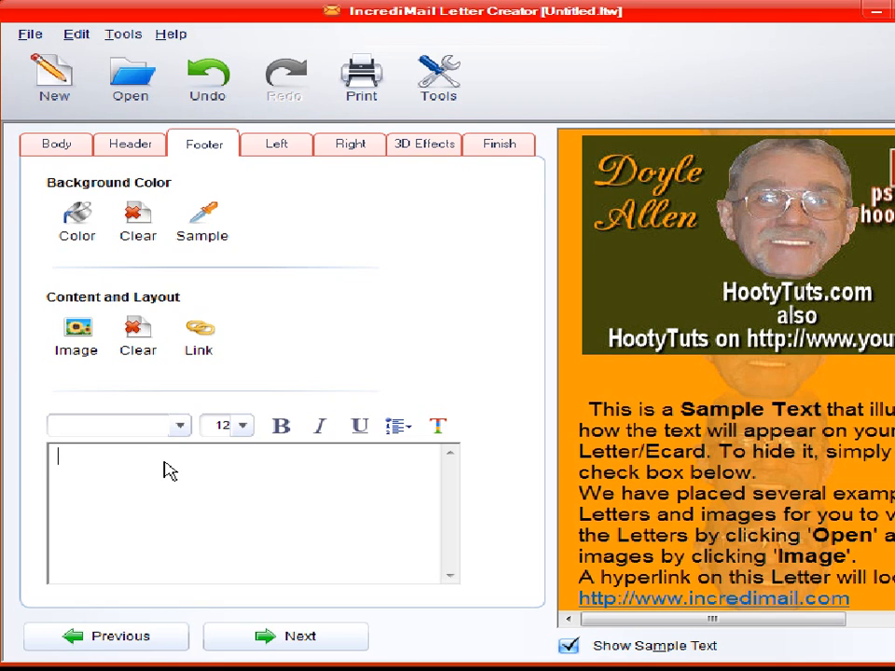
text(HOOTYTUTS)
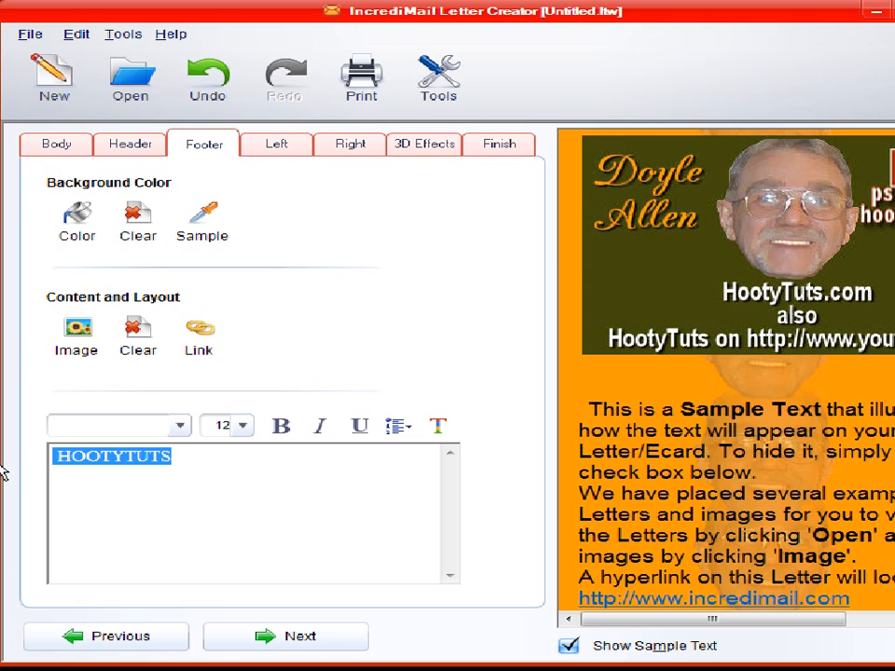
mouse_move(263, 507)
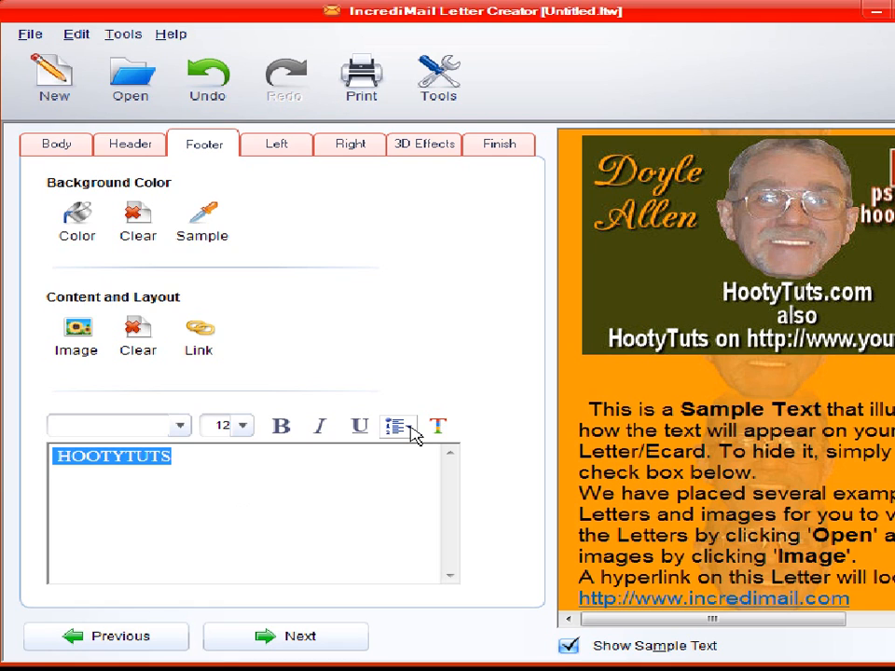
click(397, 426)
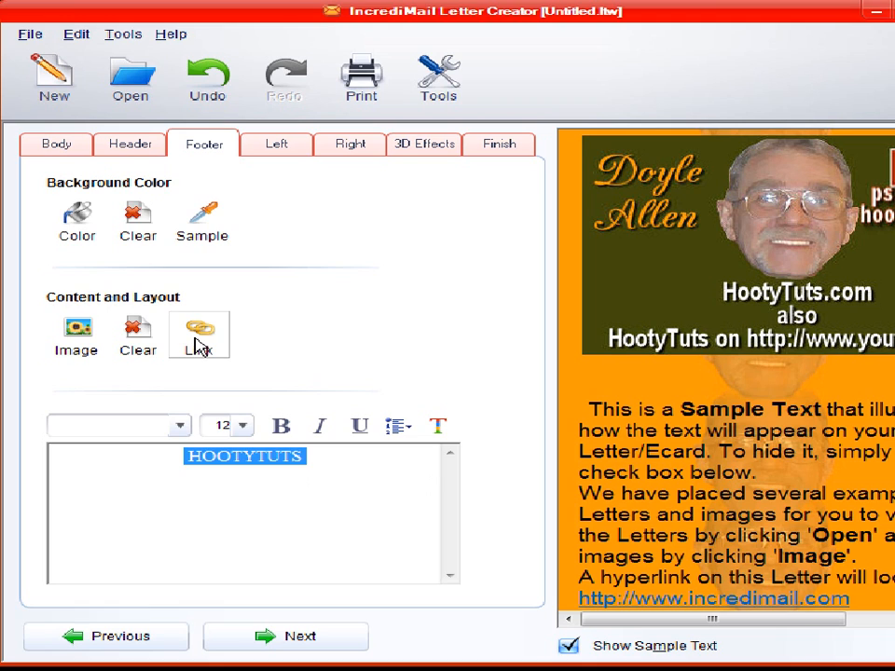
click(198, 335)
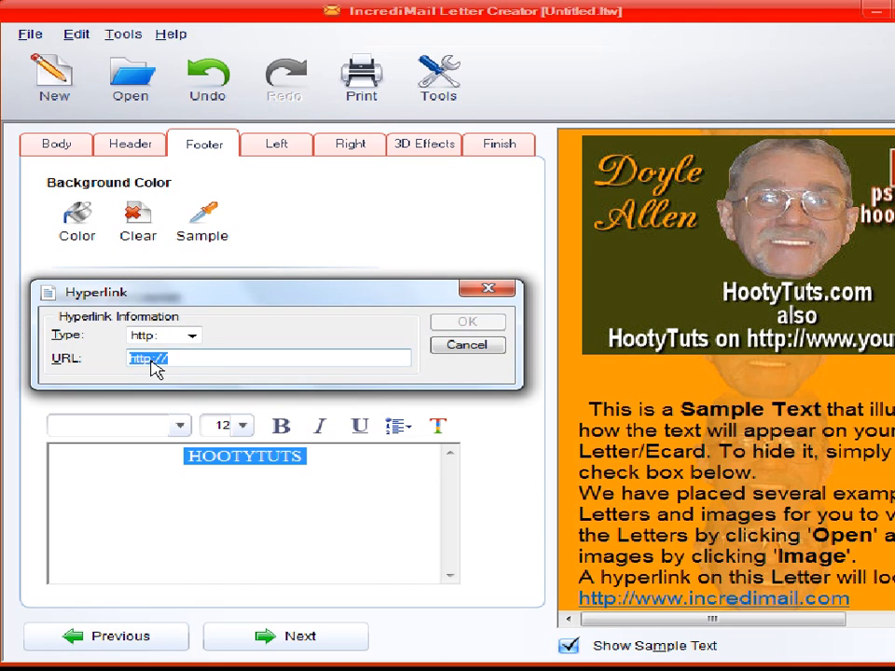
click(177, 358)
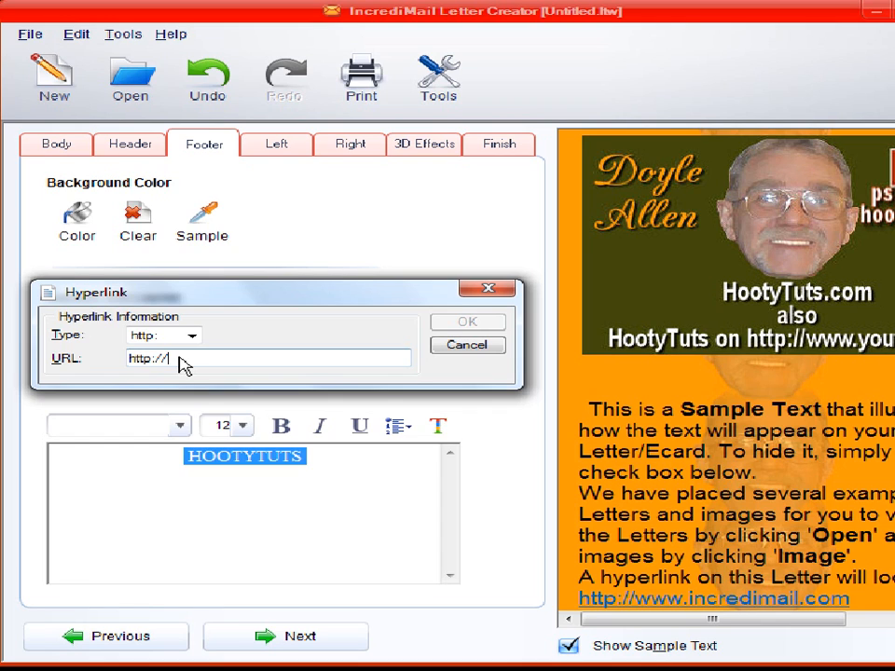
text(HOOTYTUT)
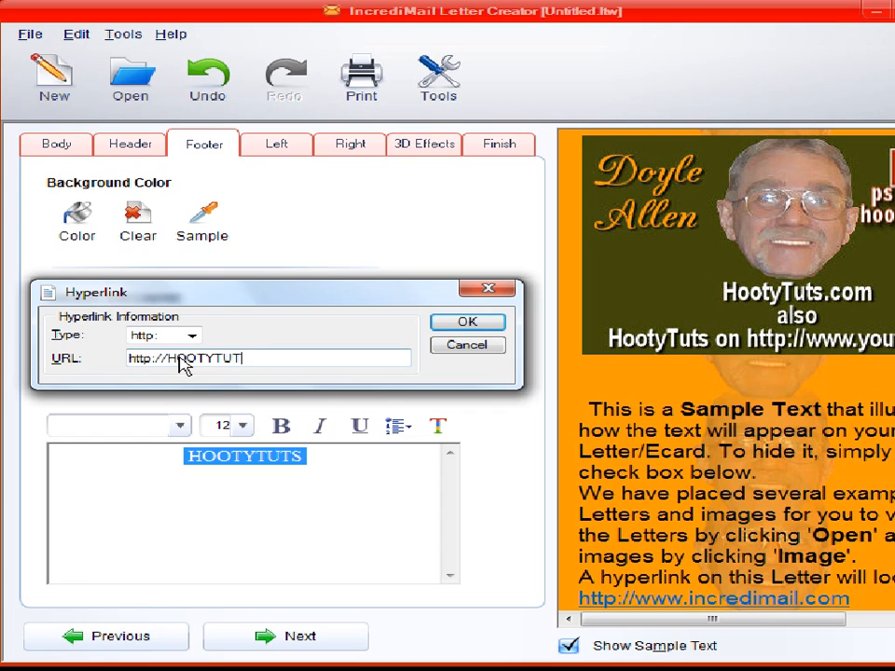
text(S.COM)
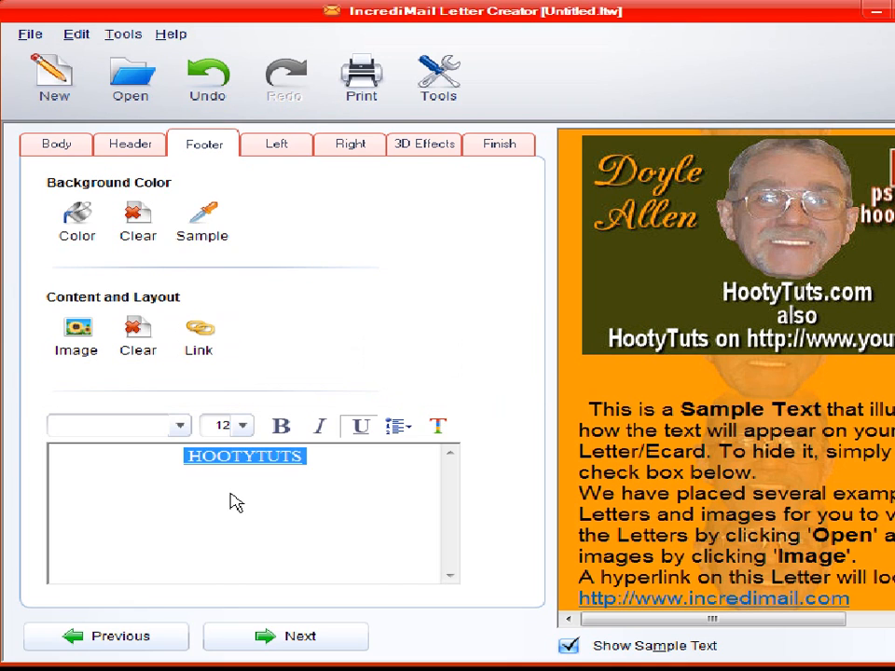
mouse_move(797, 25)
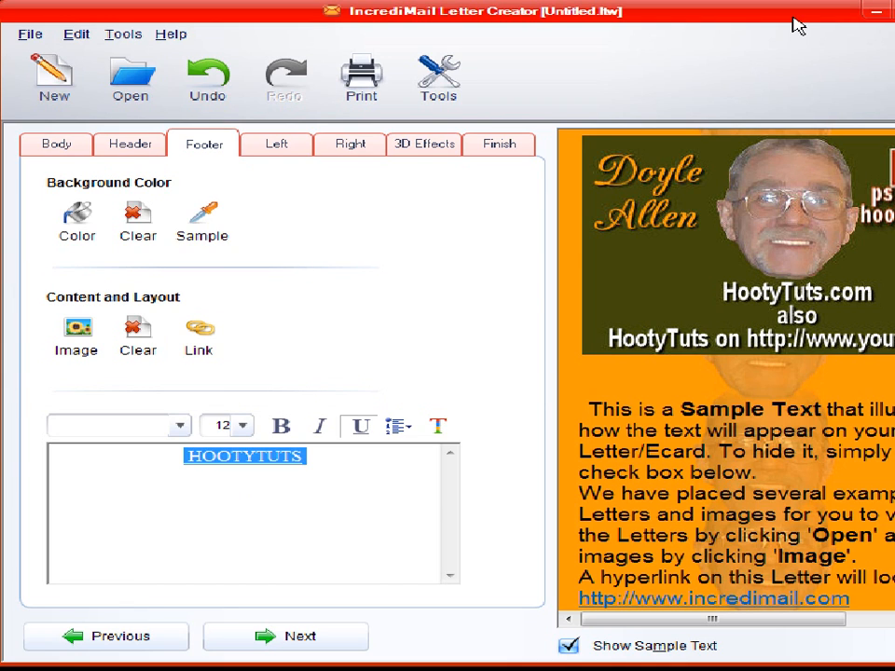
mouse_move(676, 468)
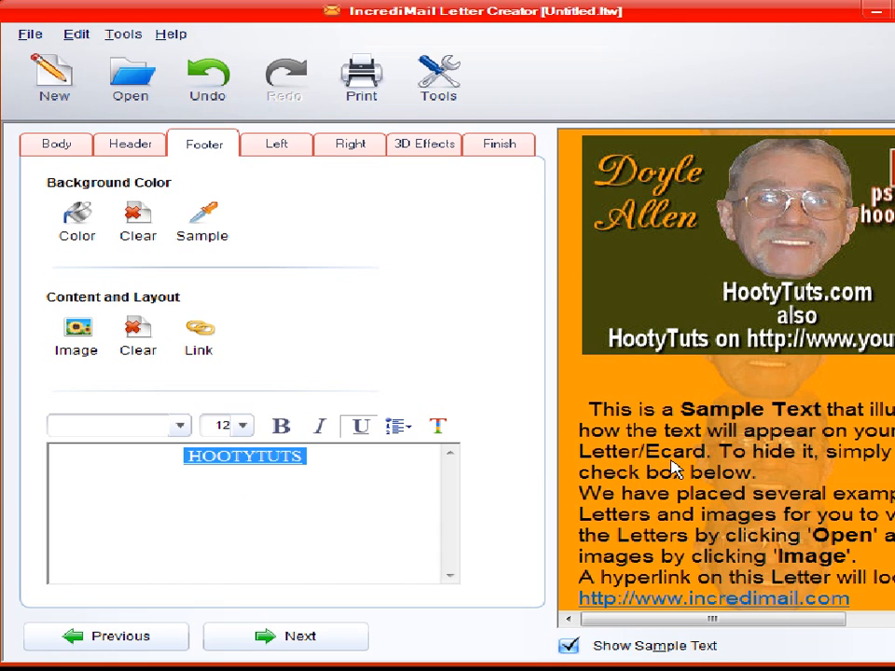
scroll(down, 3)
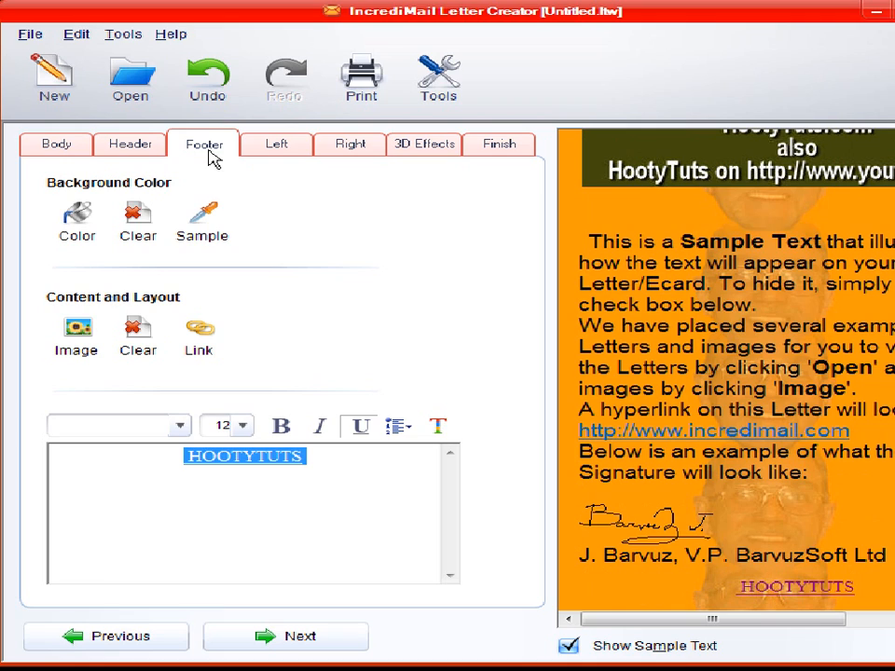
mouse_move(781, 594)
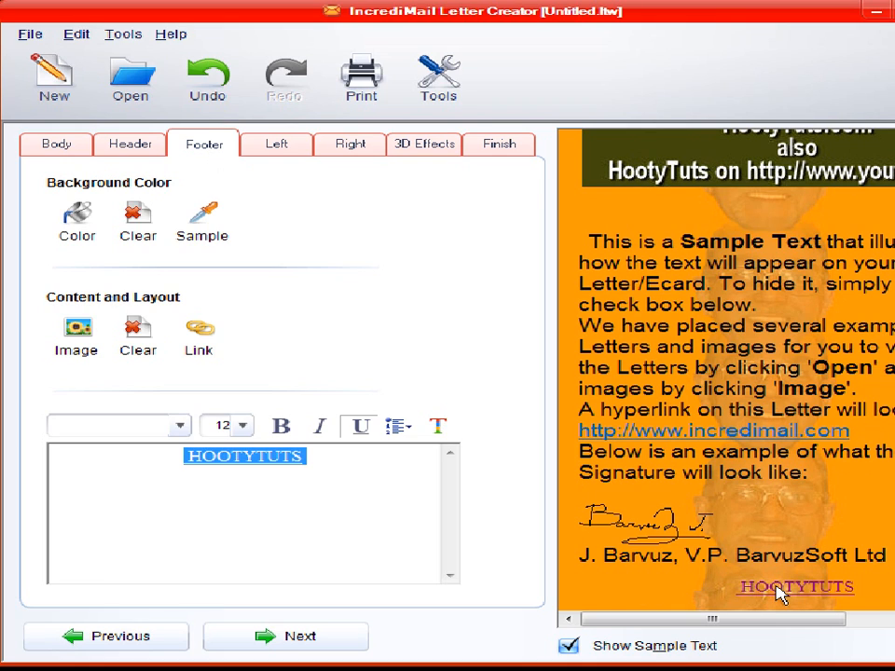
mouse_move(755, 601)
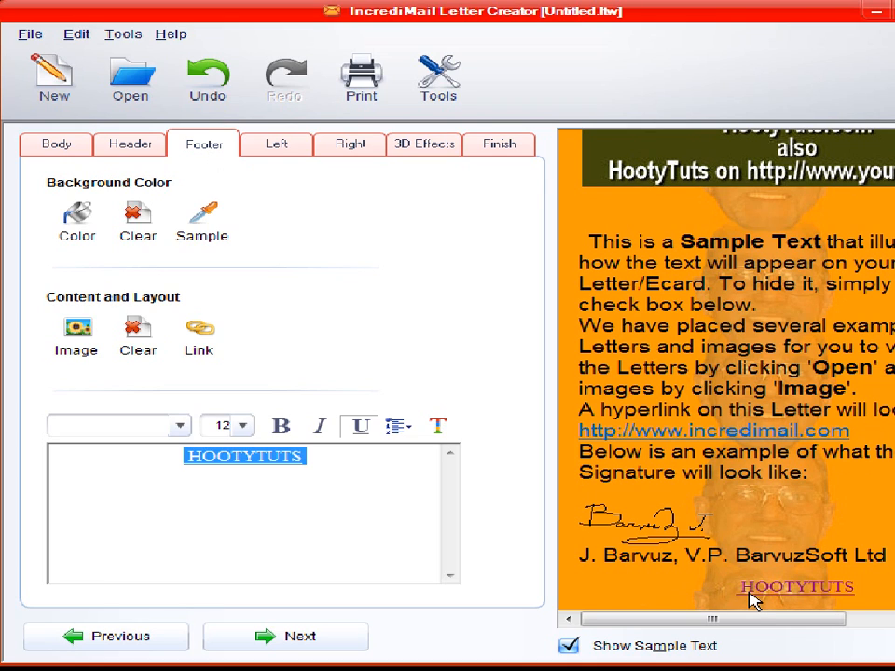
mouse_move(771, 594)
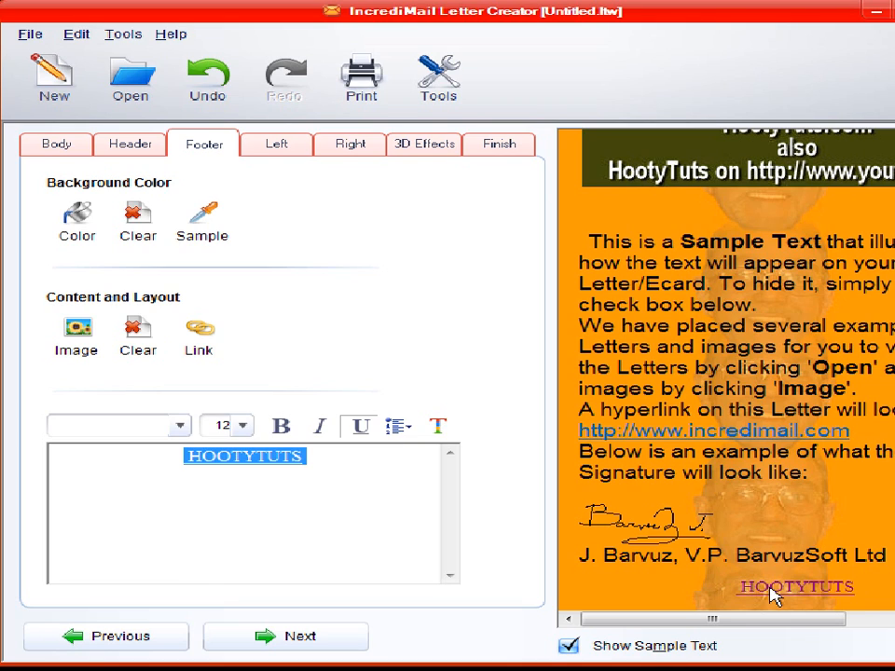
mouse_move(803, 595)
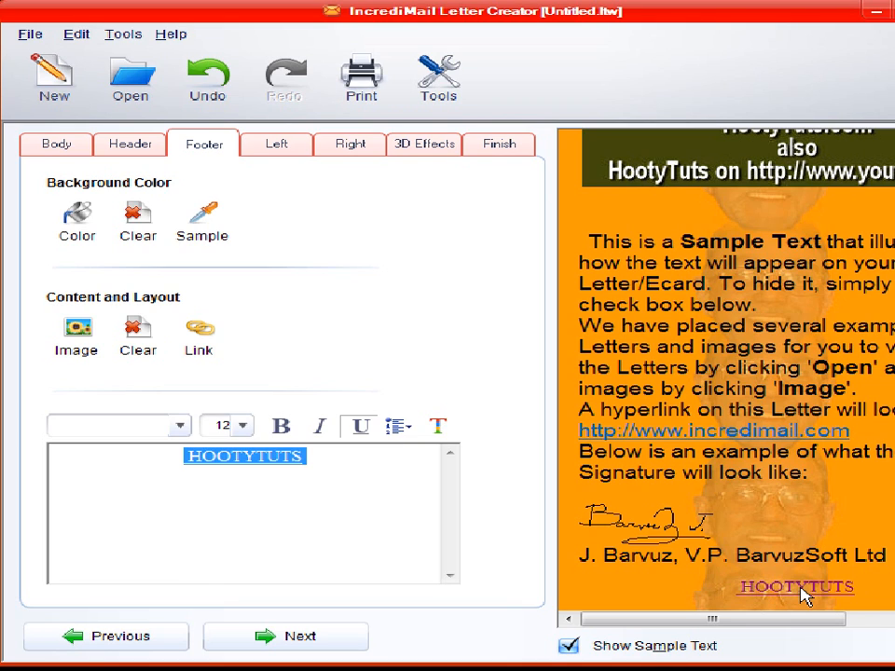
mouse_move(819, 594)
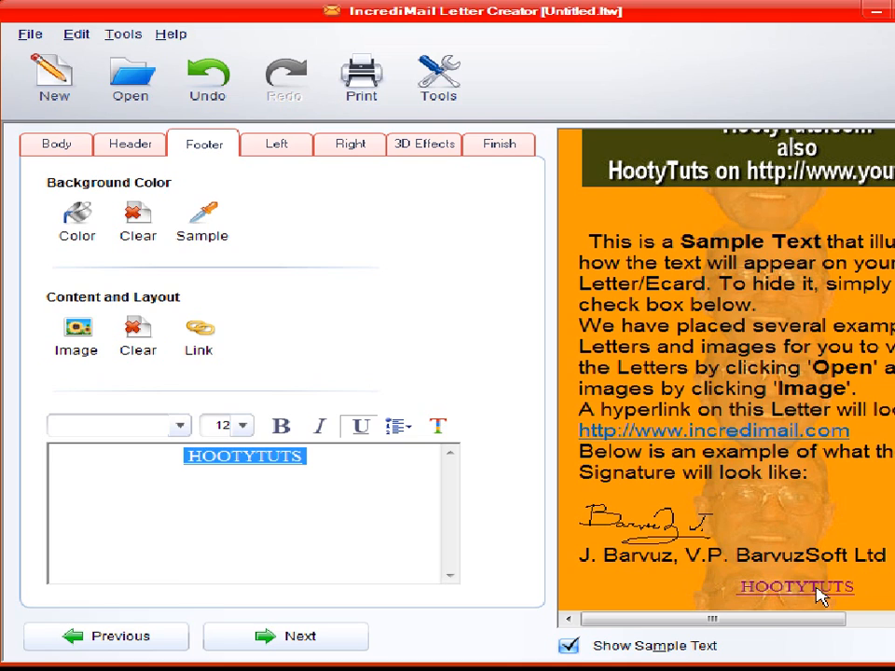
mouse_move(794, 594)
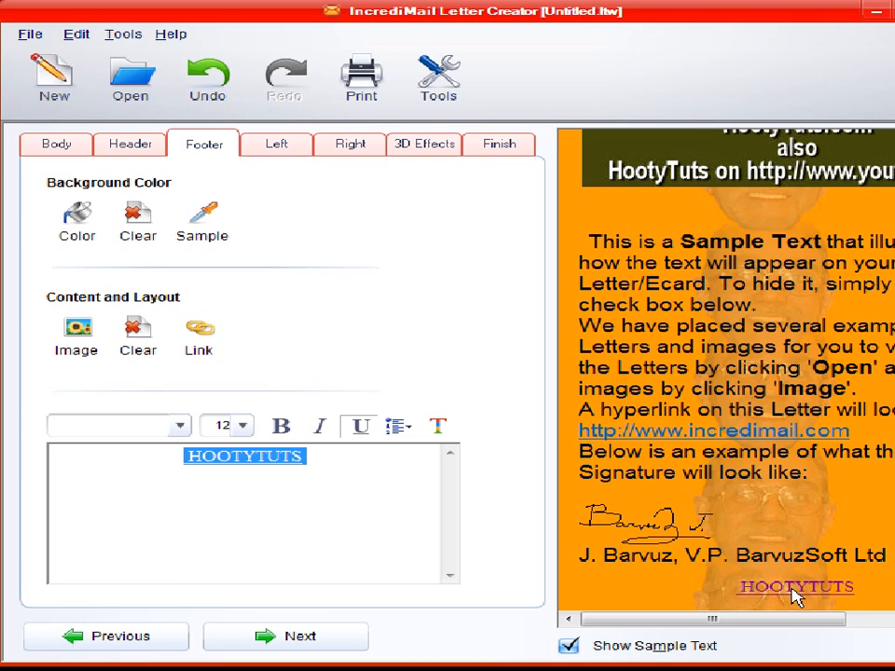
mouse_move(367, 466)
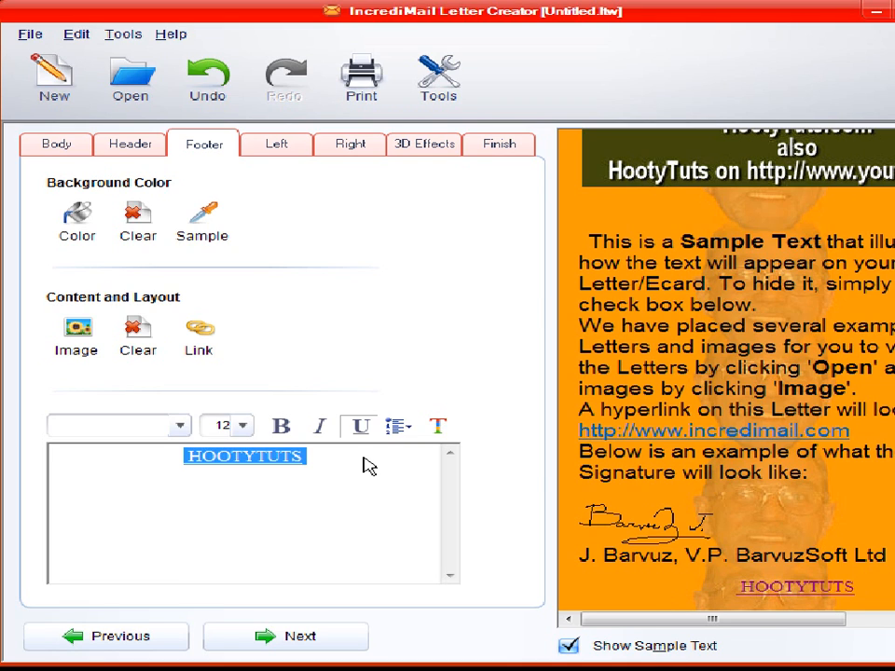
mouse_move(339, 270)
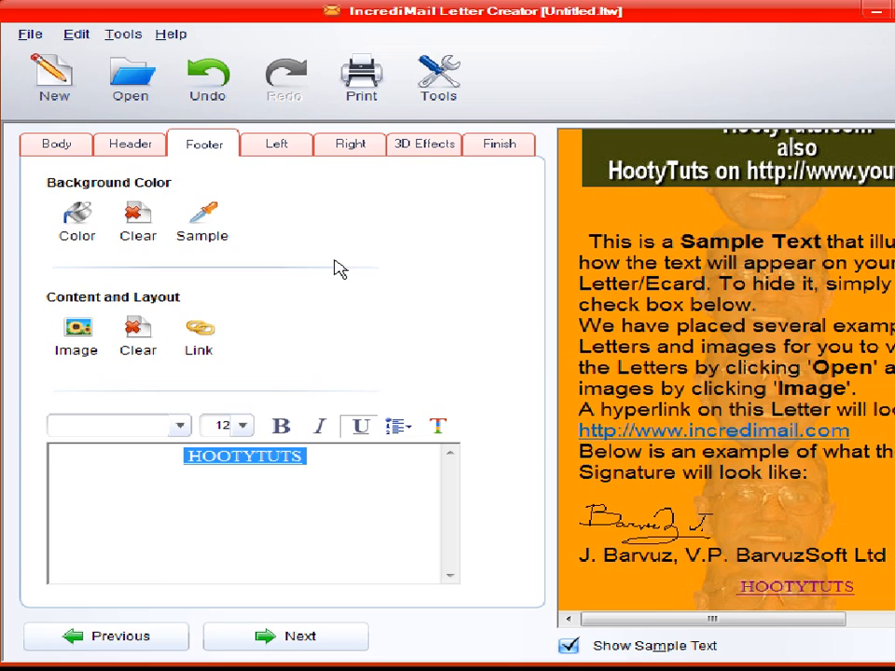
mouse_move(248, 513)
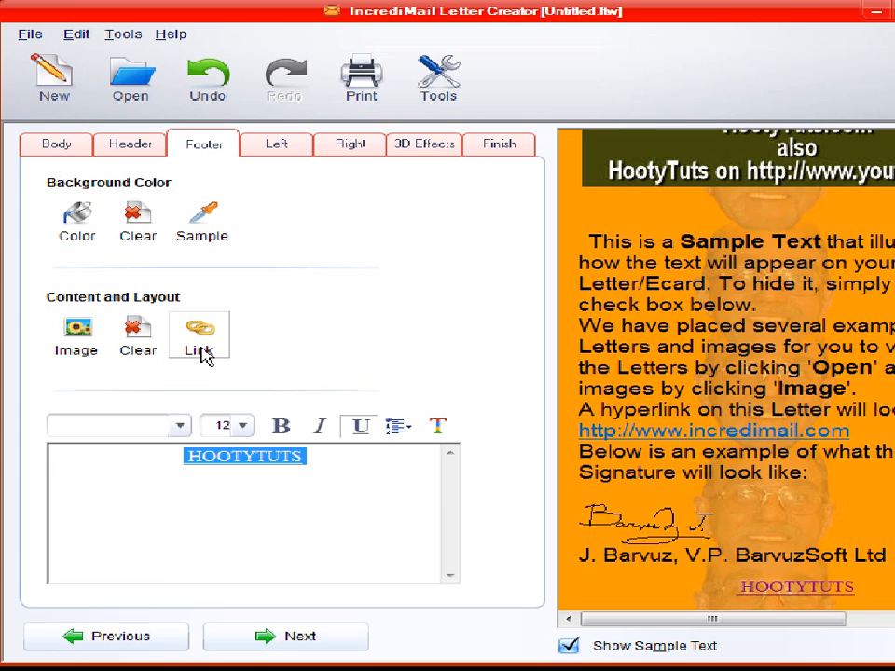
mouse_move(335, 247)
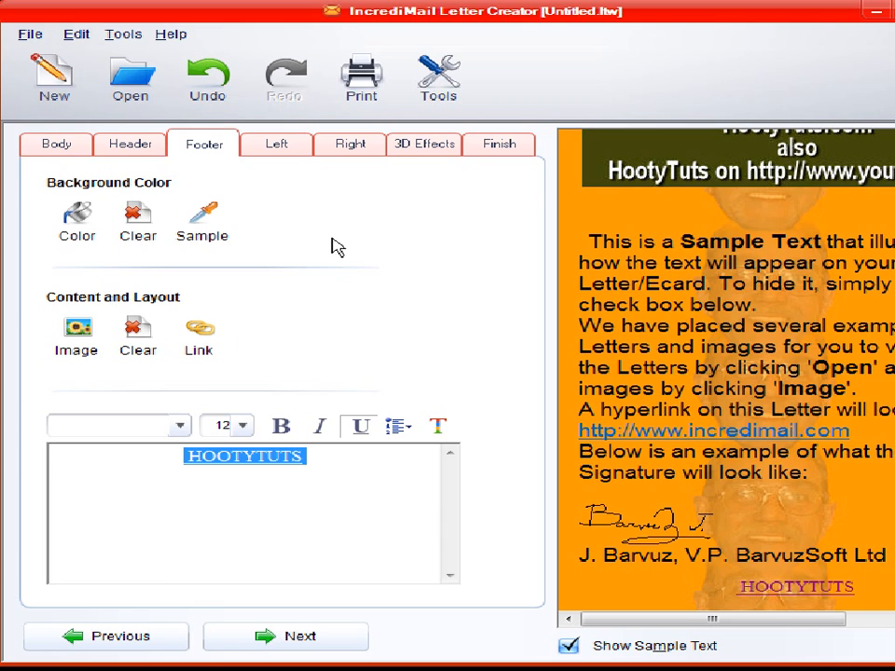
mouse_move(60, 151)
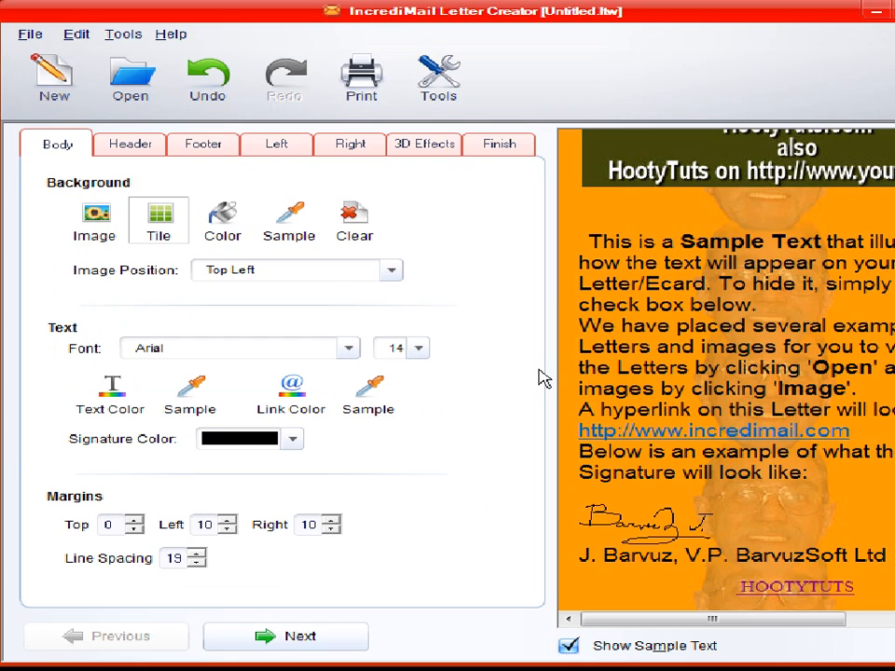
Step: Keep Arial, set body text size to 18, and hide the sample text
click(348, 347)
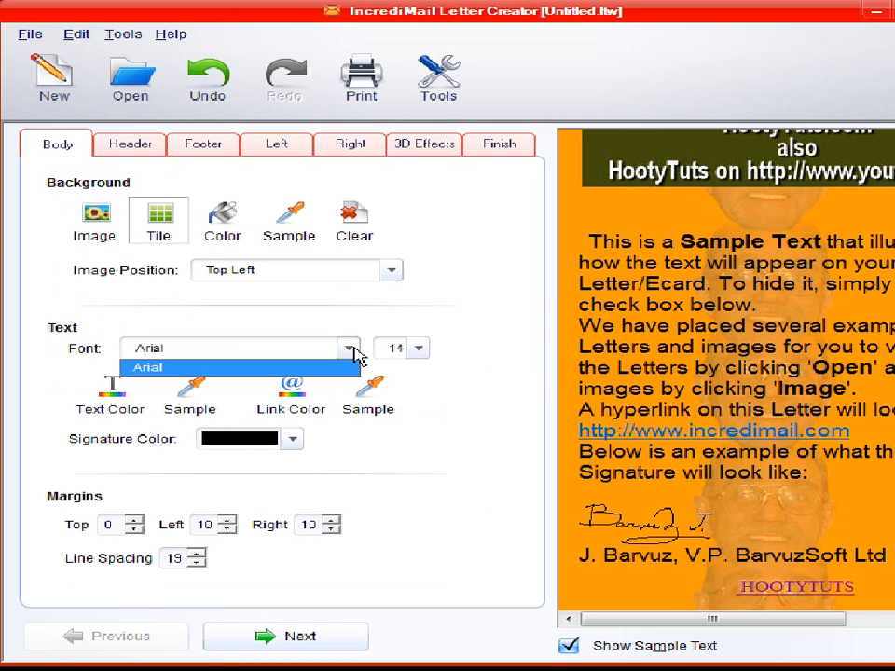
mouse_move(166, 373)
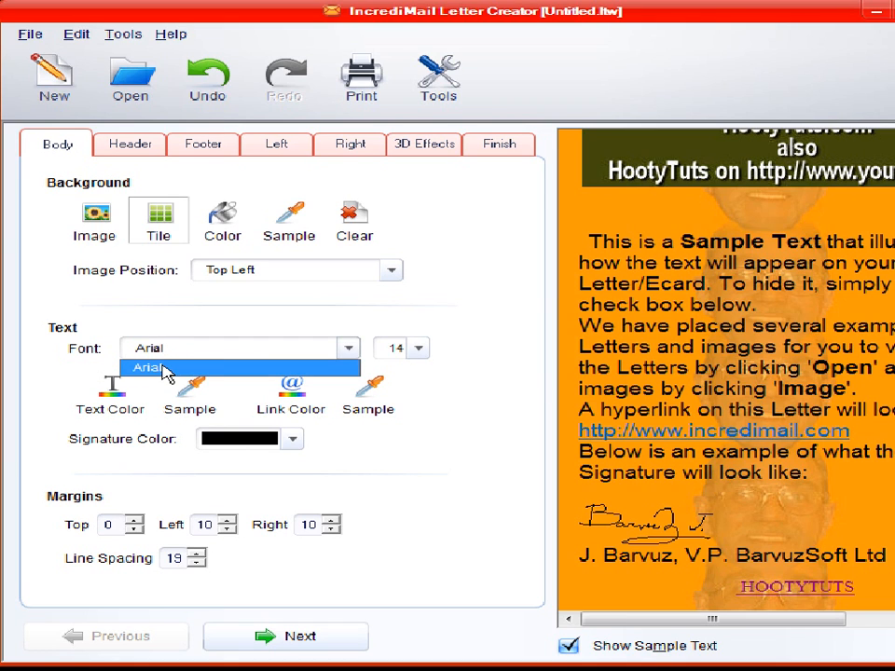
click(149, 367)
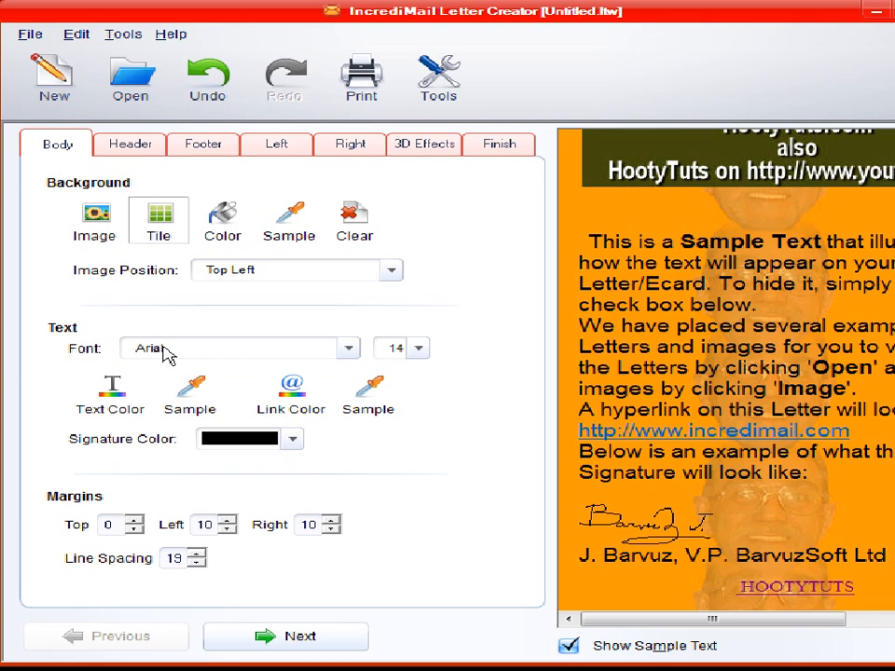
mouse_move(213, 361)
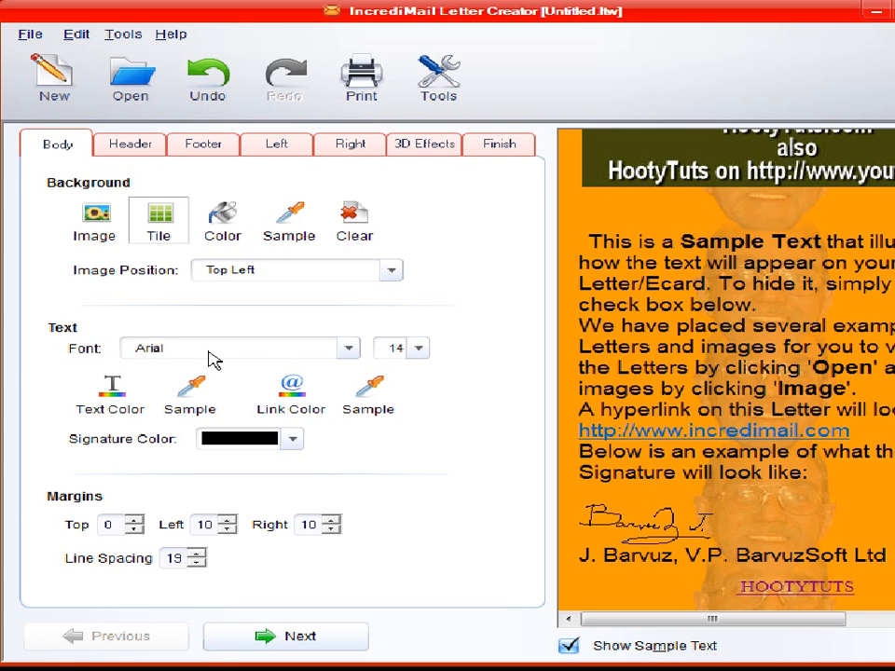
mouse_move(422, 371)
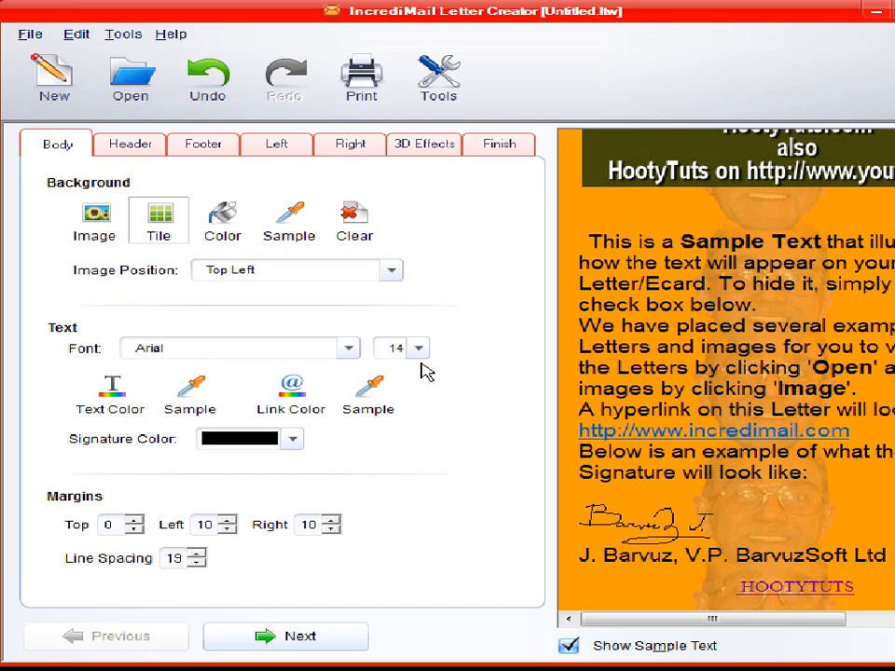
click(417, 348)
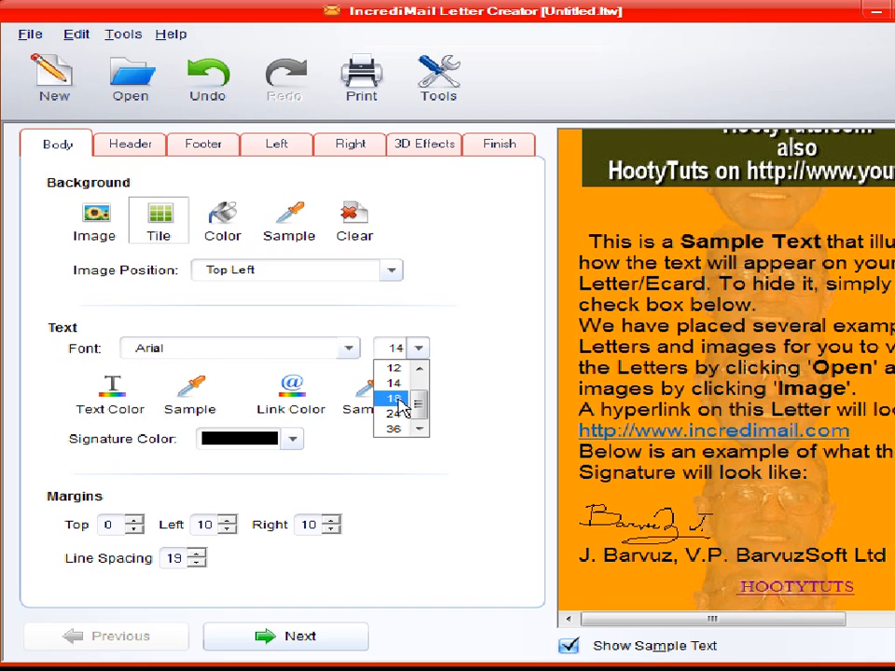
click(392, 399)
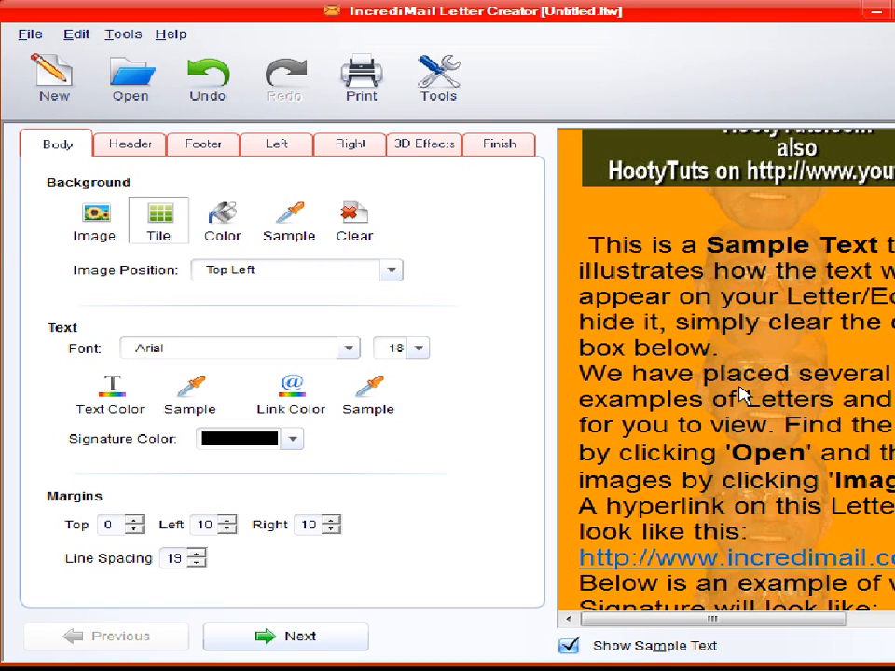
mouse_move(643, 652)
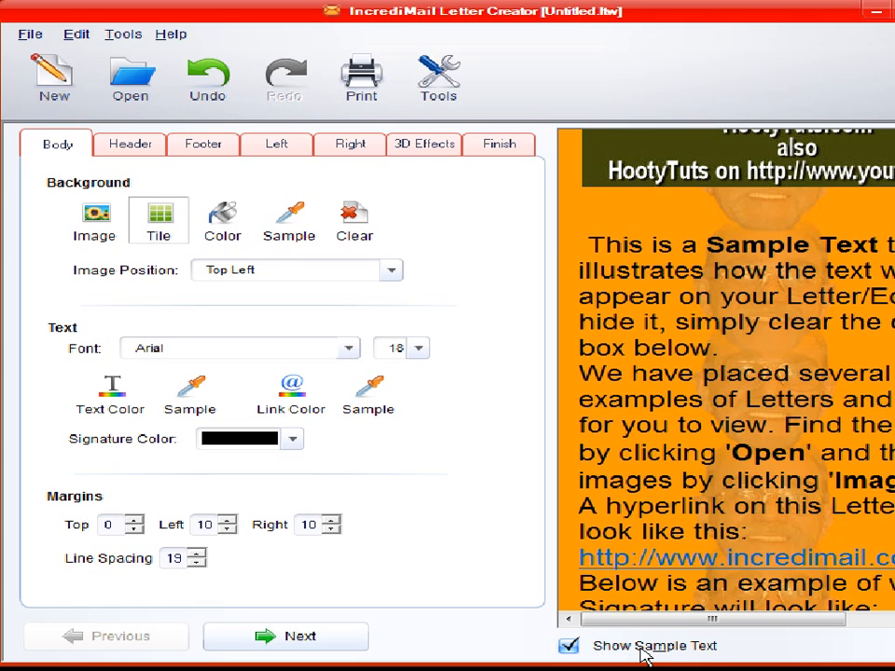
click(568, 645)
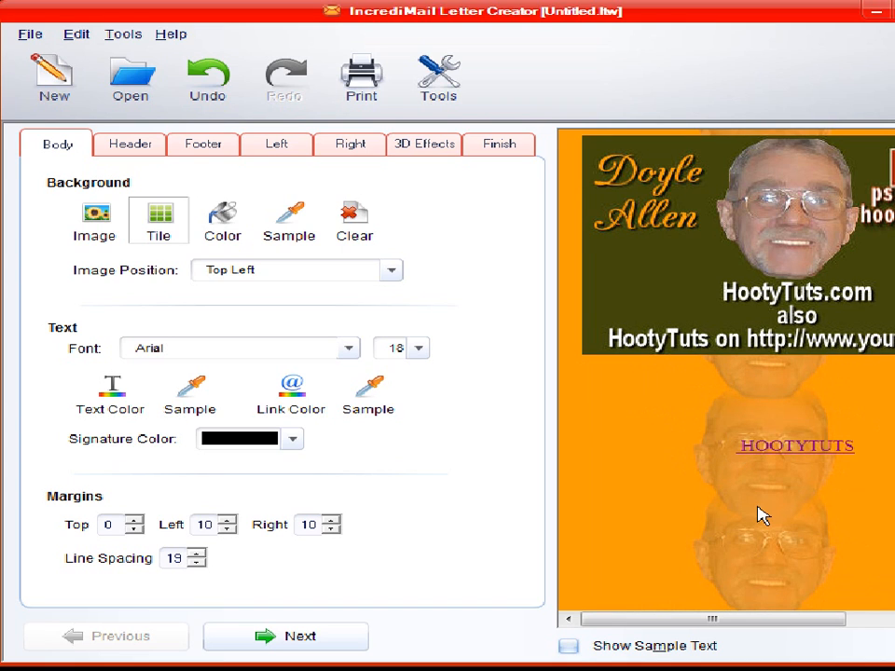
Step: Show the sample text again and cancel the body text colour chooser, keeping the colour unchanged
click(569, 645)
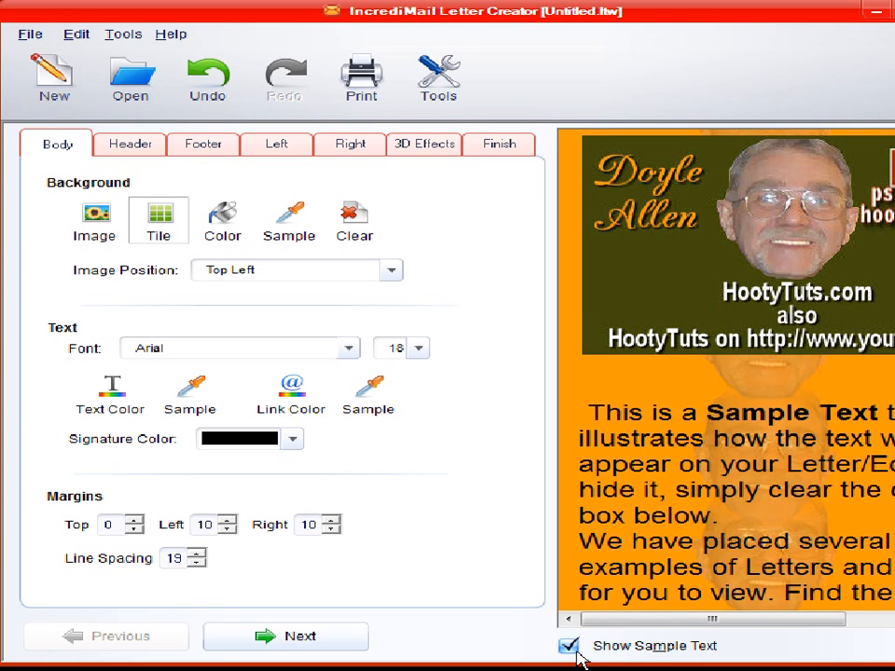
mouse_move(647, 571)
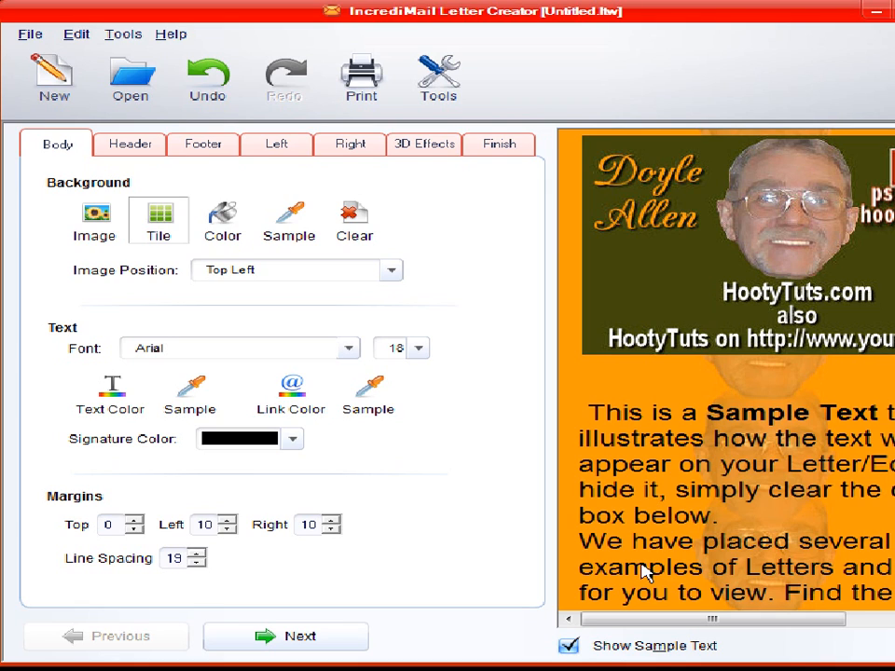
mouse_move(282, 259)
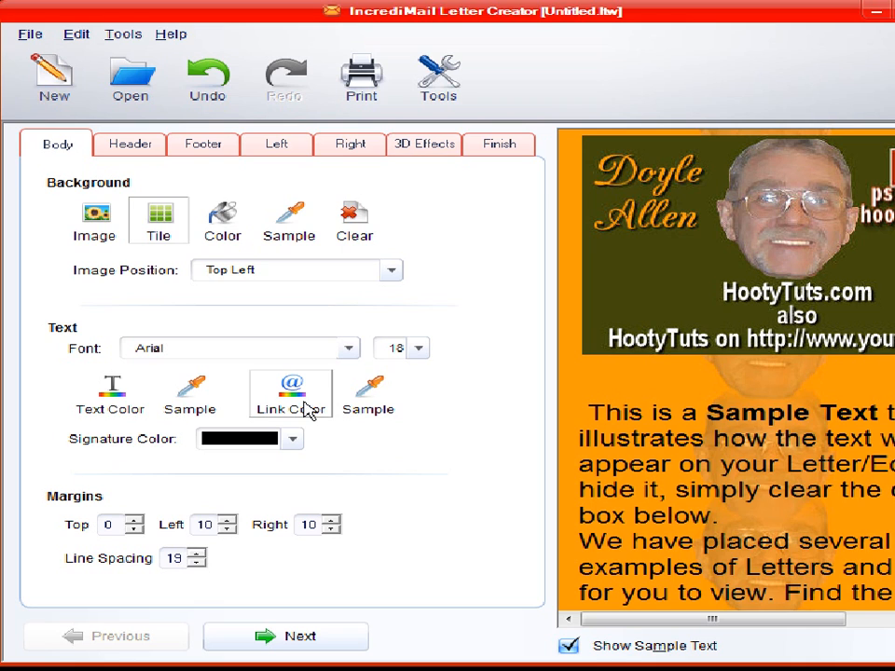
click(191, 386)
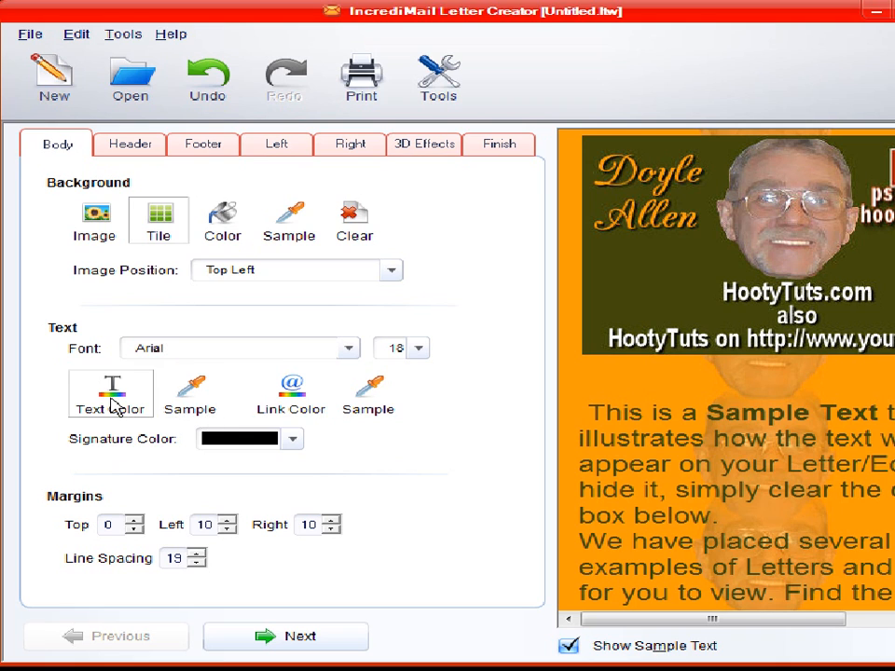
click(110, 387)
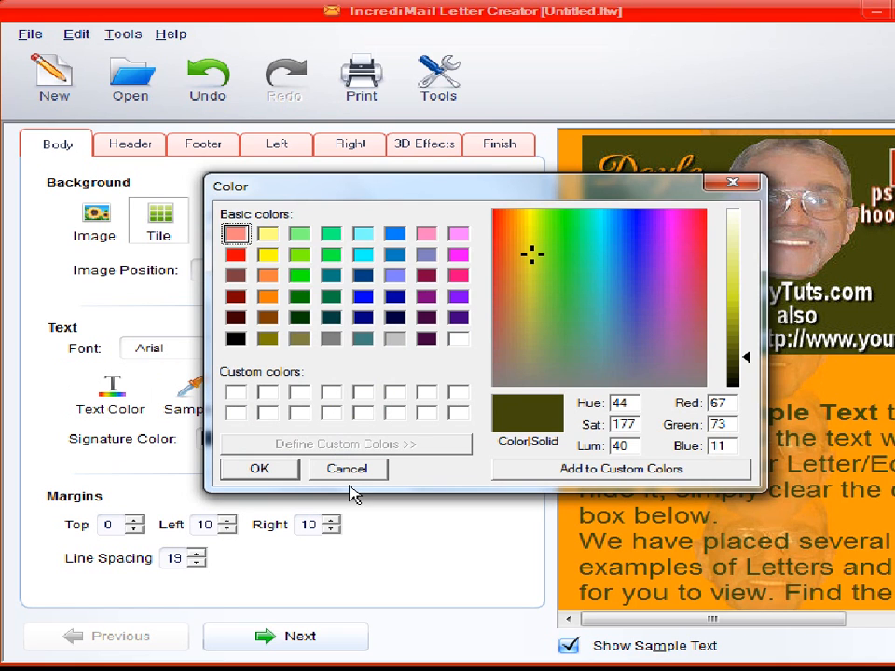
click(347, 468)
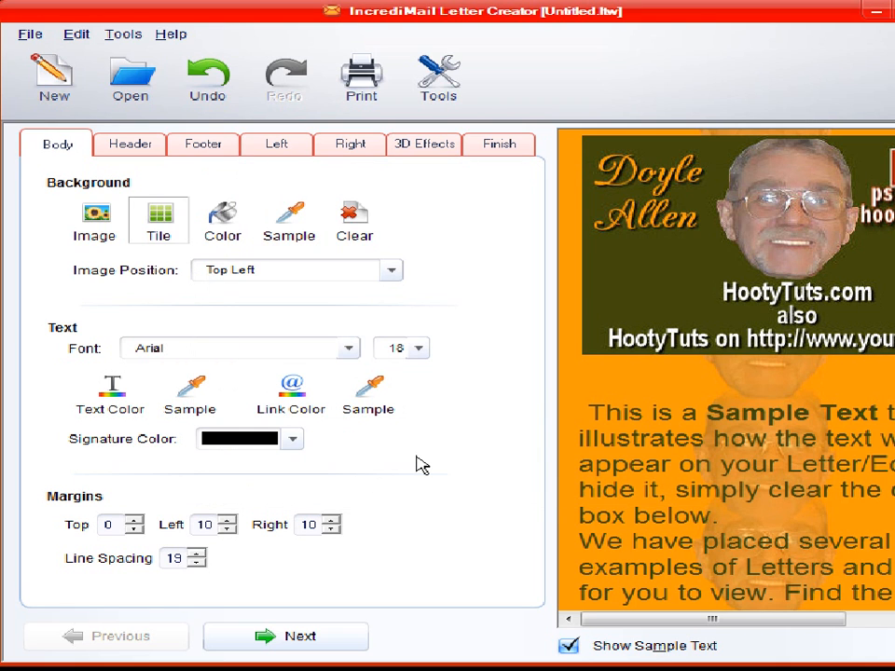
scroll(down, 3)
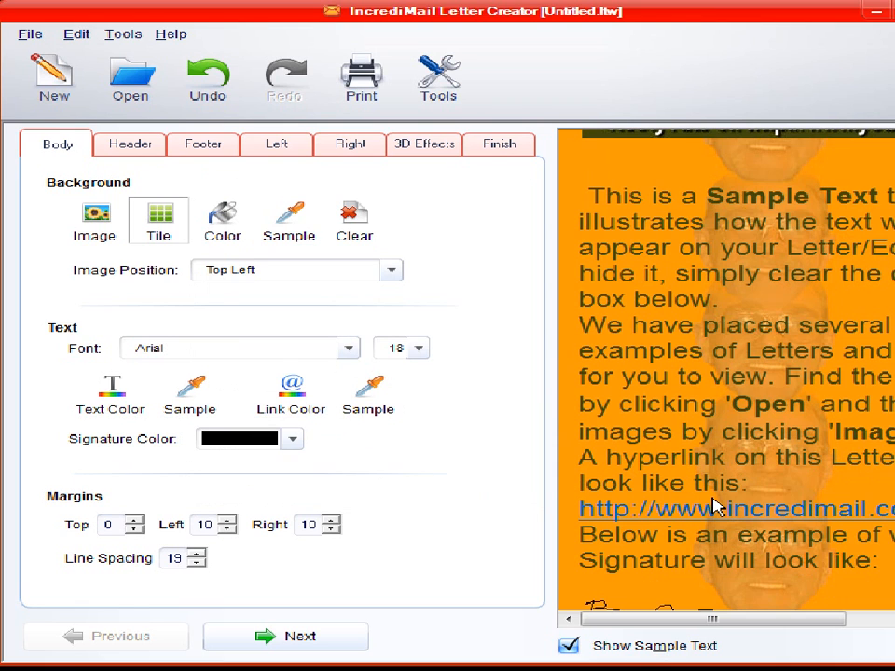
Step: Scroll down the Body settings toward the Link Color option
scroll(down, 3)
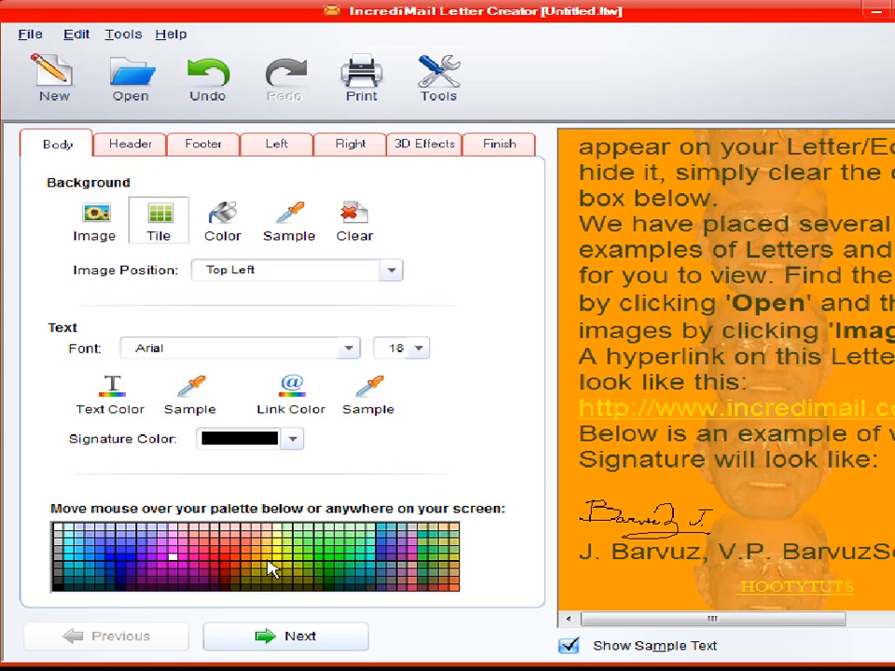
mouse_move(285, 564)
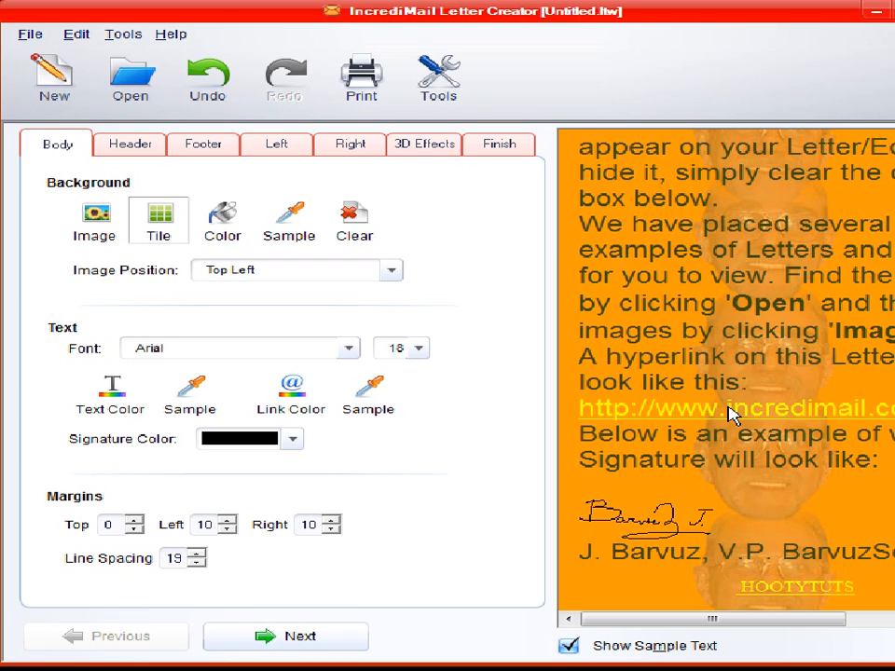
mouse_move(679, 506)
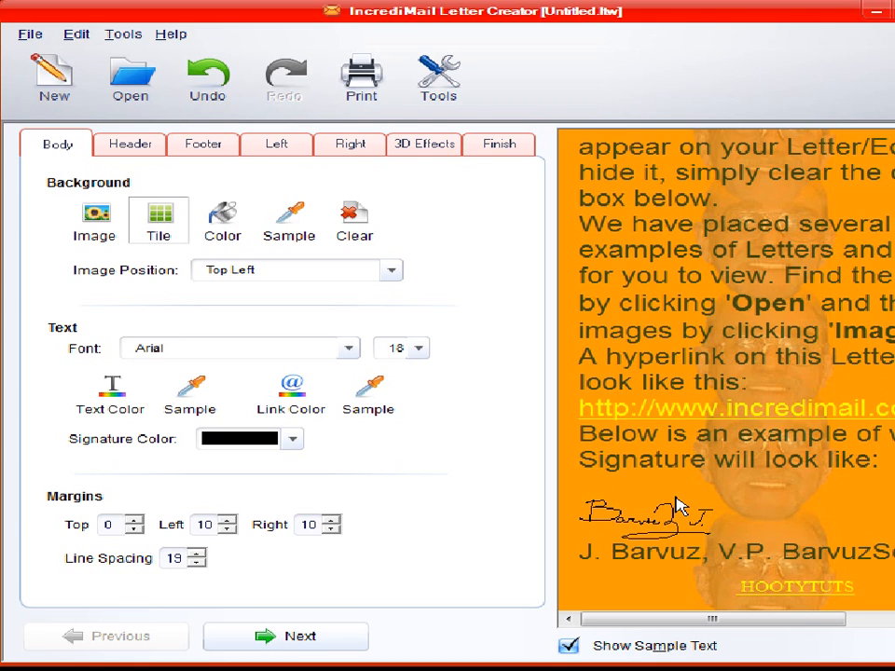
mouse_move(675, 412)
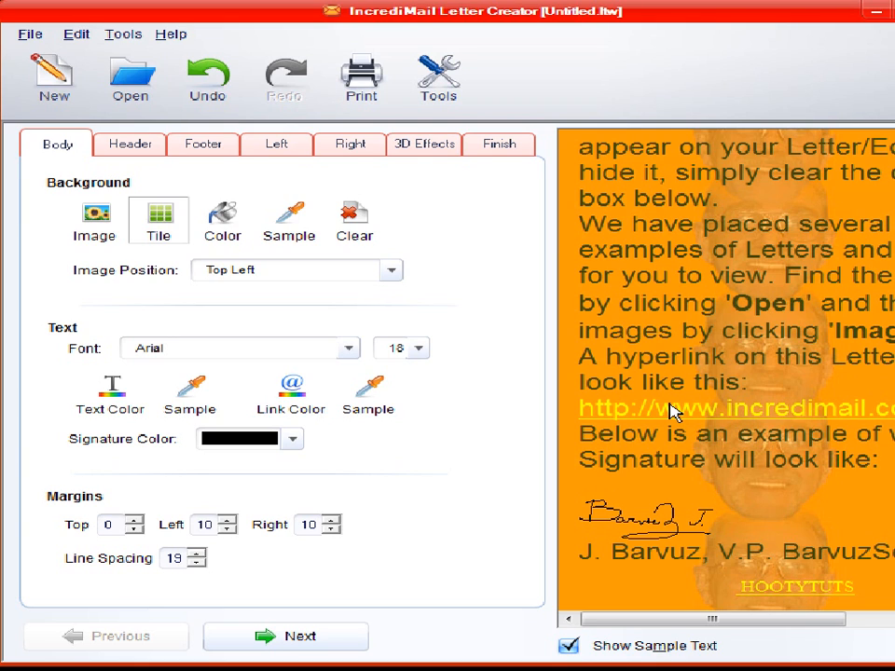
mouse_move(428, 470)
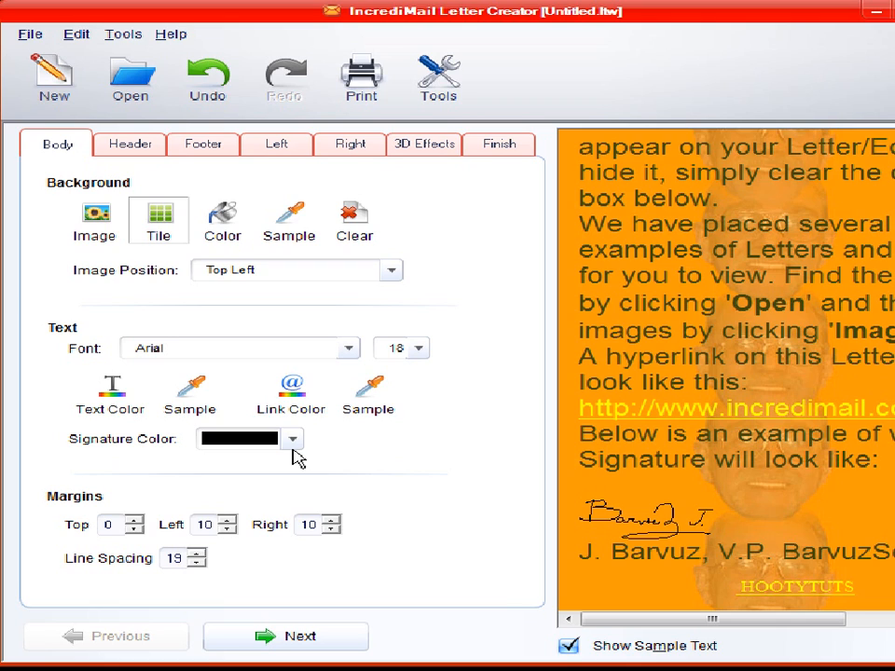
Step: Keep the signature colour black, then move to the Finish step for naming and saving
click(292, 438)
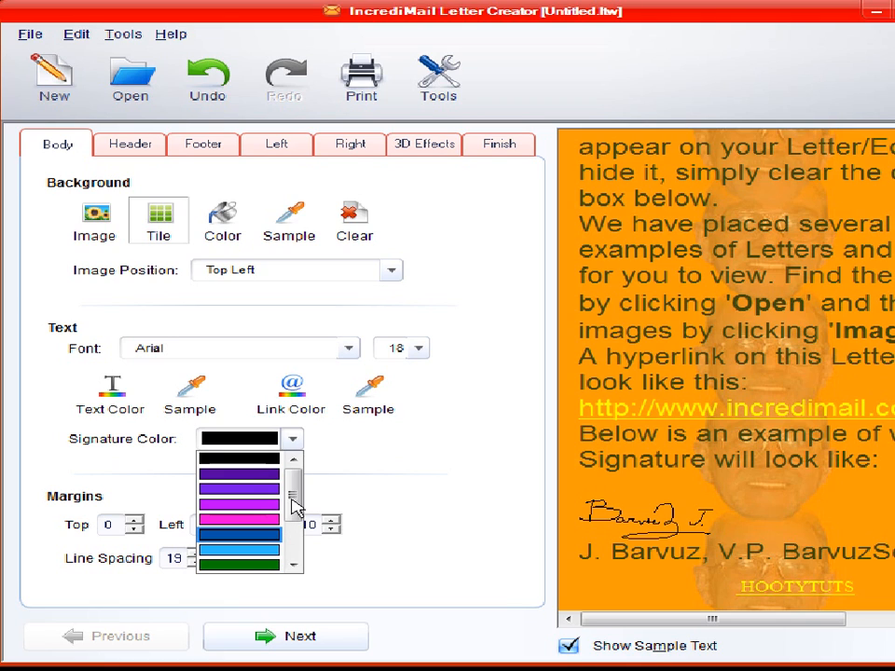
click(239, 457)
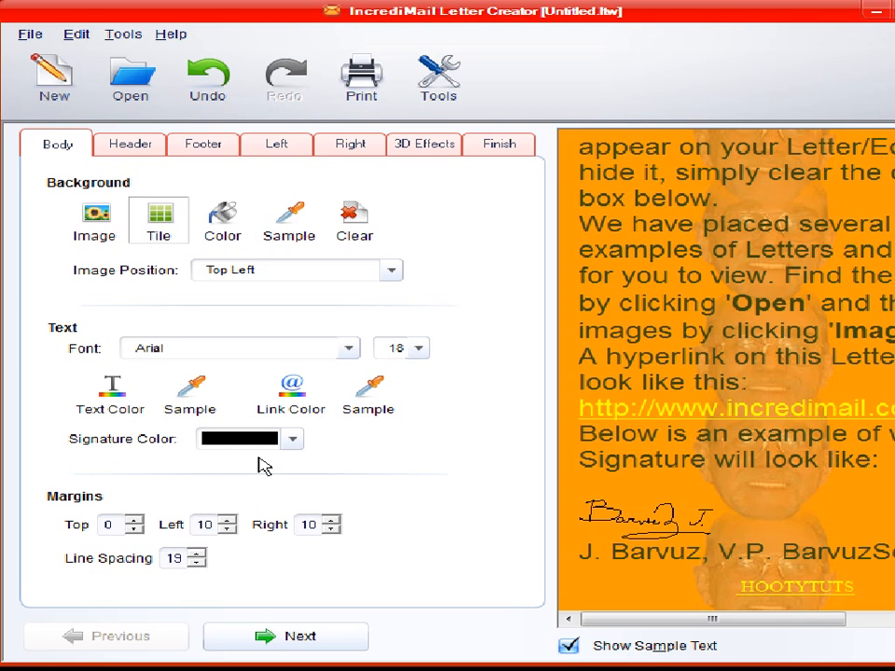
mouse_move(474, 517)
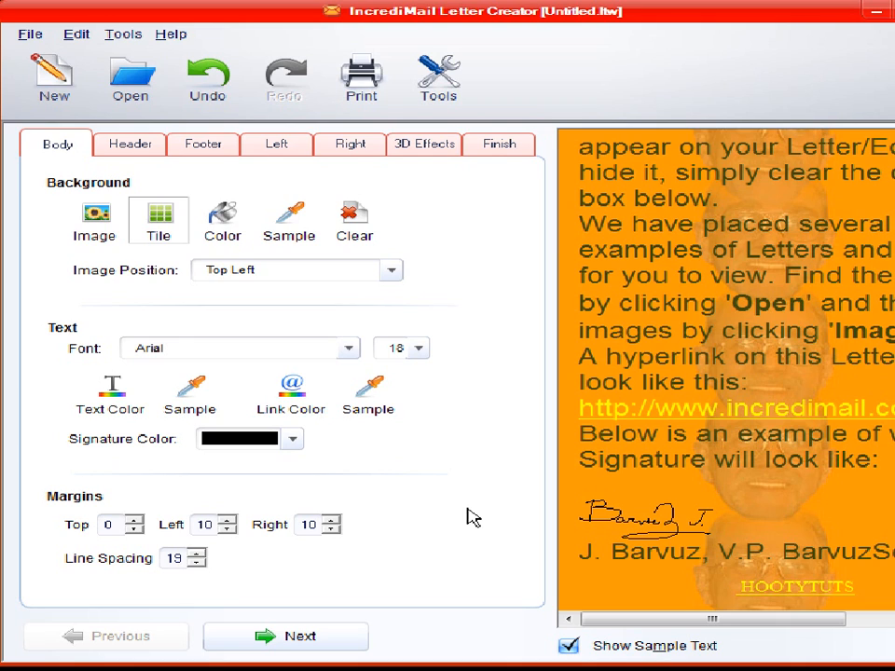
mouse_move(121, 529)
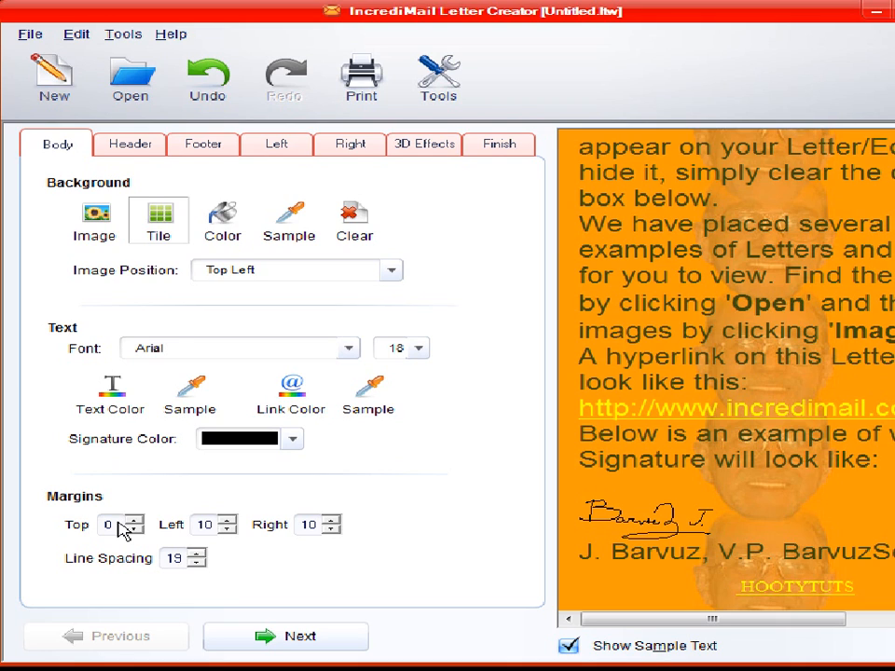
mouse_move(207, 544)
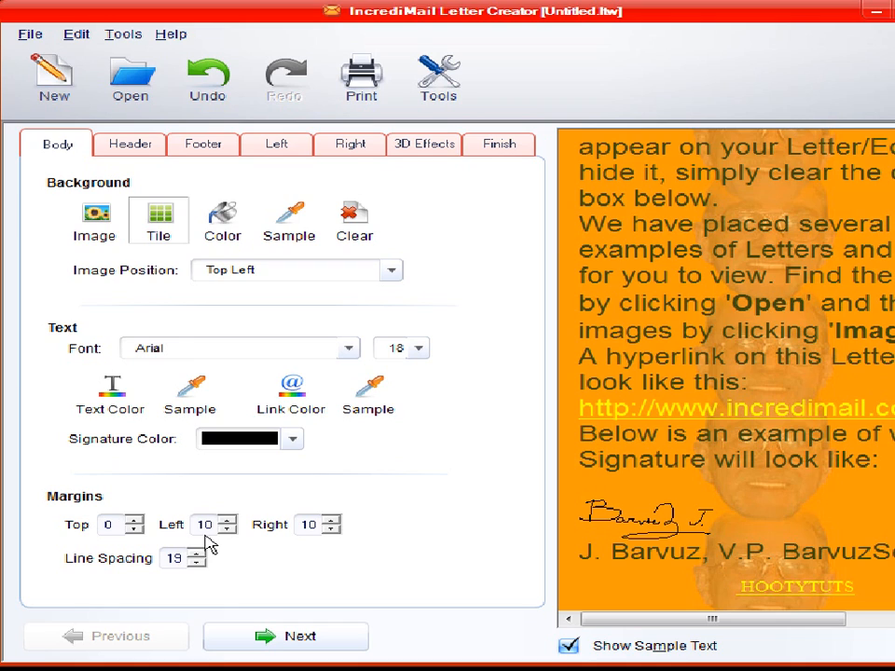
mouse_move(215, 545)
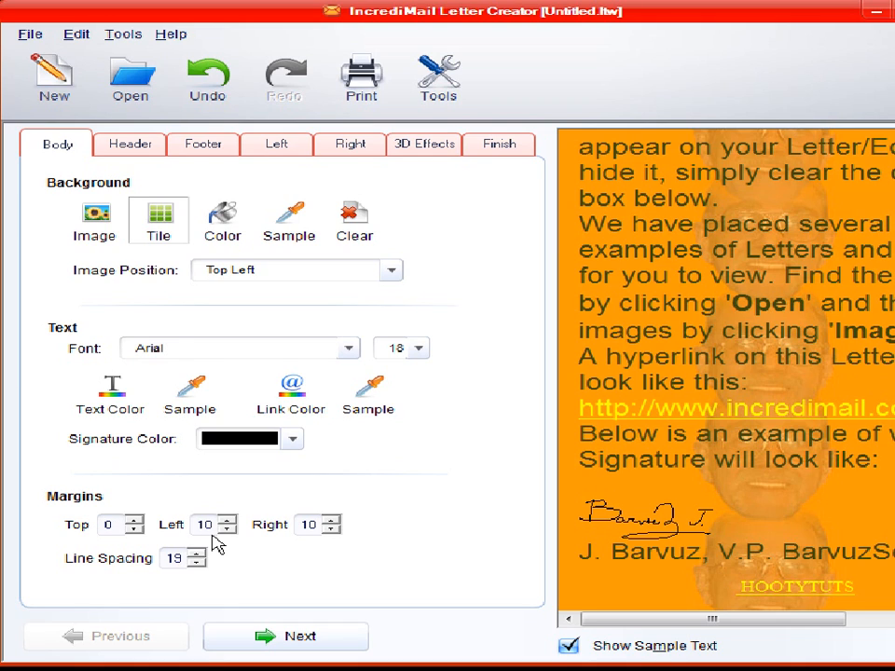
mouse_move(299, 539)
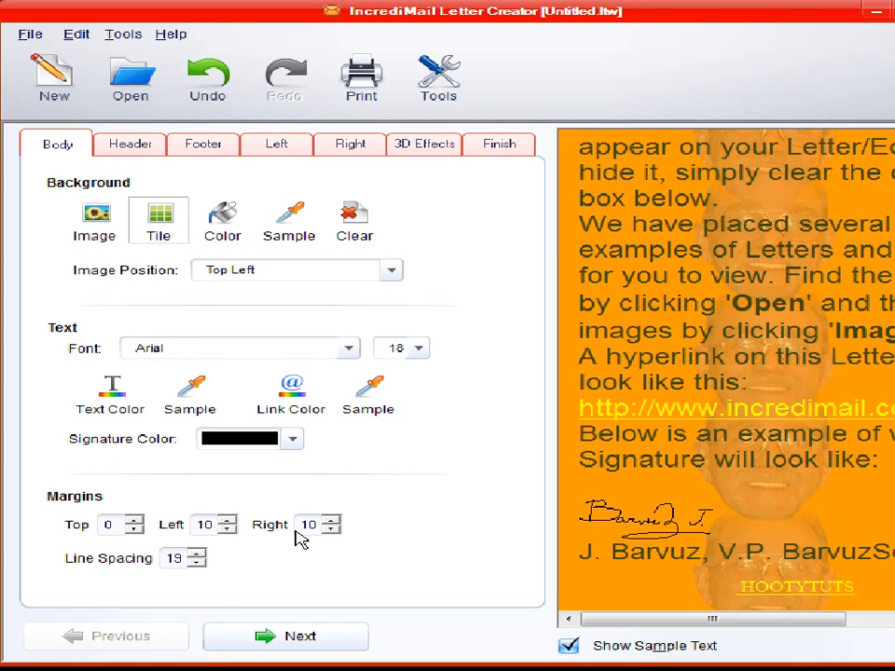
mouse_move(184, 572)
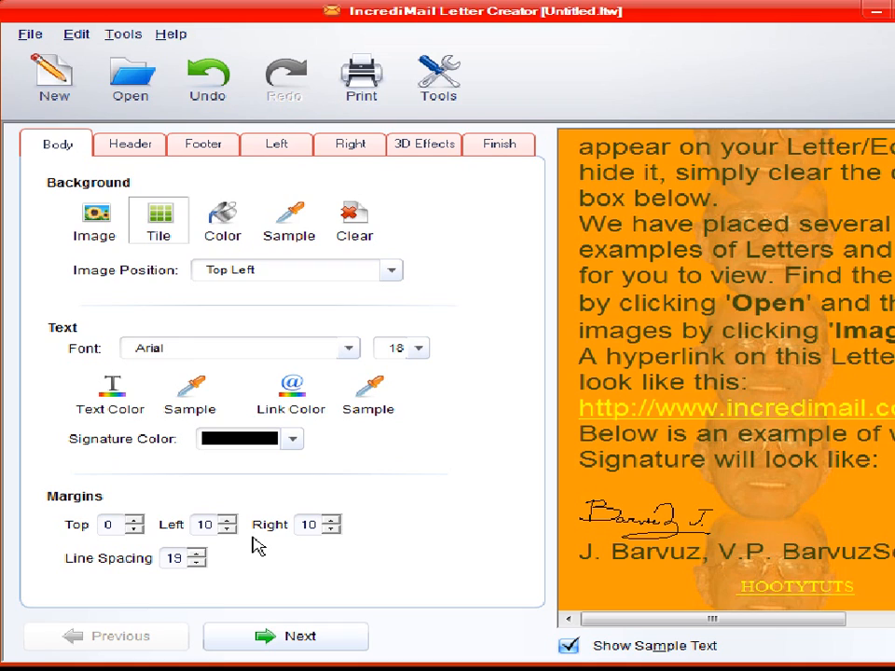
mouse_move(390, 348)
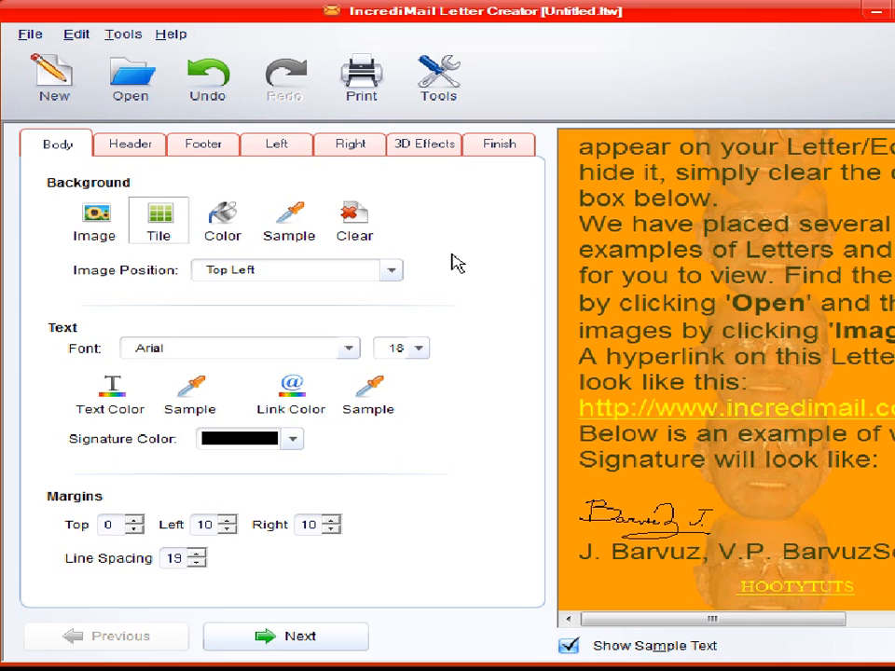
click(498, 143)
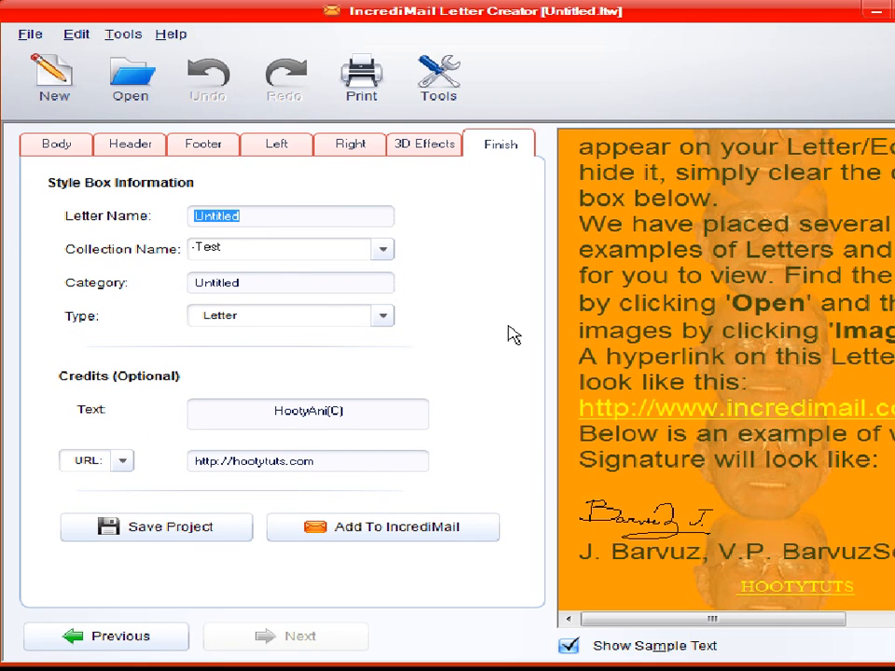
Step: Set the Letter Name field to TEST1, with the collection still '-Test'
text(tE)
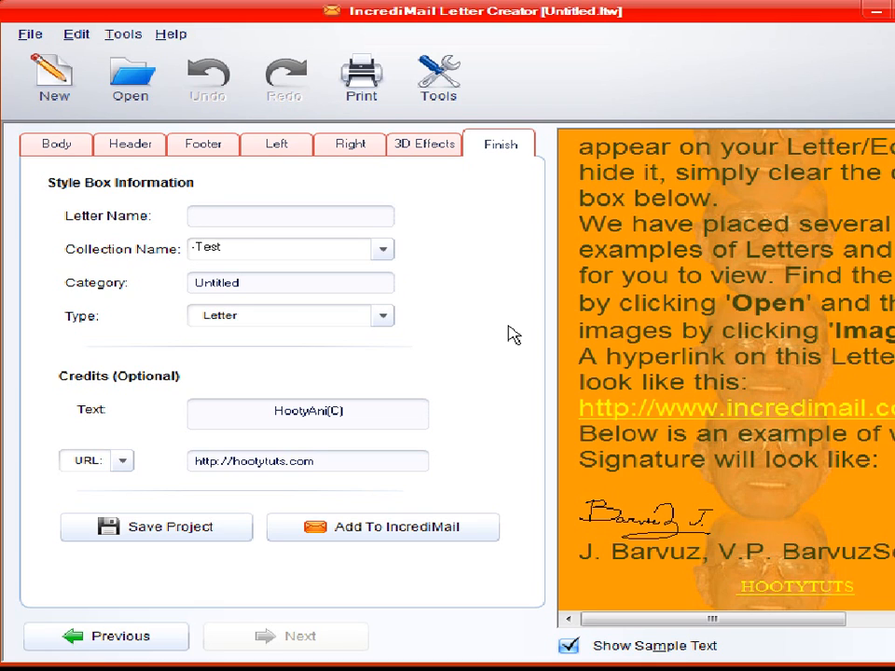
text(TEST)
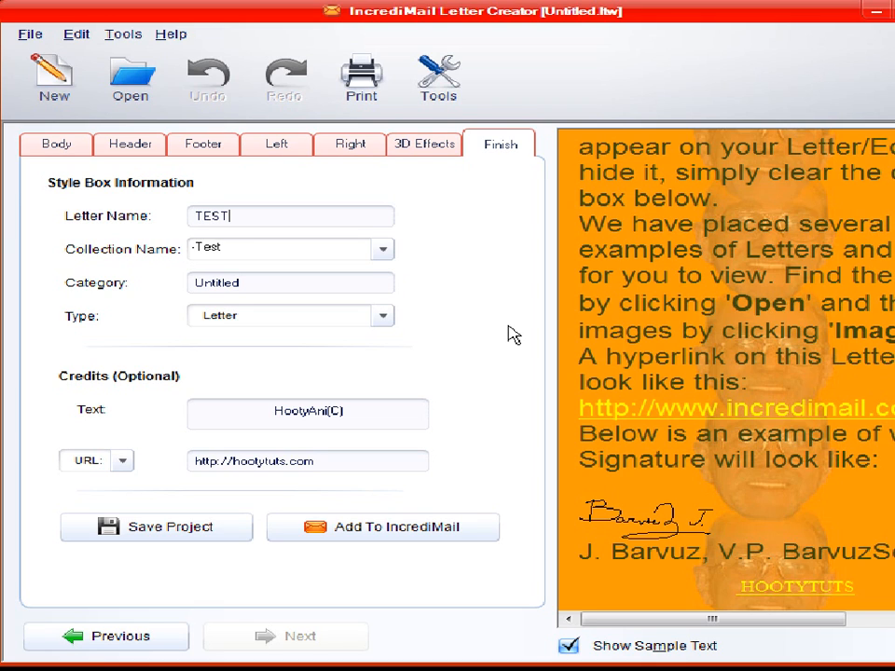
text(1)
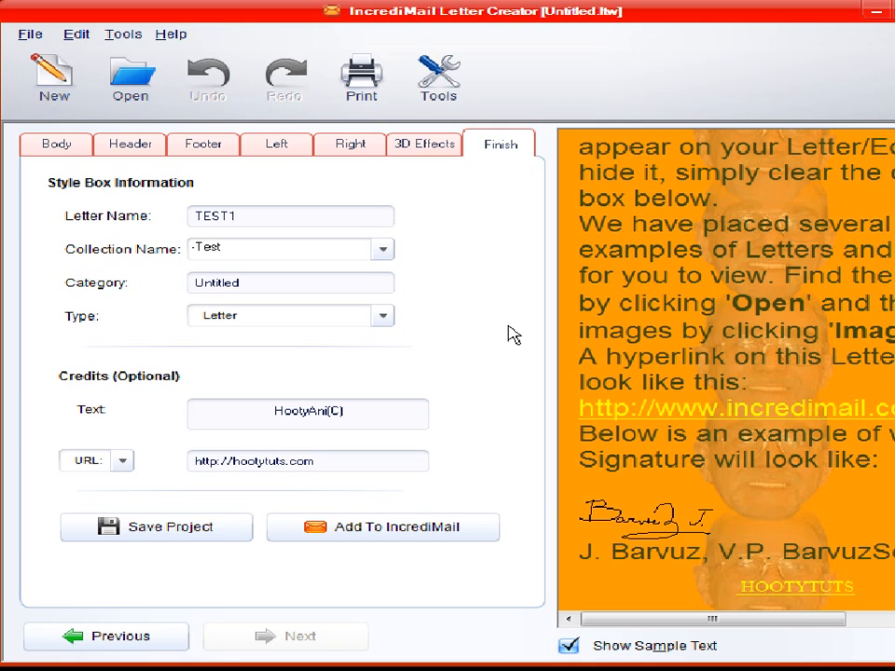
mouse_move(121, 259)
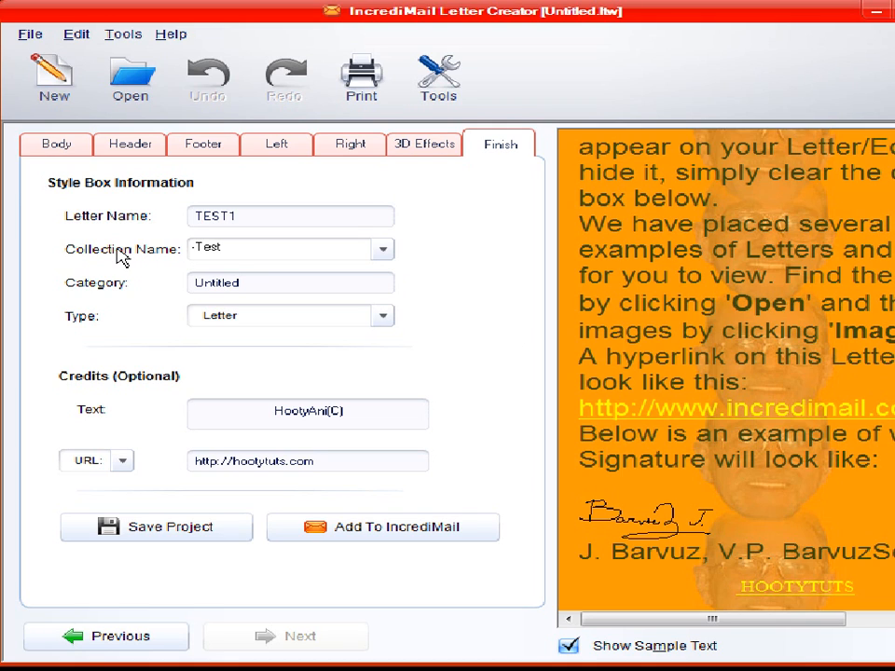
mouse_move(219, 254)
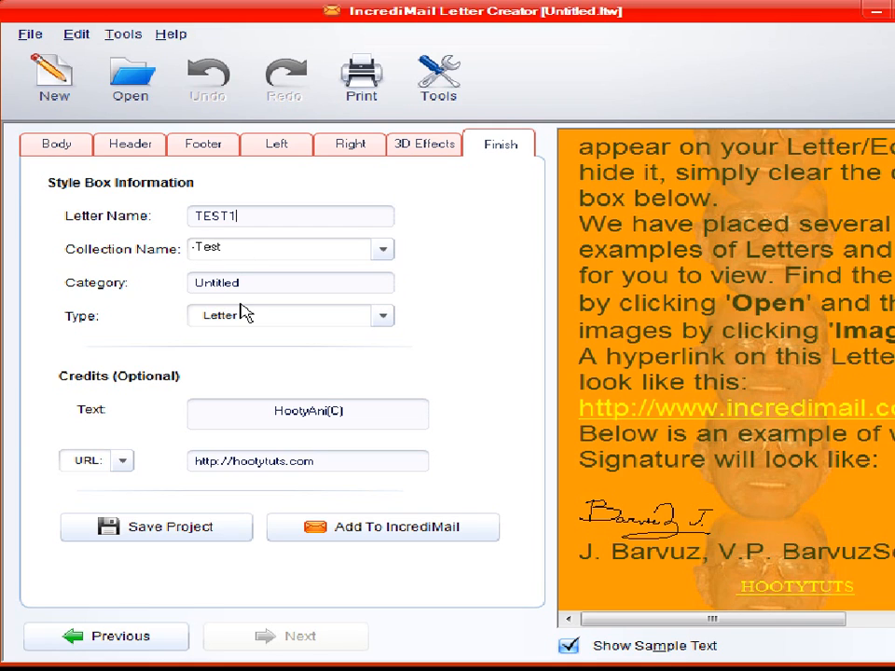
mouse_move(90, 334)
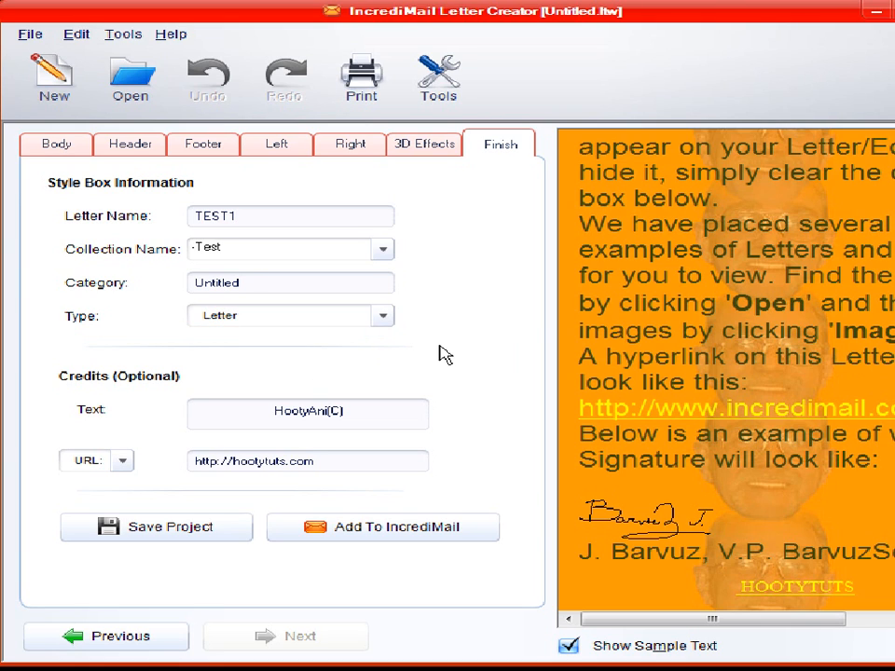
mouse_move(418, 410)
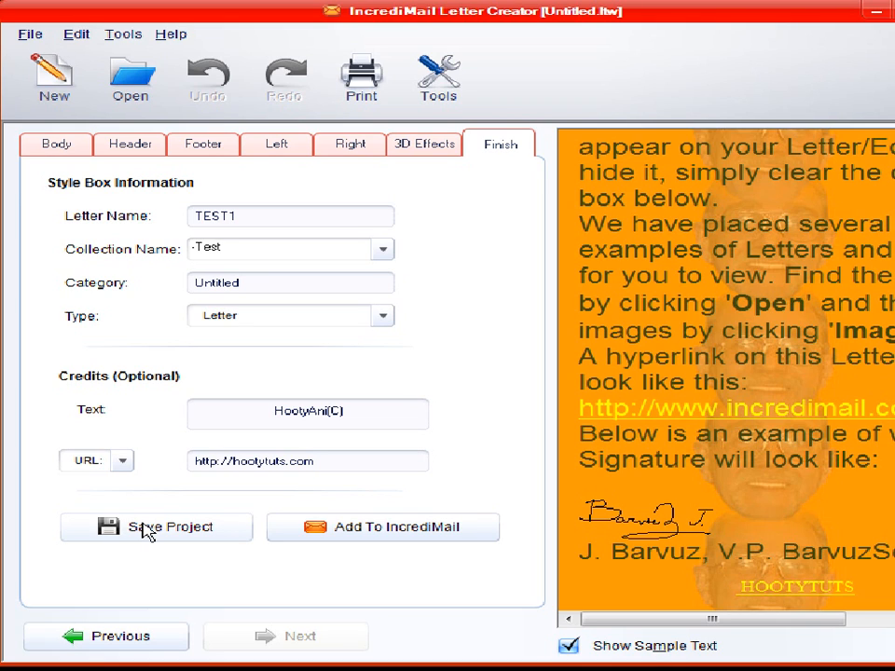
mouse_move(321, 419)
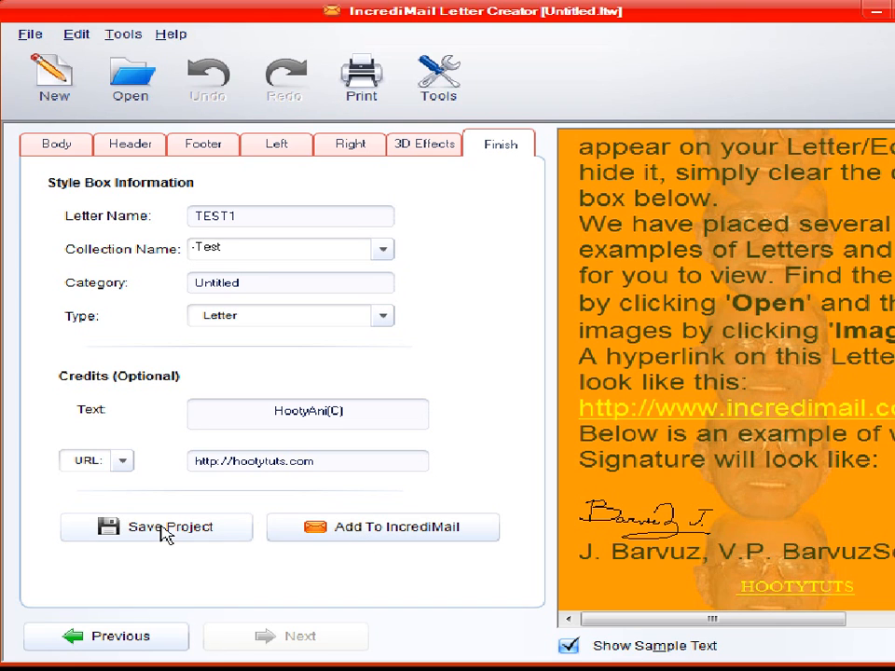
Step: Save the project as test1 inside the -Test folder and dismiss the confirmation
click(156, 526)
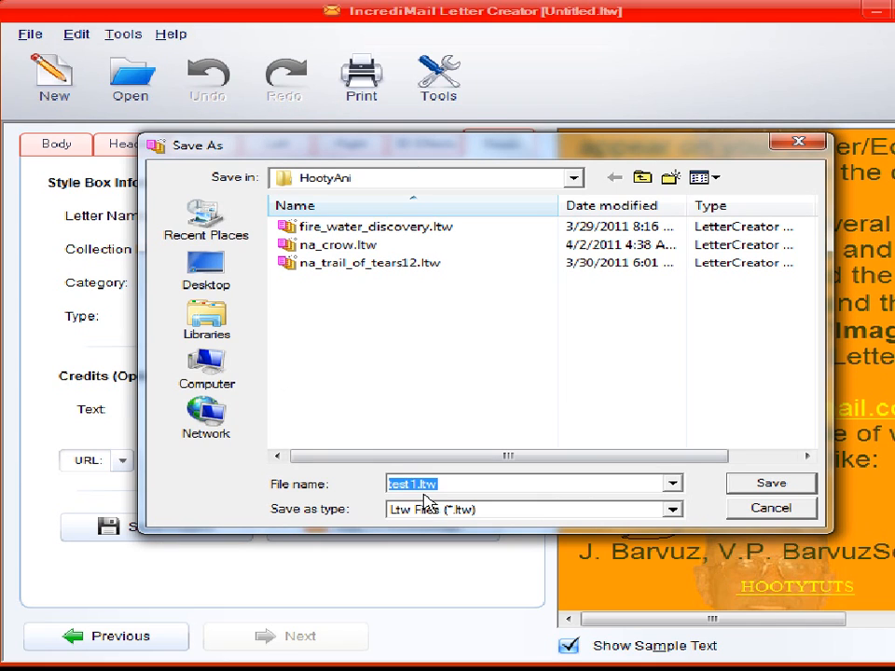
mouse_move(340, 189)
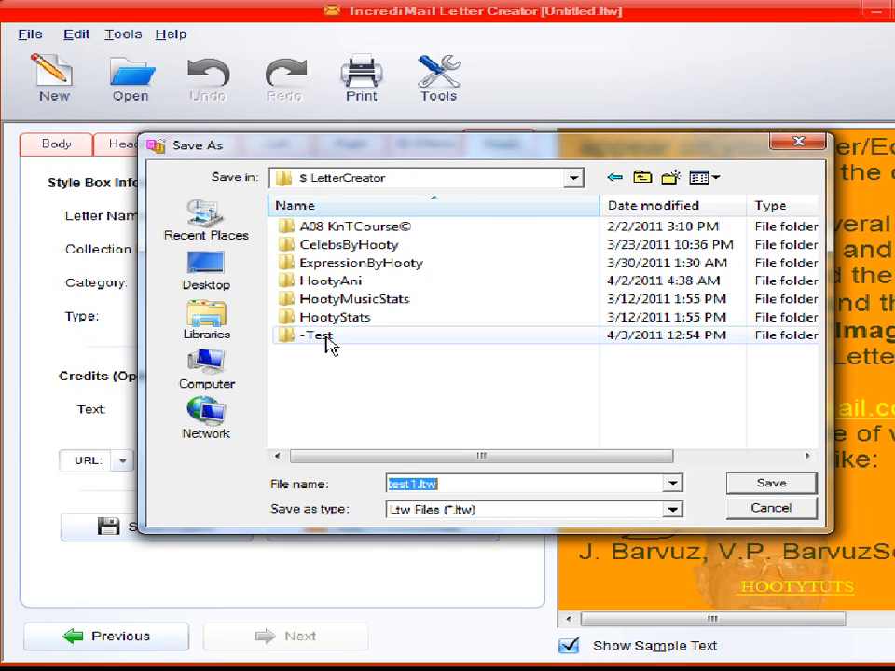
double_click(316, 336)
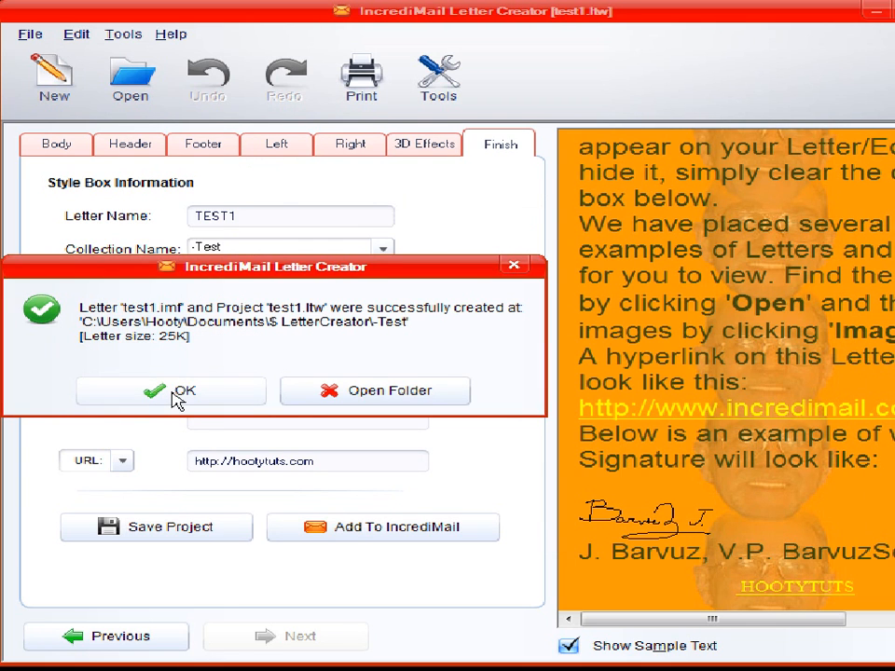
click(170, 389)
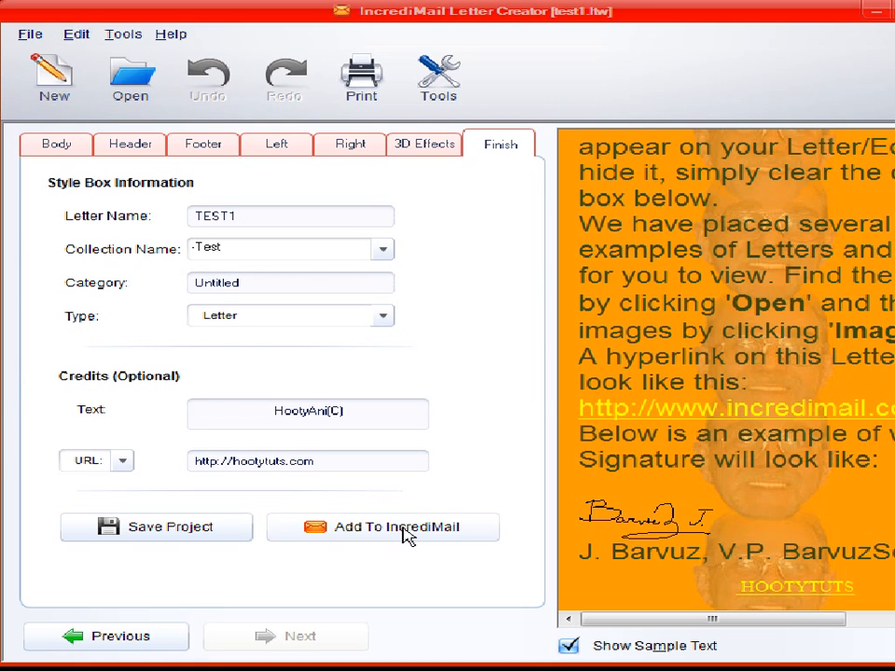
Step: Add the TEST1 letter to IncrediMail twice, dismissing the success message each time
click(382, 527)
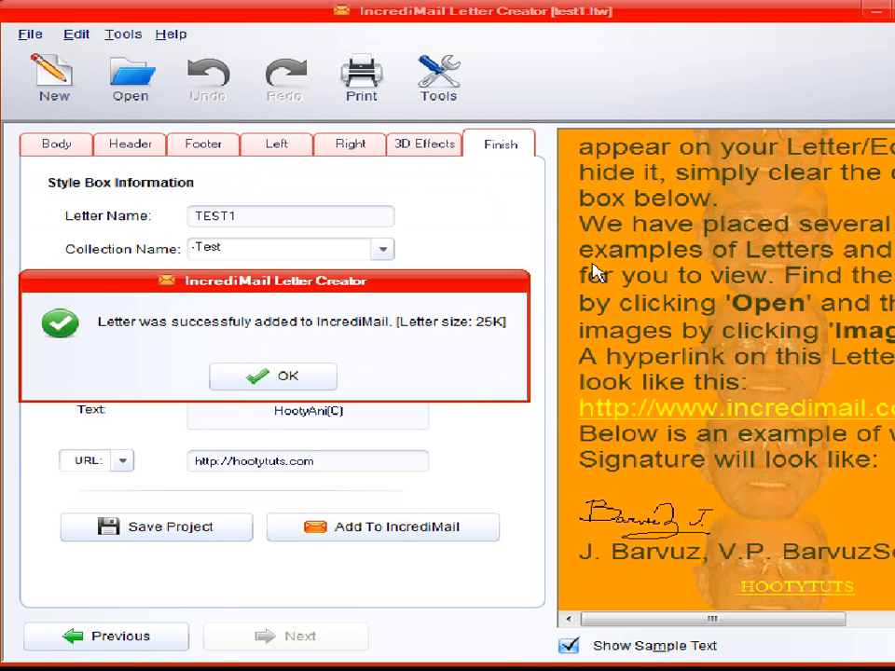
click(272, 376)
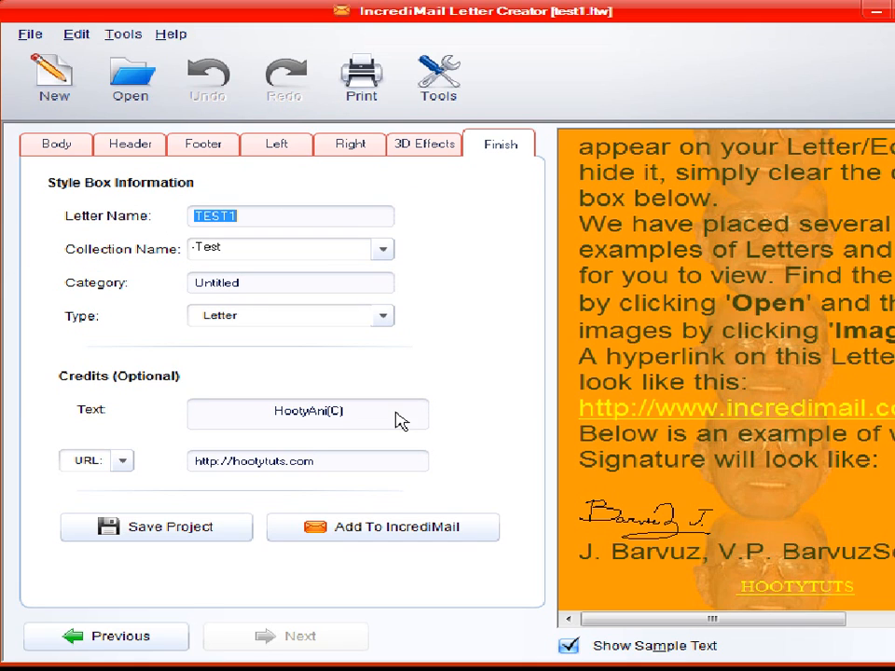
mouse_move(569, 280)
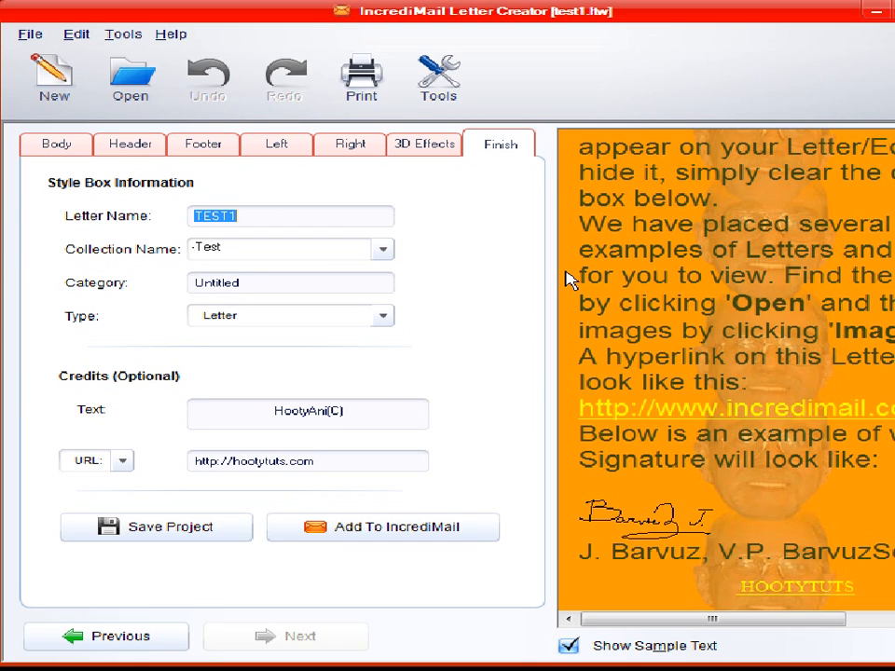
mouse_move(886, 336)
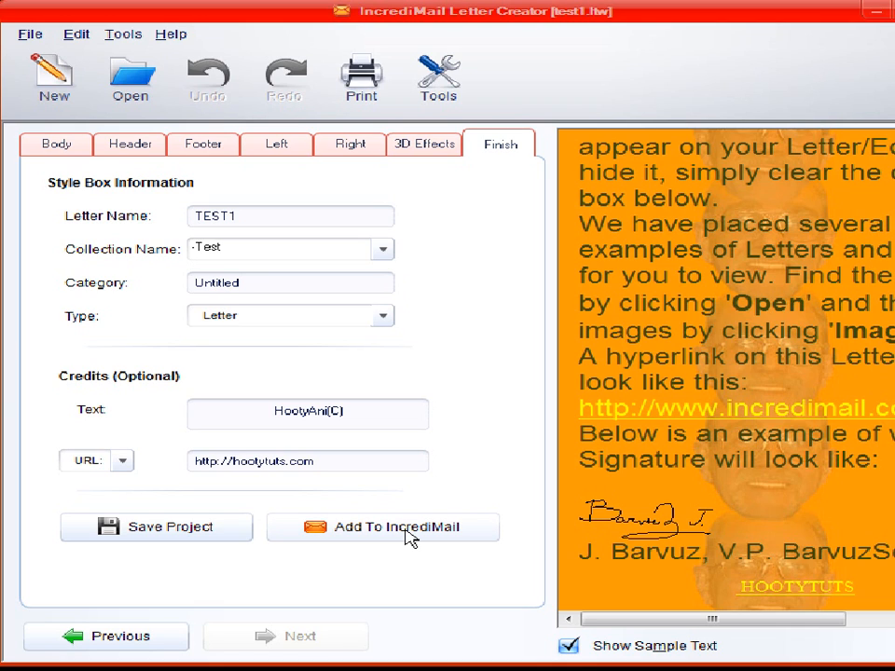
click(382, 527)
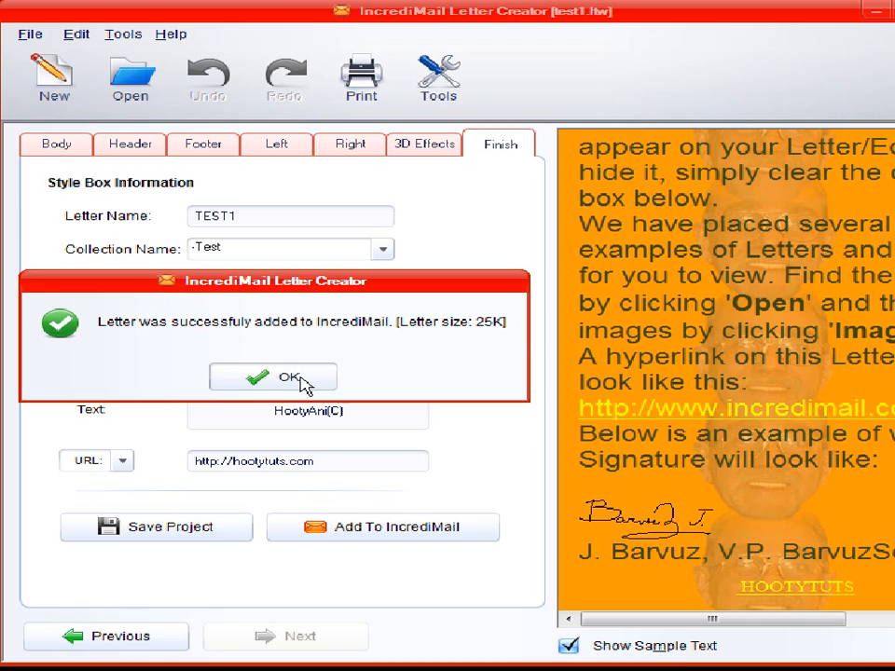
click(272, 376)
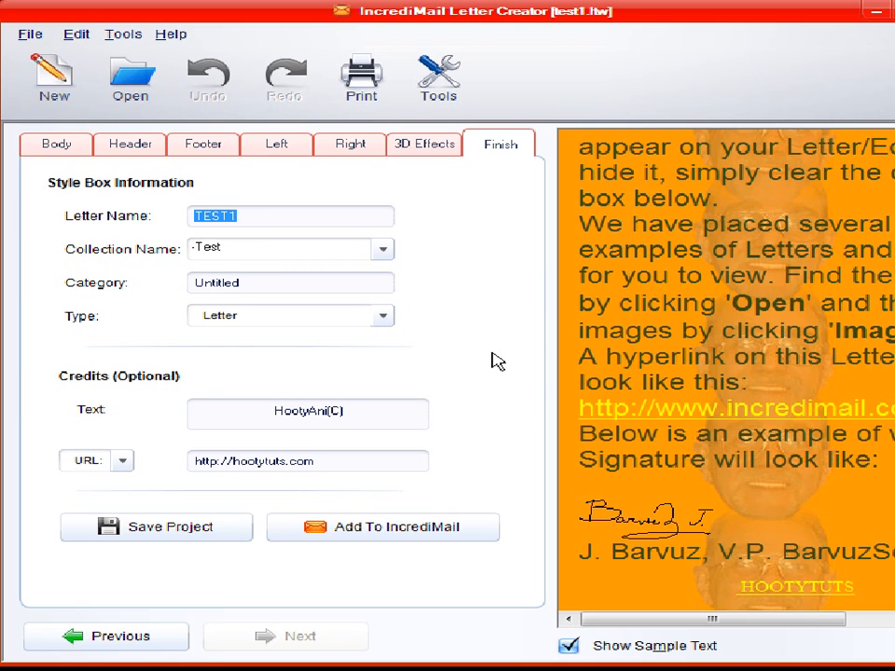
mouse_move(488, 352)
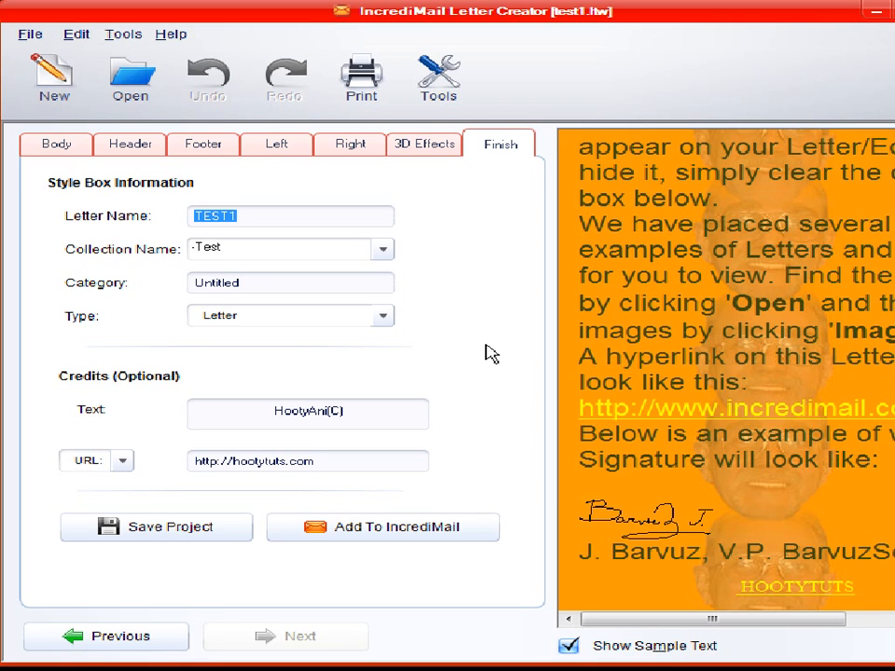
mouse_move(488, 359)
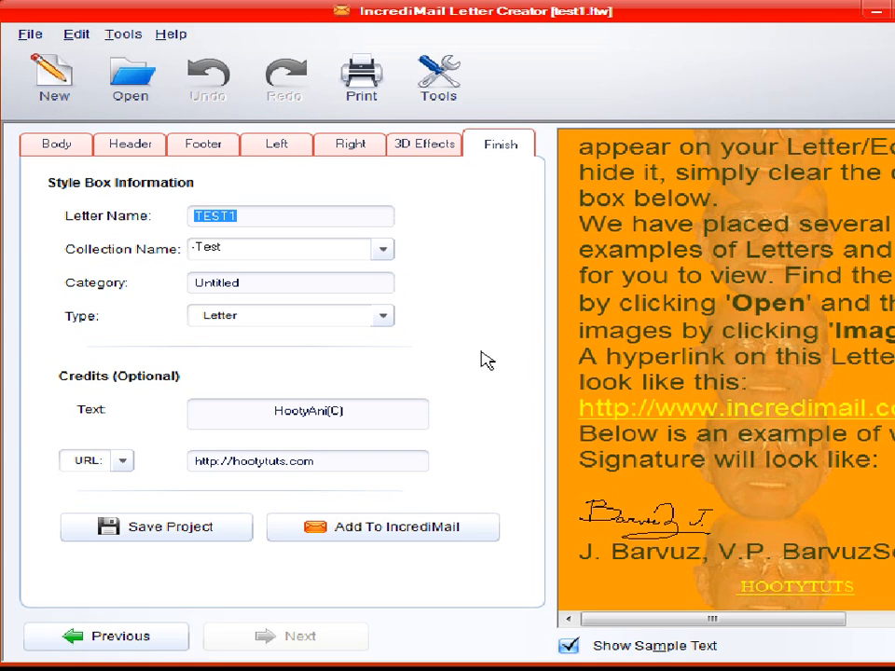